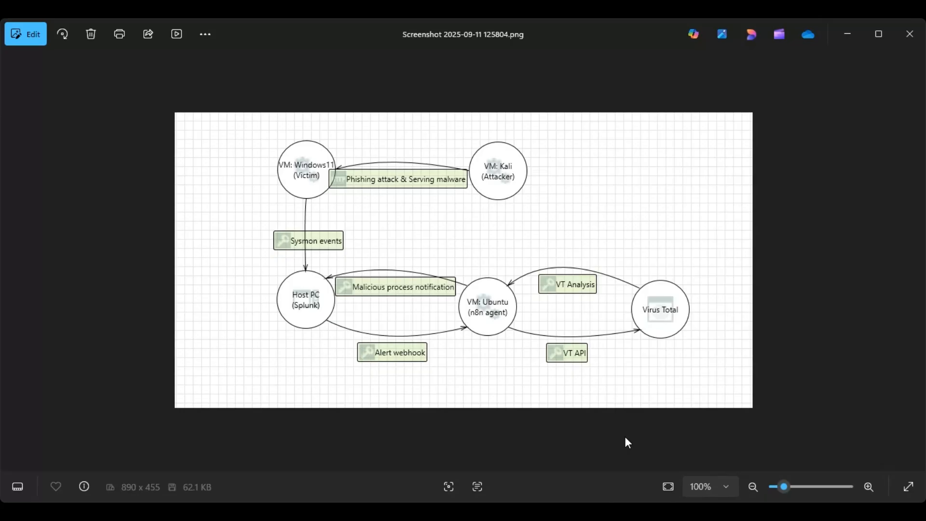
{"action": "mouse_move", "coordinate": [510, 253]}
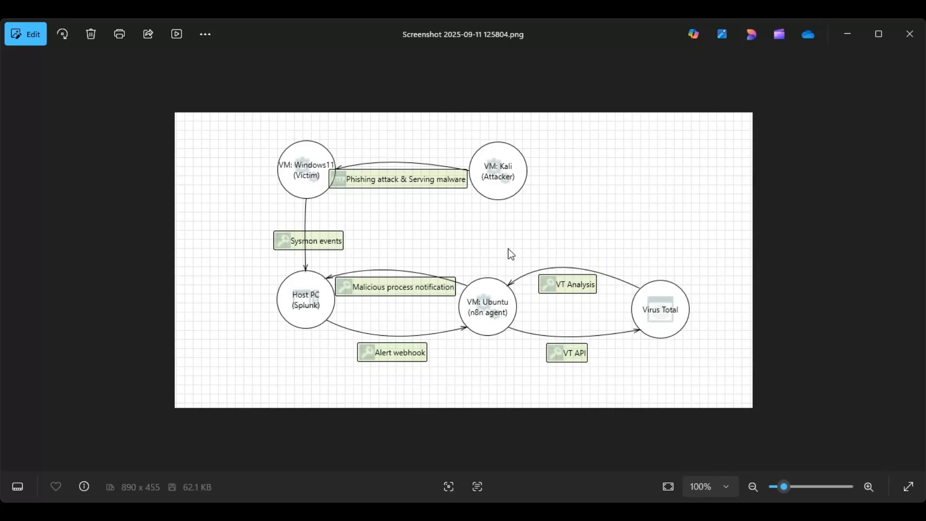
{"action": "mouse_move", "coordinate": [598, 268]}
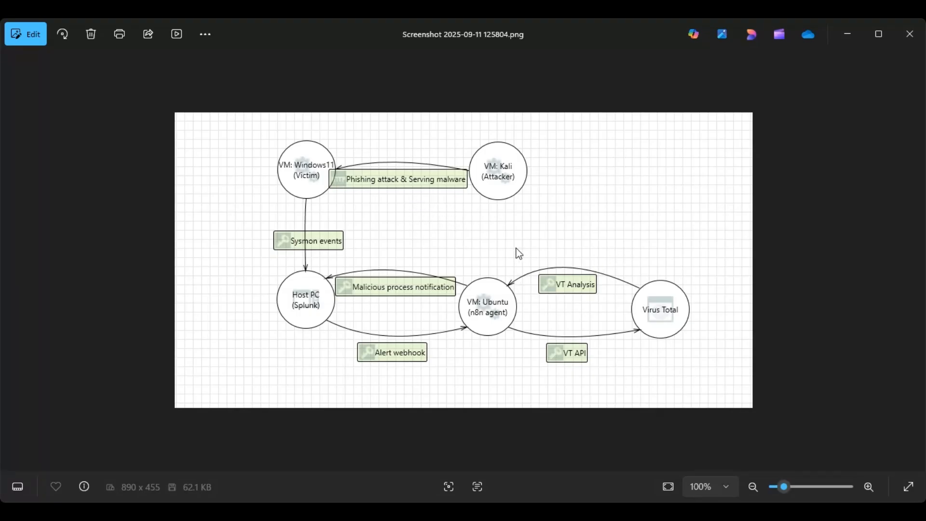
{"action": "mouse_move", "coordinate": [642, 227]}
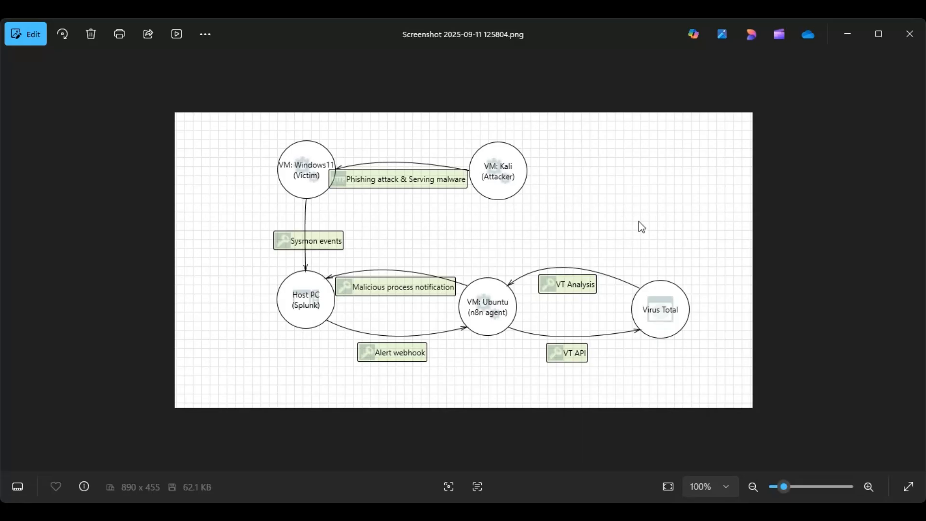
{"action": "mouse_move", "coordinate": [630, 372]}
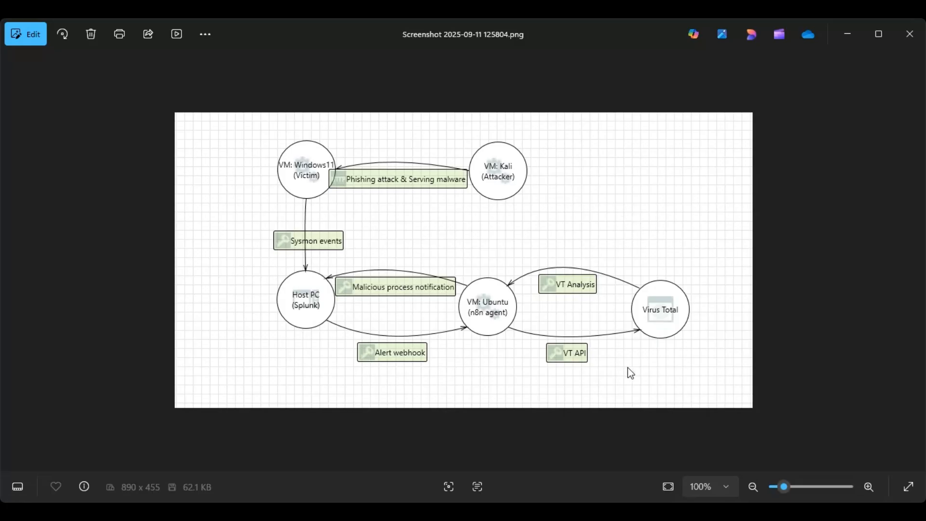
{"action": "mouse_move", "coordinate": [622, 375]}
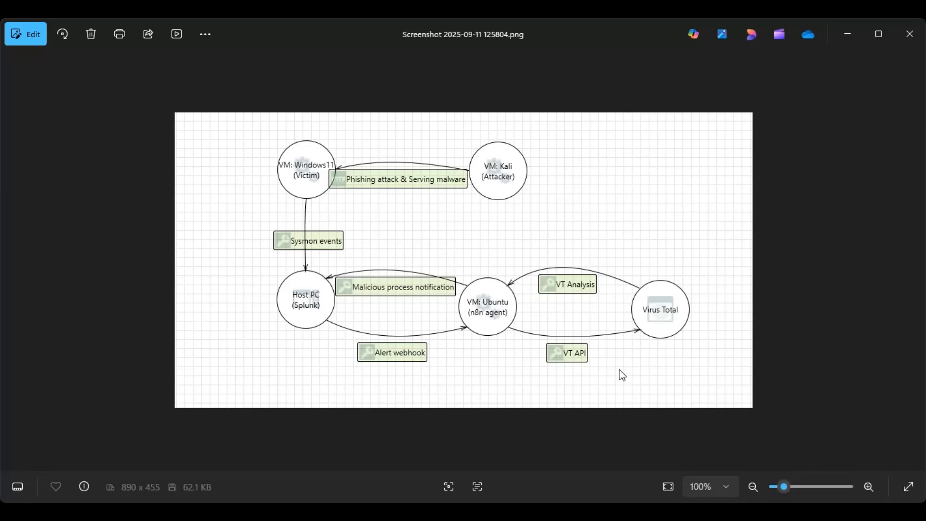
{"action": "mouse_move", "coordinate": [475, 320]}
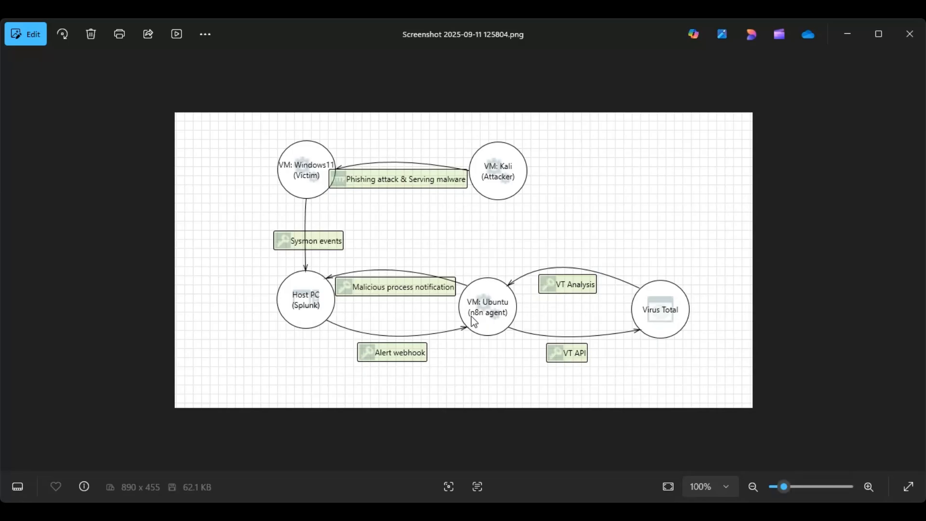
{"action": "mouse_move", "coordinate": [443, 353]}
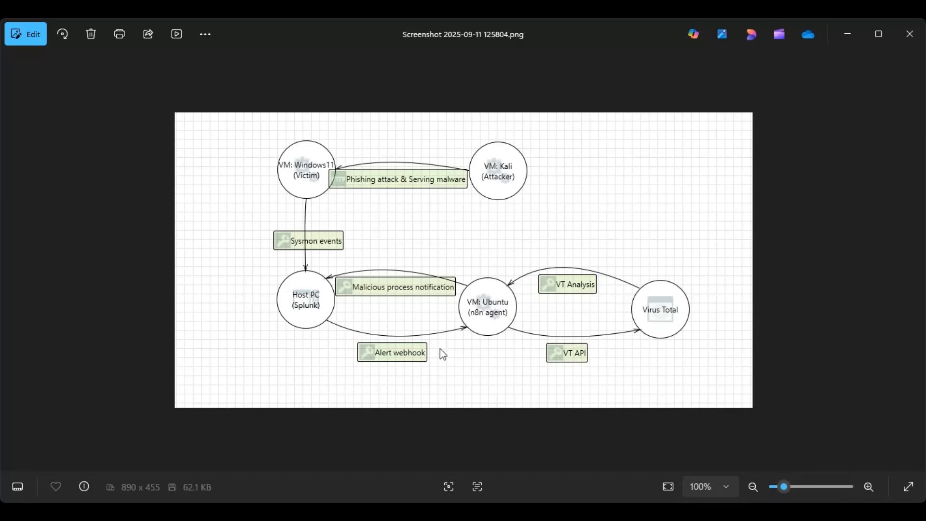
{"action": "mouse_move", "coordinate": [466, 264]}
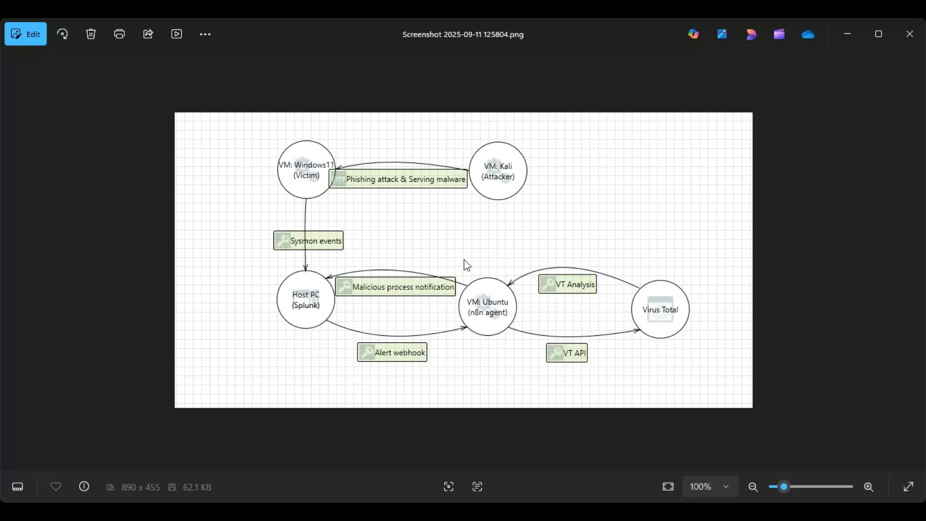
{"action": "mouse_move", "coordinate": [425, 229]}
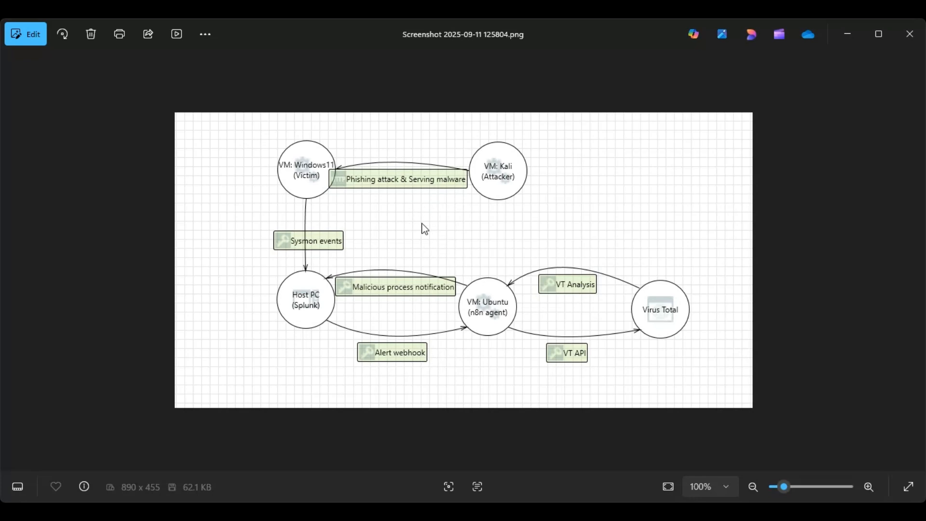
{"action": "mouse_move", "coordinate": [462, 264]}
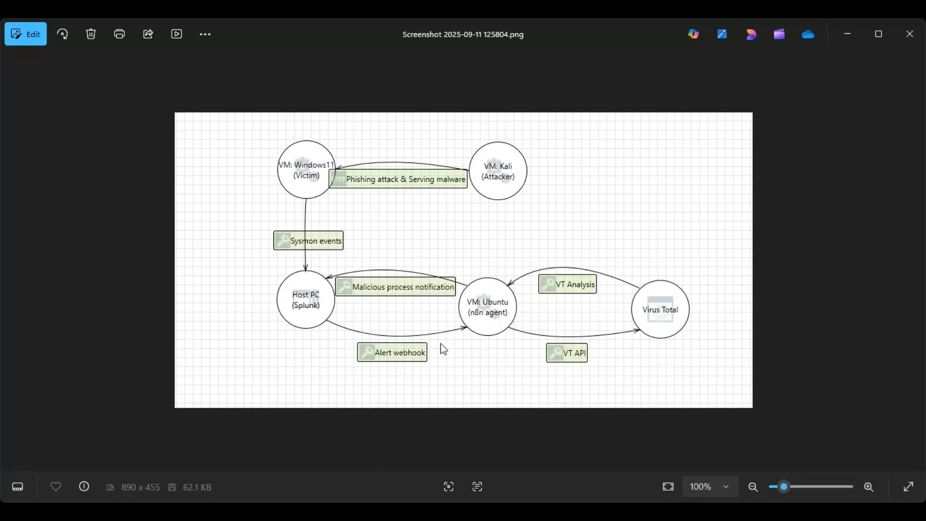
{"action": "mouse_move", "coordinate": [449, 278]}
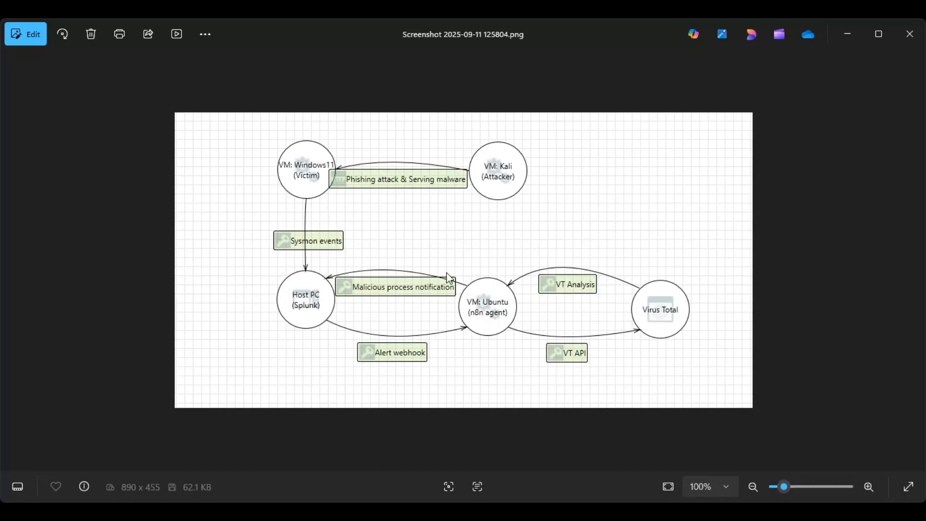
{"action": "mouse_move", "coordinate": [445, 258]}
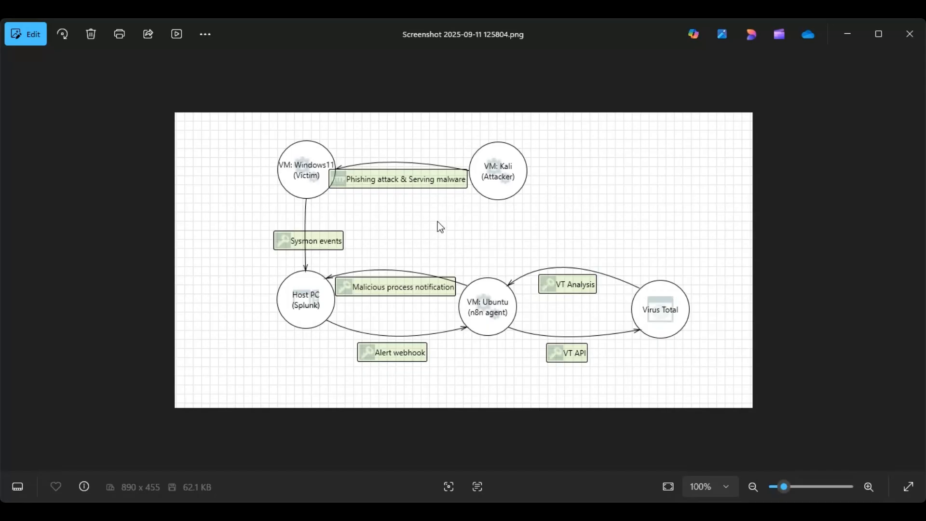
{"action": "mouse_move", "coordinate": [465, 384]}
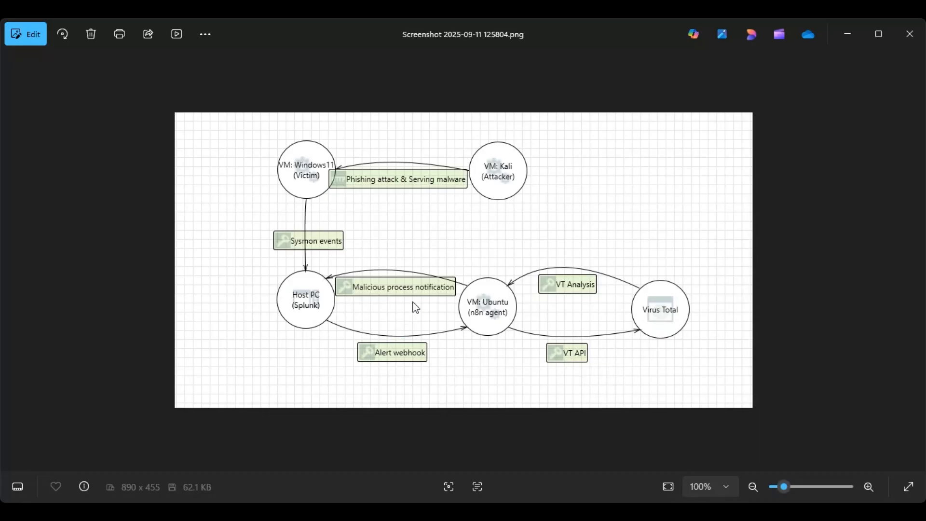
{"action": "mouse_move", "coordinate": [782, 397]}
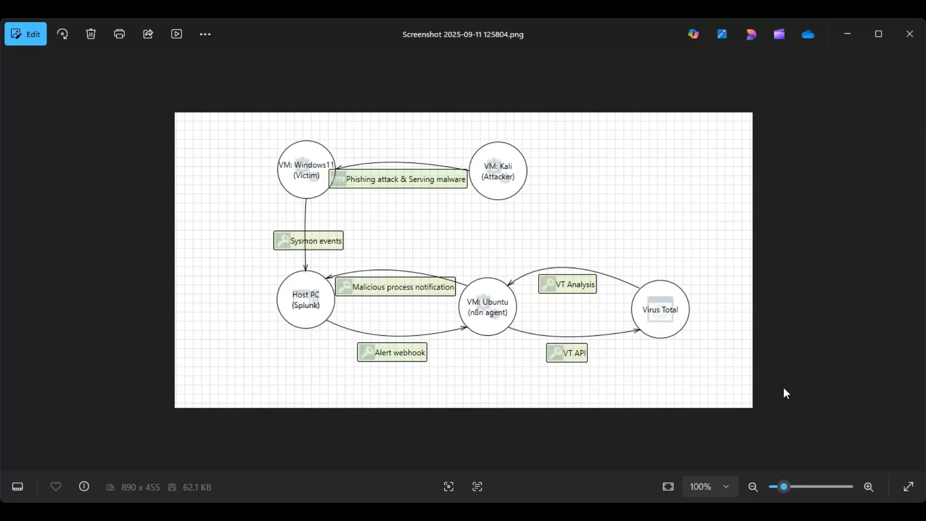
{"action": "mouse_move", "coordinate": [701, 333]}
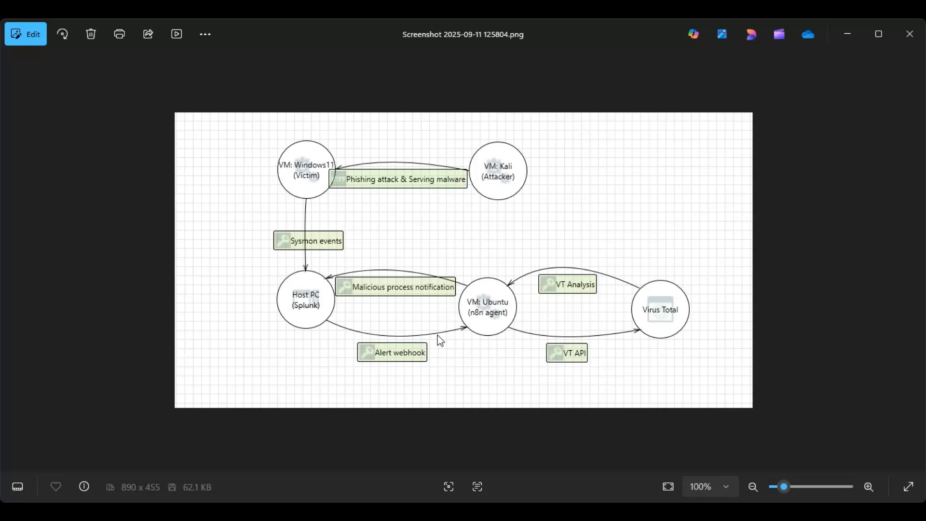
{"action": "mouse_move", "coordinate": [446, 348]}
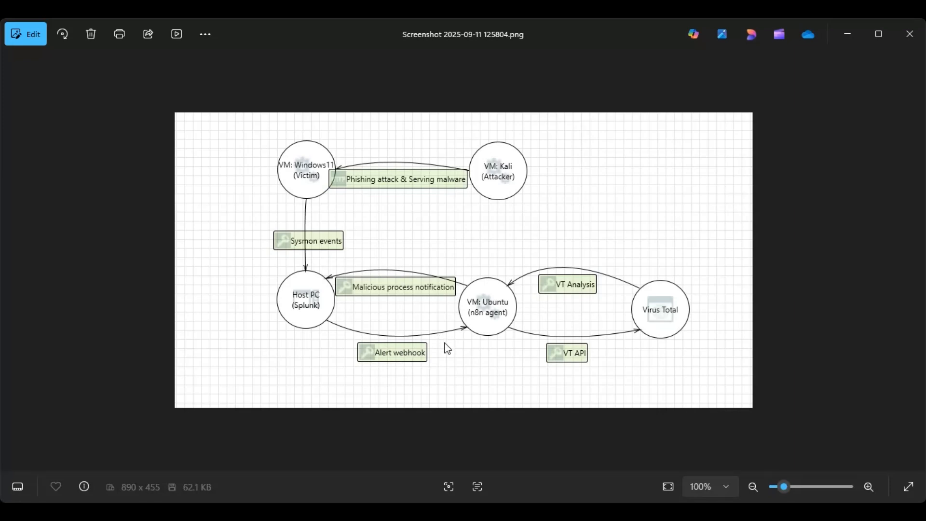
{"action": "mouse_move", "coordinate": [445, 341]}
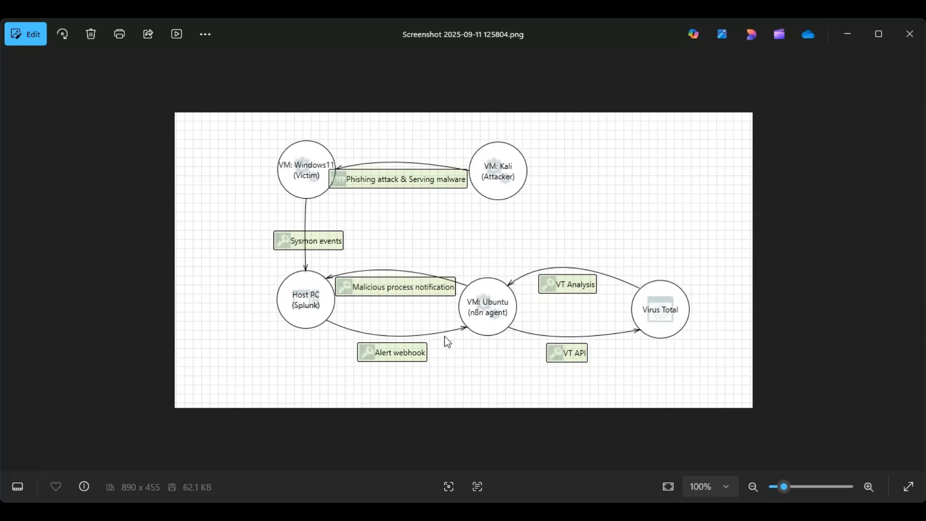
{"action": "mouse_move", "coordinate": [443, 338]}
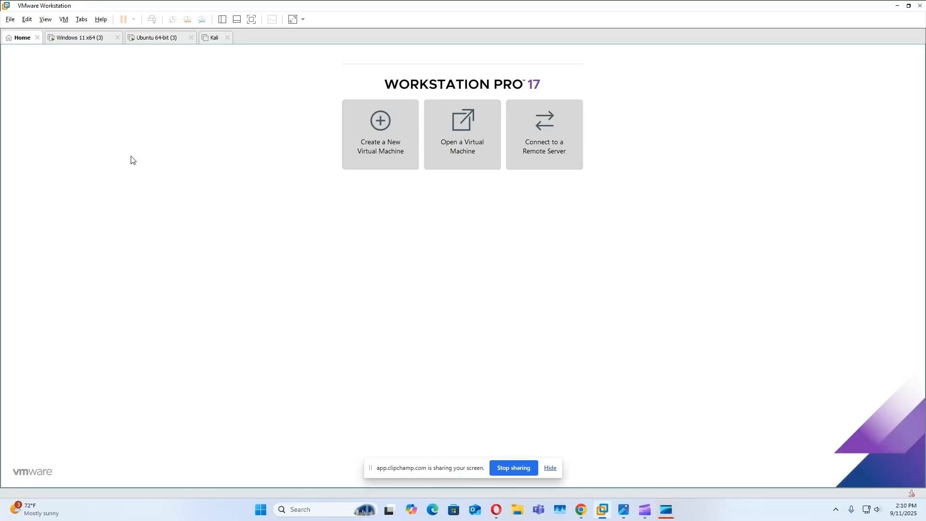
- In the Windows 11 VM, show the Downloads folder in File Explorer and select notepad
{"action": "left_click", "coordinate": [80, 37]}
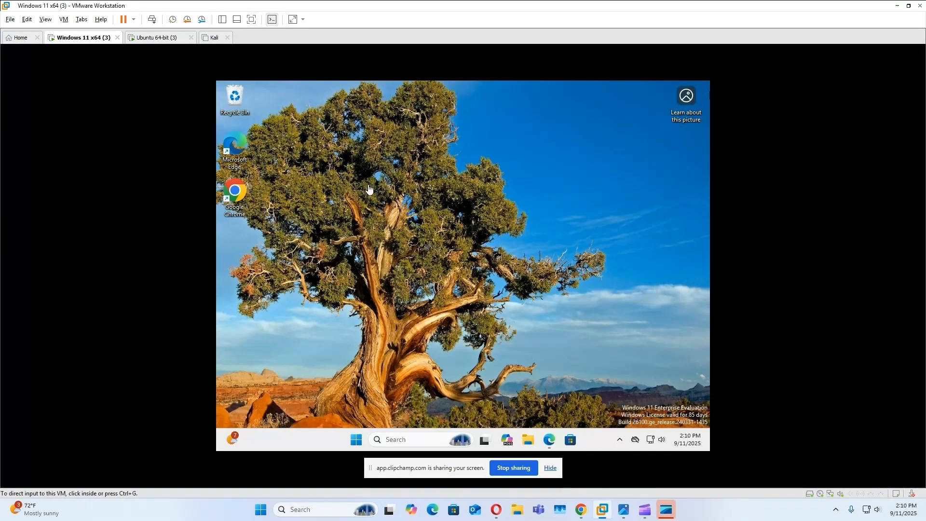
{"action": "mouse_move", "coordinate": [496, 406]}
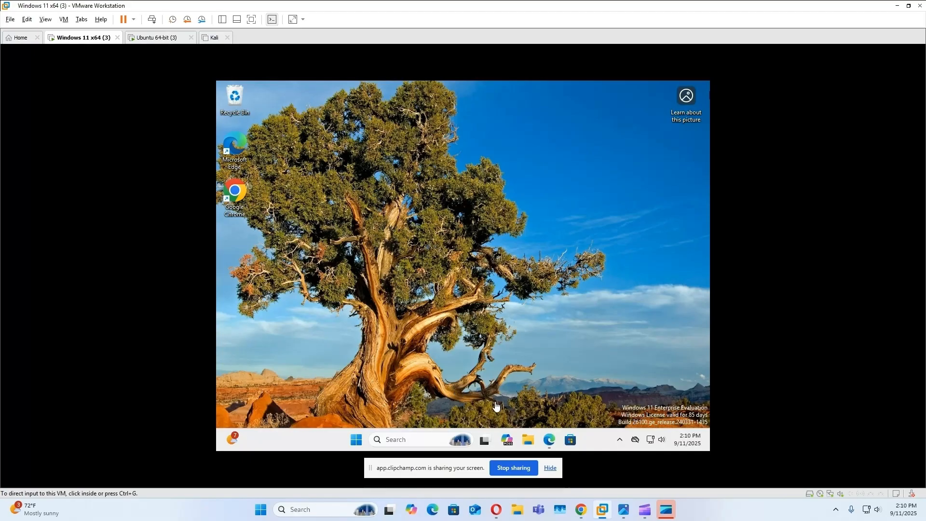
{"action": "mouse_move", "coordinate": [528, 439]}
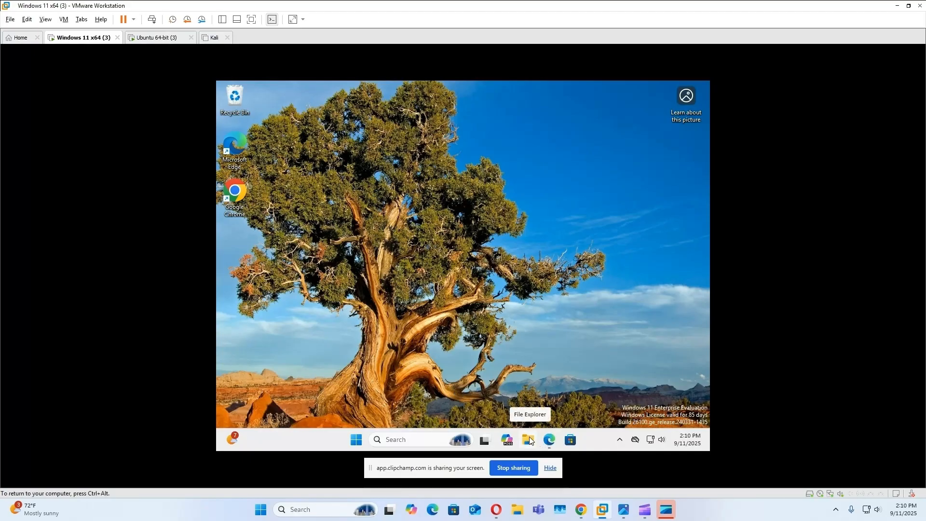
{"action": "left_click", "coordinate": [525, 440]}
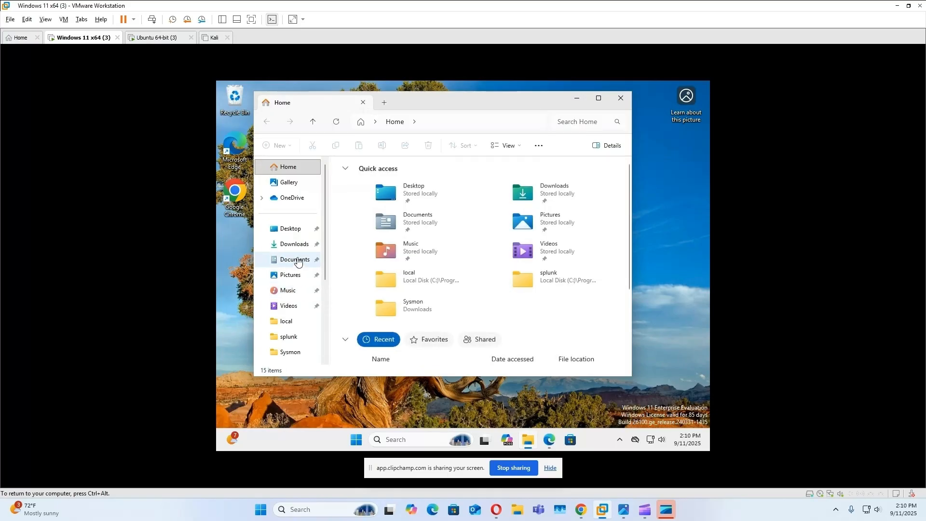
{"action": "left_click", "coordinate": [293, 243]}
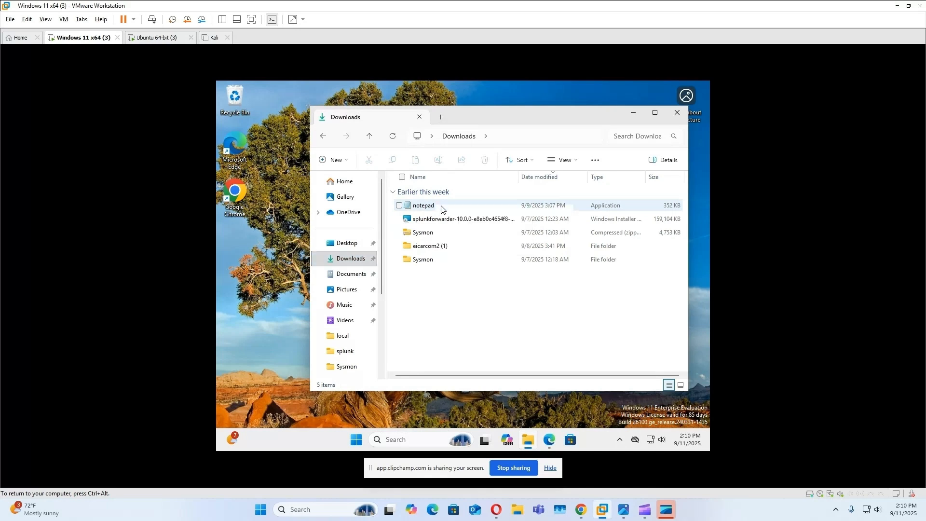
{"action": "left_click", "coordinate": [422, 204]}
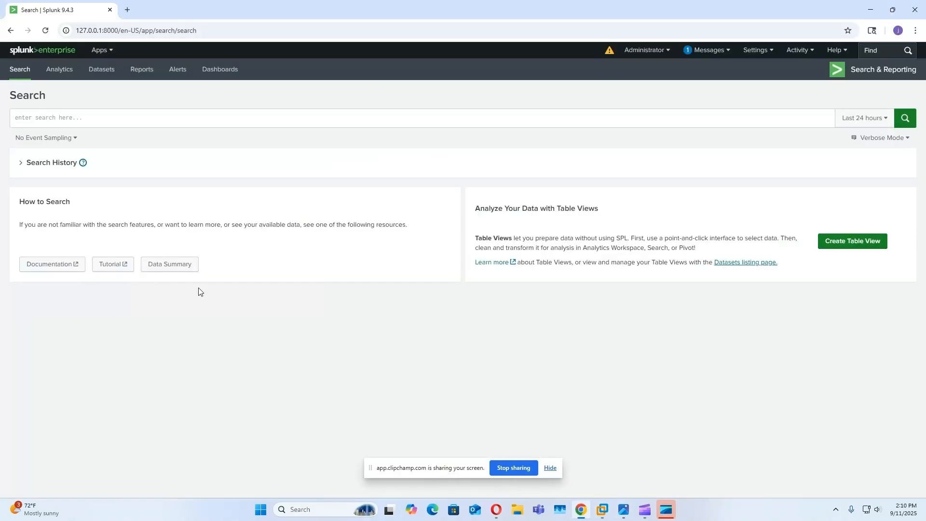
- Begin a Splunk query for the sysmon index filtering EventDescription to Process creation
{"action": "left_click", "coordinate": [413, 117]}
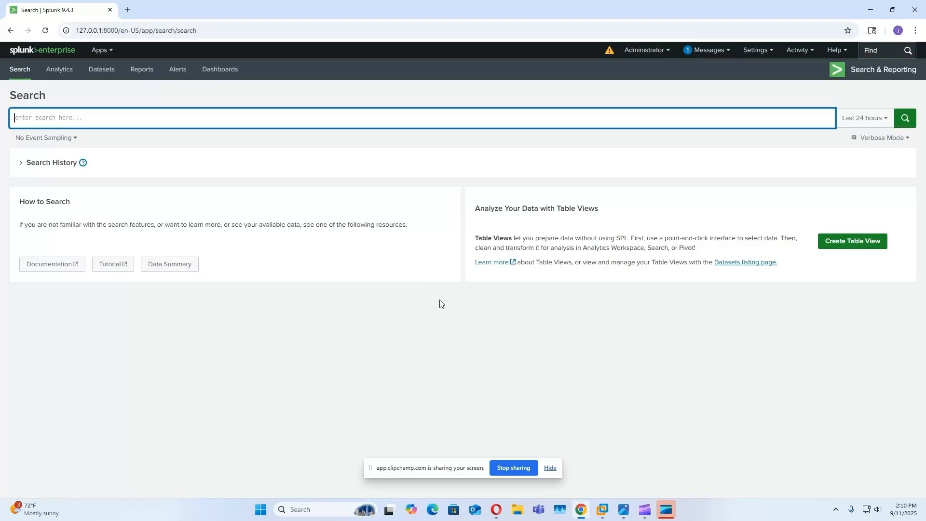
{"action": "type", "text": "index=sysmon"}
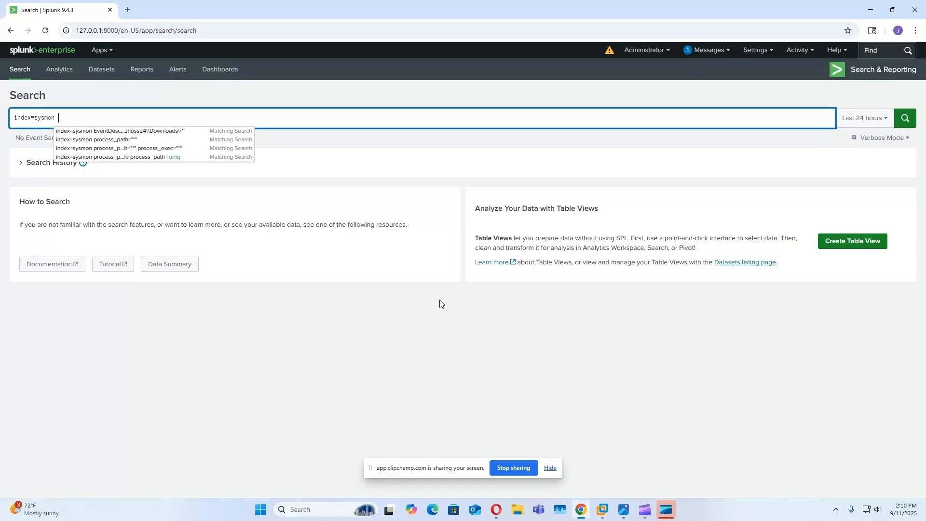
{"action": "type", "text": "EventDes"}
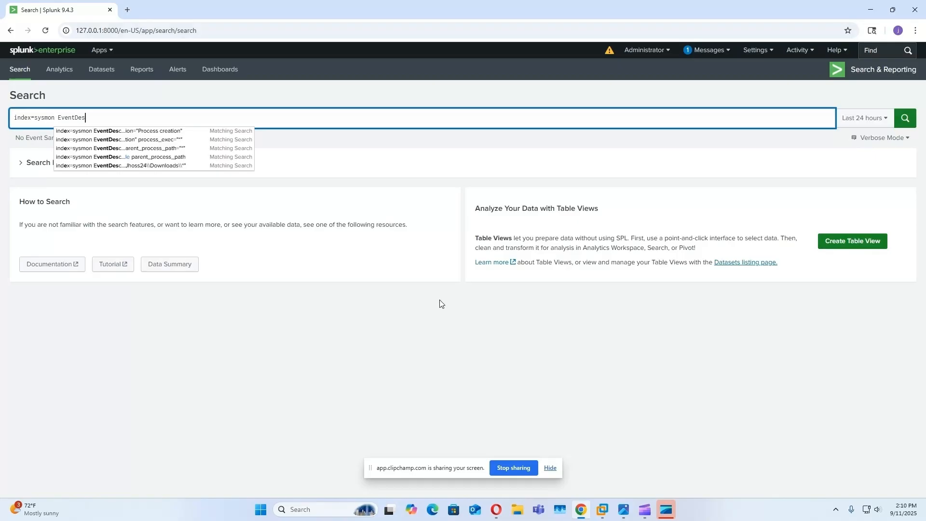
{"action": "type", "text": "cription=\"pr"}
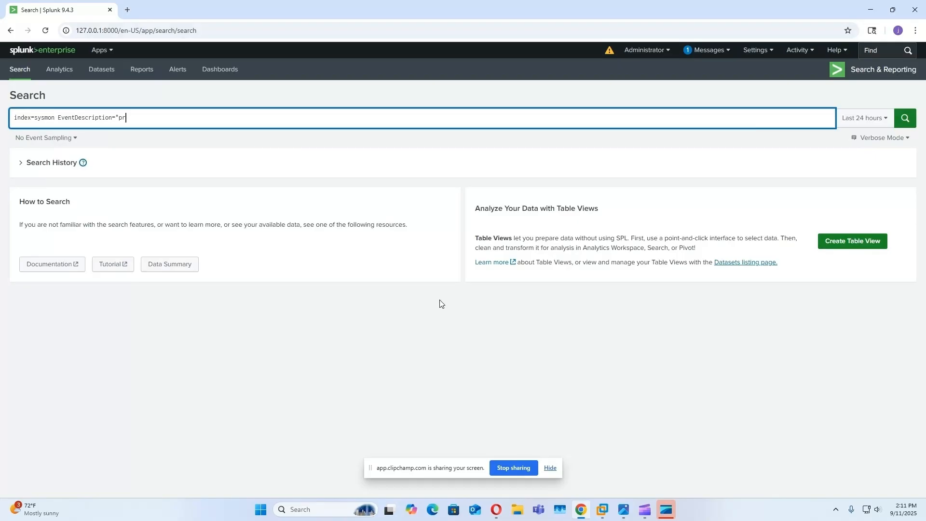
{"action": "key", "text": "Backspace"}
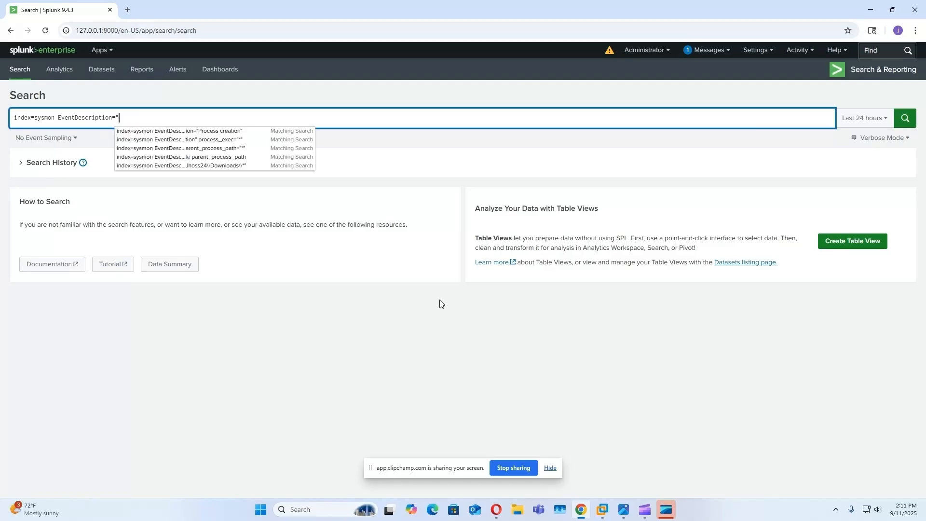
{"action": "type", "text": "Process"}
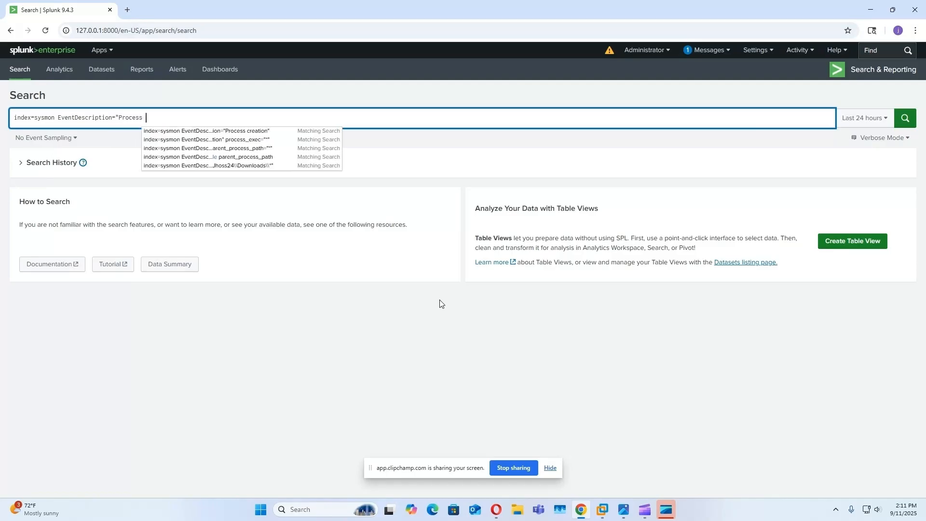
{"action": "type", "text": "creation\""}
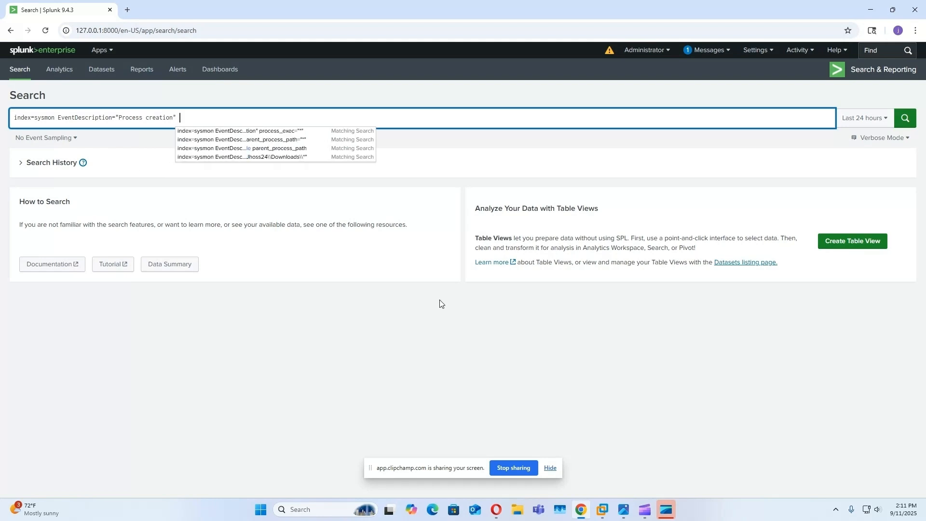
- Filter process_exec=*.exe and process_path in C:\Users\Jhoss\Downloads, then run the search (26 events)
{"action": "type", "text": "process_exec="}
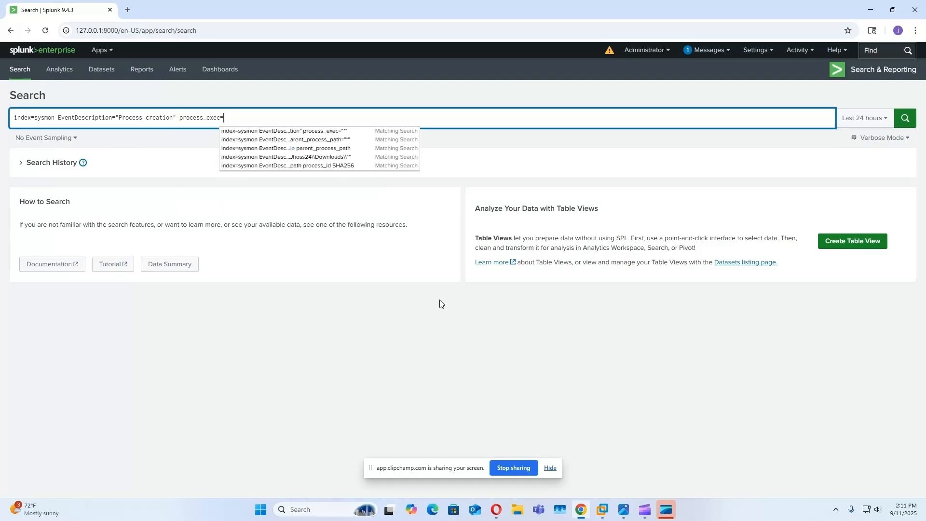
{"action": "type", "text": "*."}
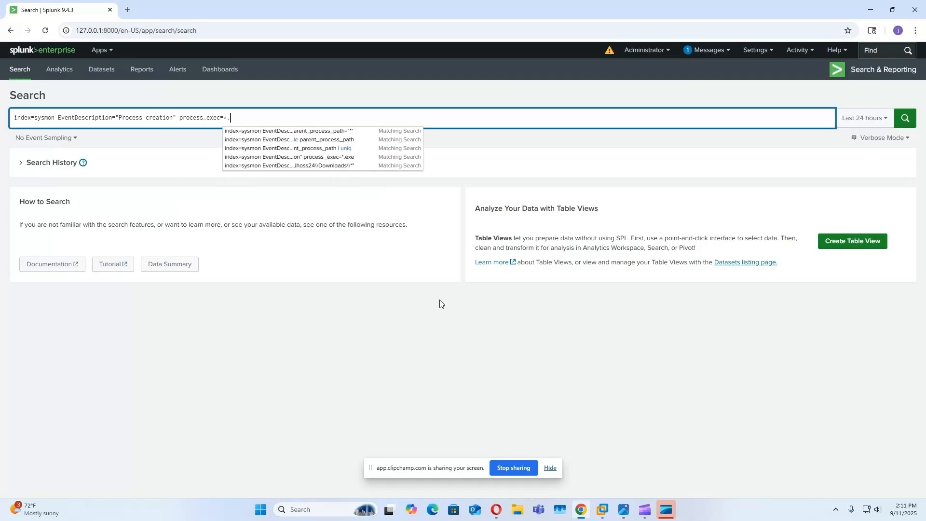
{"action": "type", "text": "exe"}
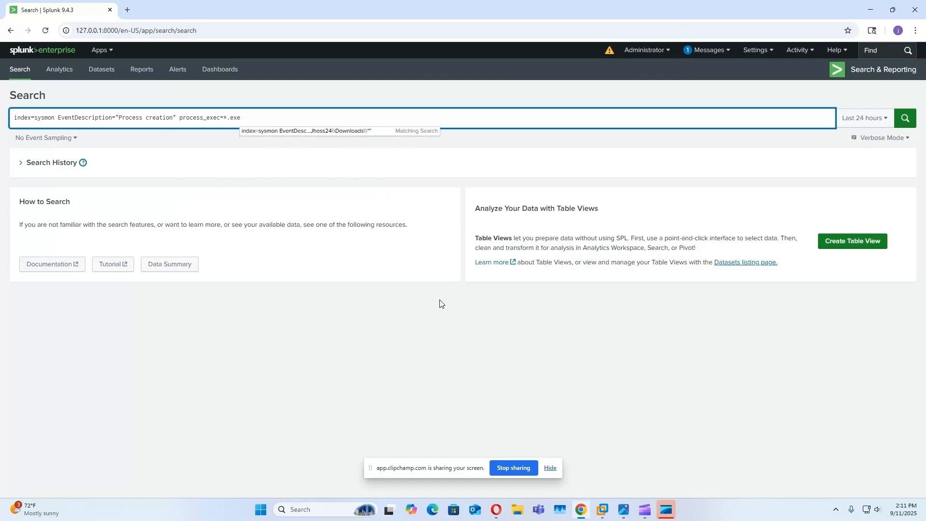
{"action": "type", "text": "p"}
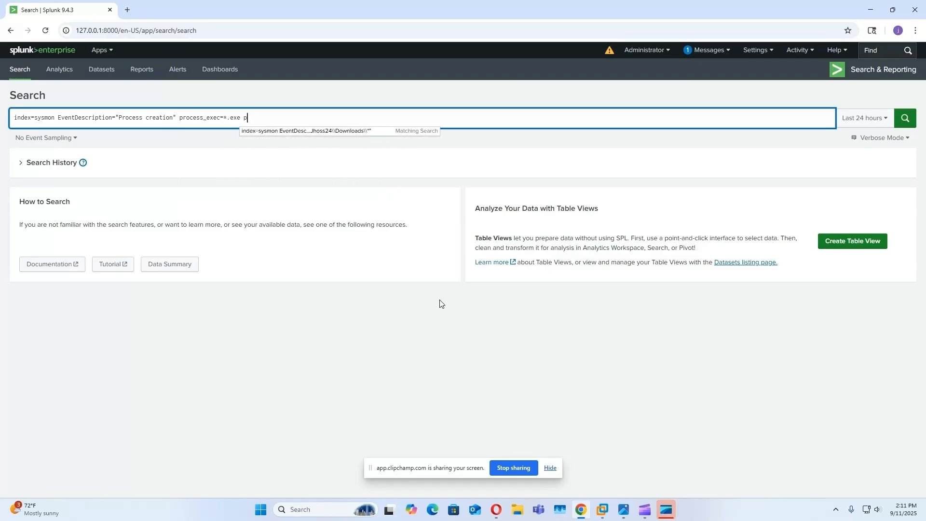
{"action": "type", "text": "process_path"}
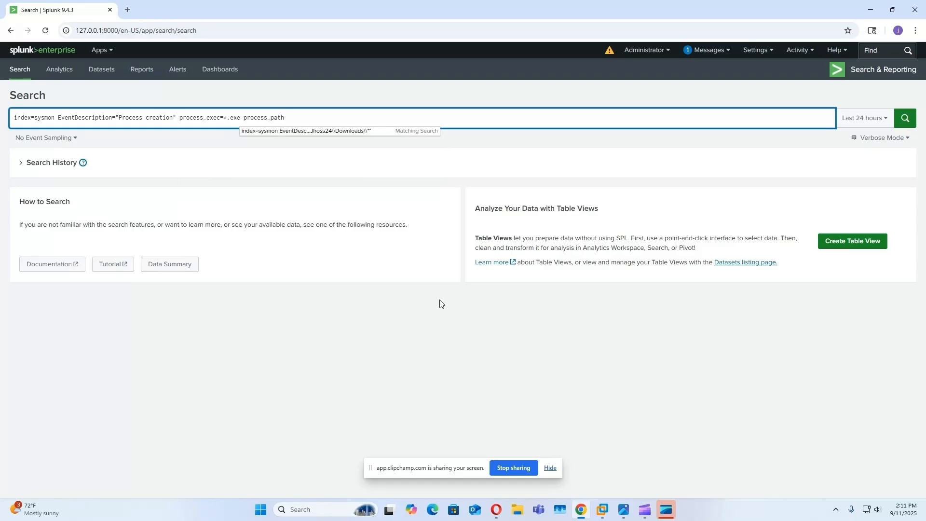
{"action": "type", "text": "="}
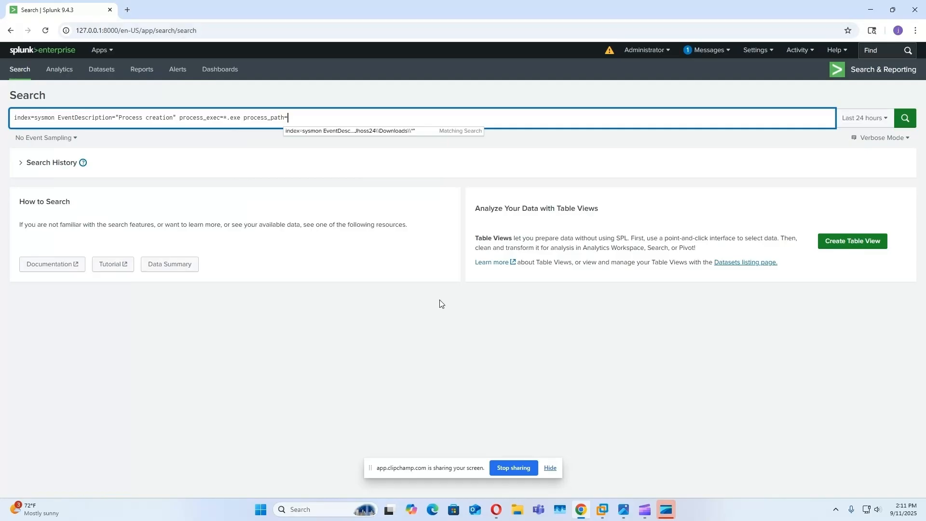
{"action": "type", "text": "\"C"}
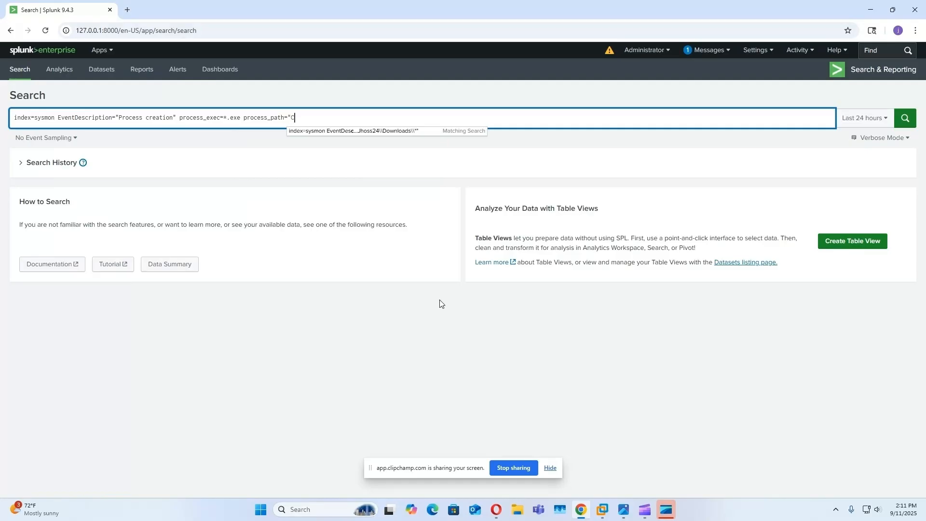
{"action": "type", "text": ":\\\\U"}
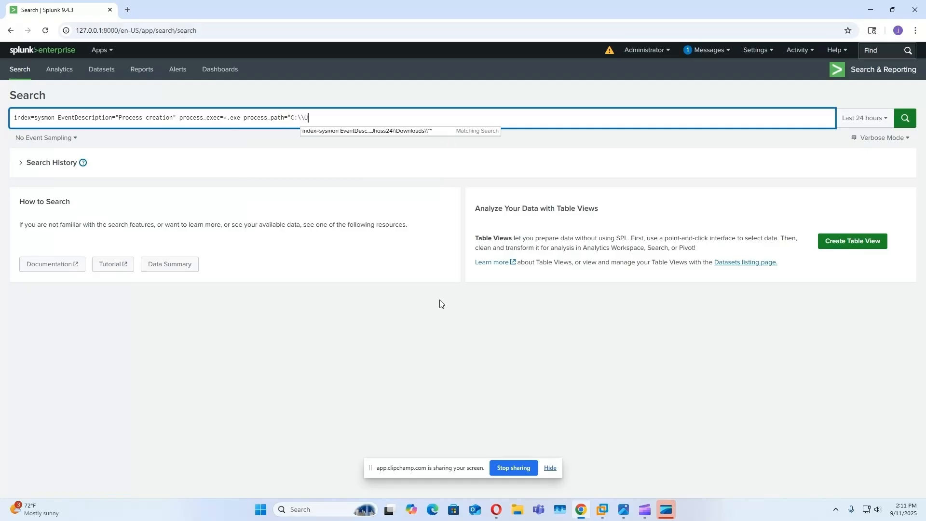
{"action": "type", "text": "Users\\"}
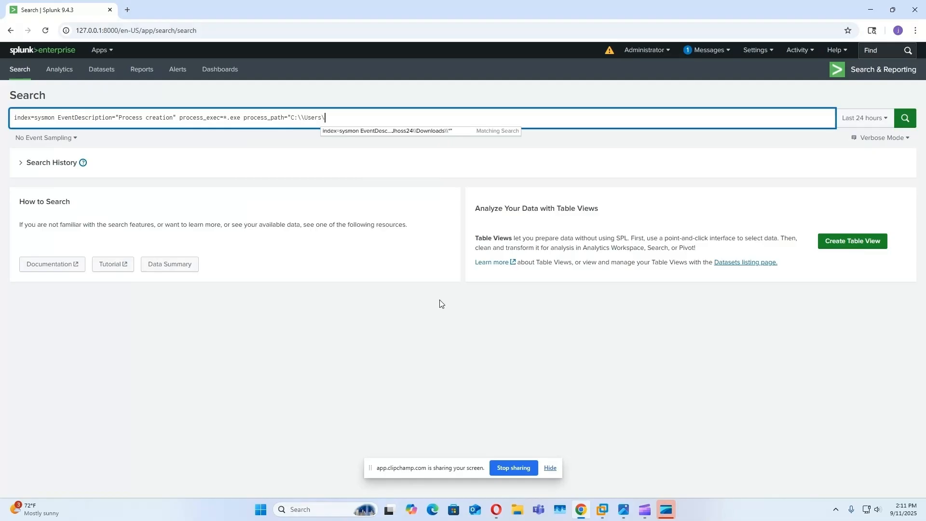
{"action": "type", "text": "Jhoss24\\\\D"}
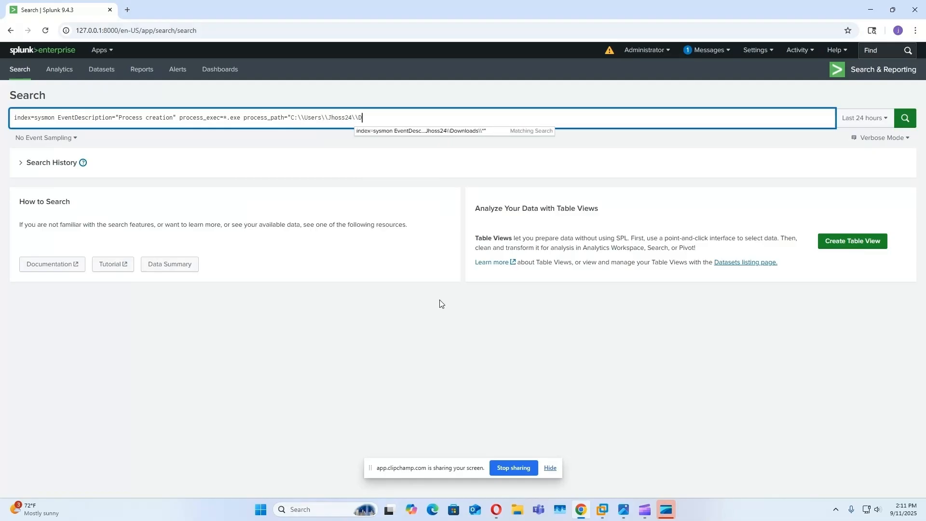
{"action": "type", "text": "ownloads"}
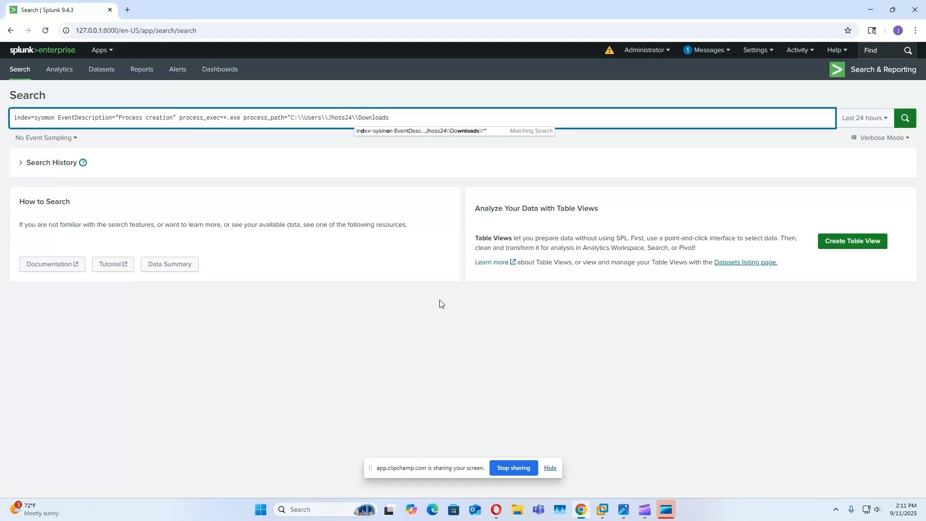
{"action": "type", "text": "\\*\""}
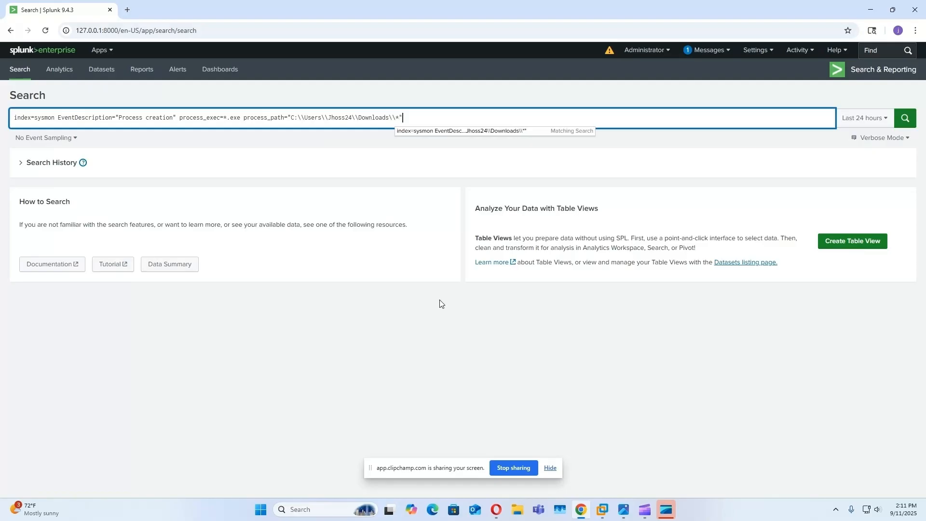
{"action": "left_click", "coordinate": [902, 117]}
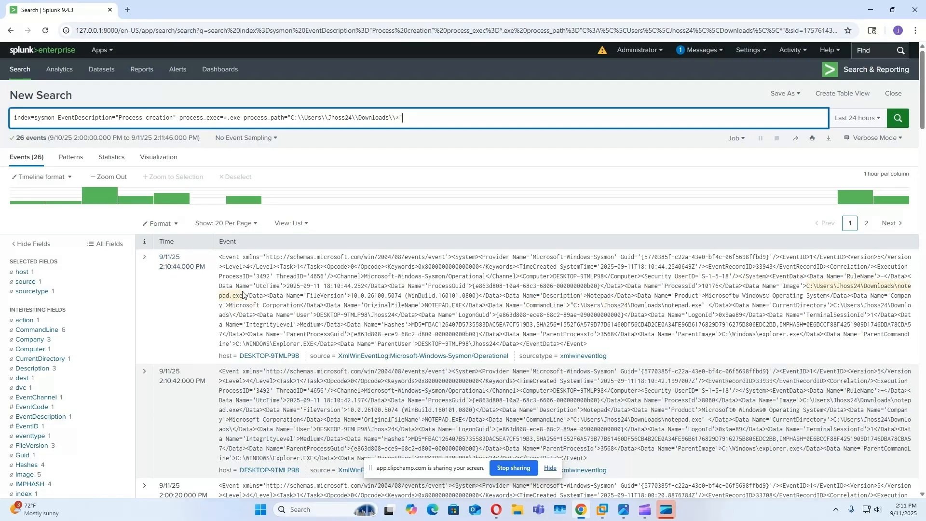
- Save the search as a real-time alert with an Add to Triggered Alerts action
{"action": "left_click", "coordinate": [785, 94]}
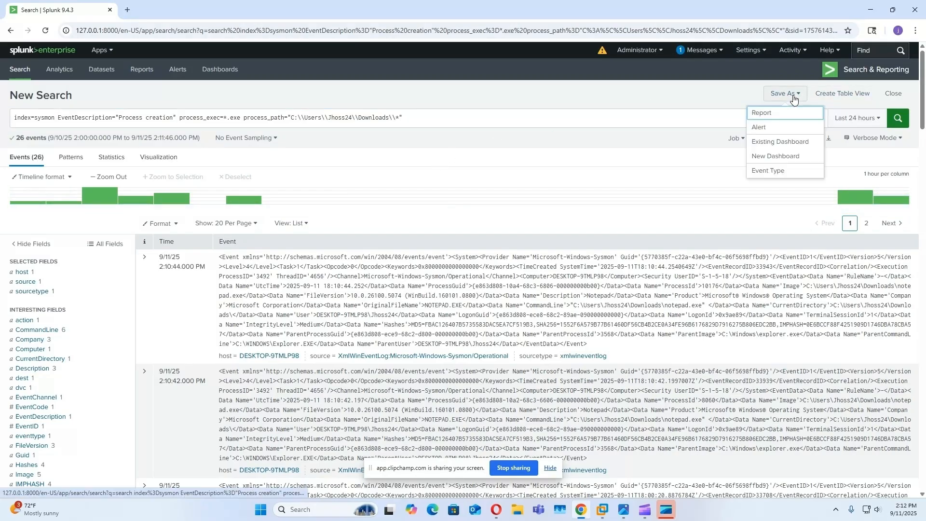
{"action": "left_click", "coordinate": [758, 128]}
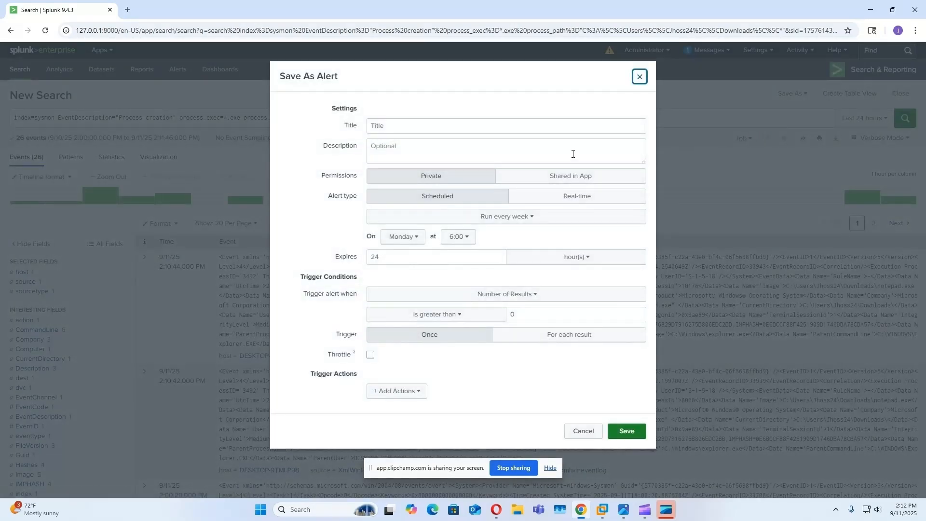
{"action": "mouse_move", "coordinate": [572, 195]}
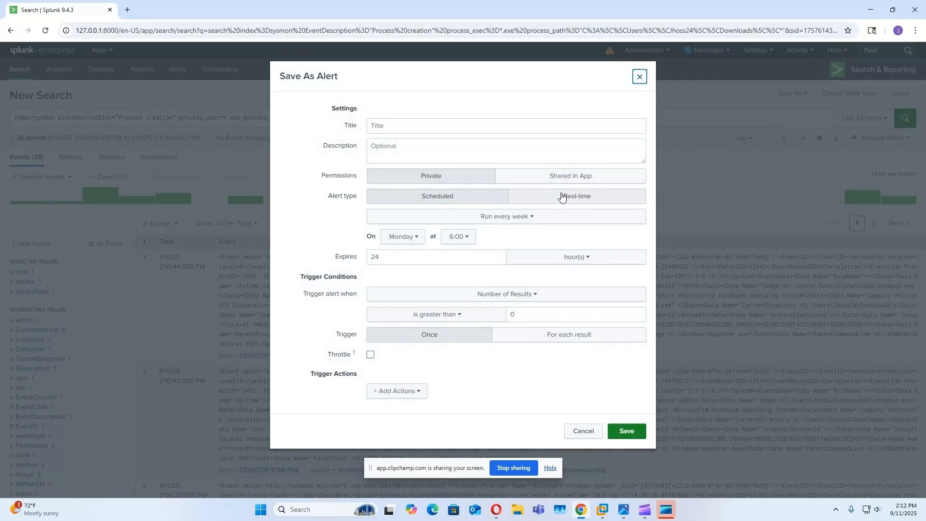
{"action": "left_click", "coordinate": [575, 196]}
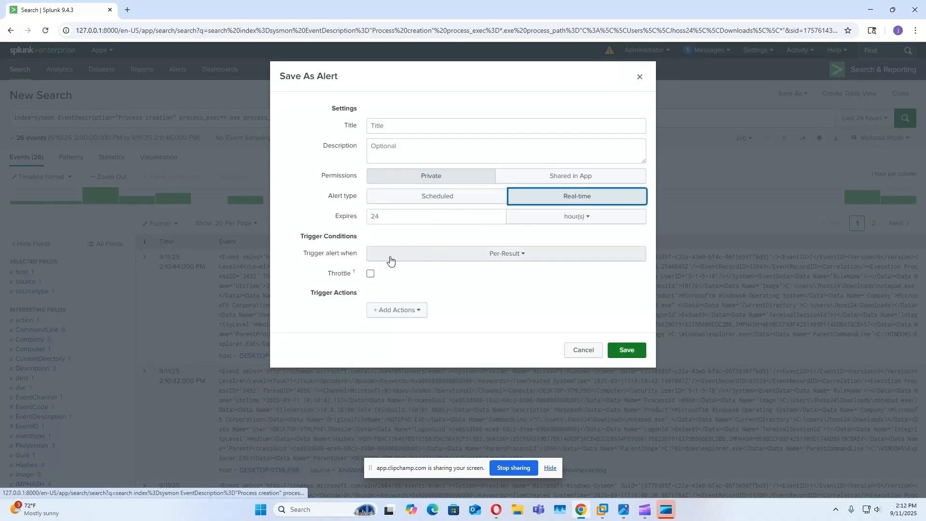
{"action": "left_click", "coordinate": [396, 310]}
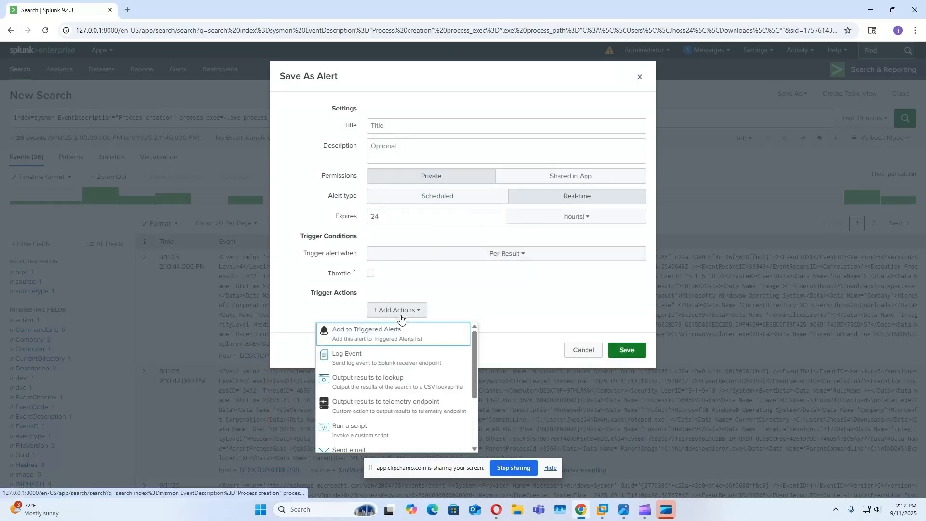
{"action": "mouse_move", "coordinate": [378, 338]}
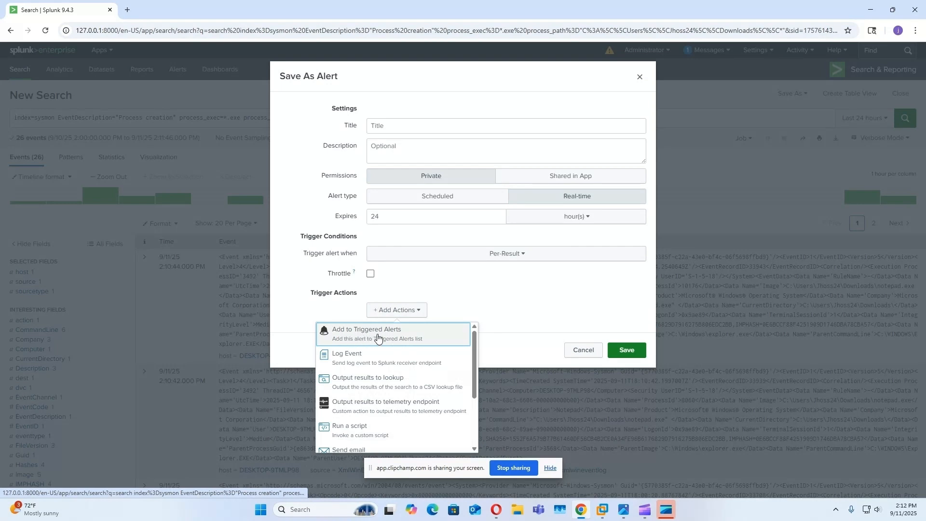
{"action": "left_click", "coordinate": [366, 330]}
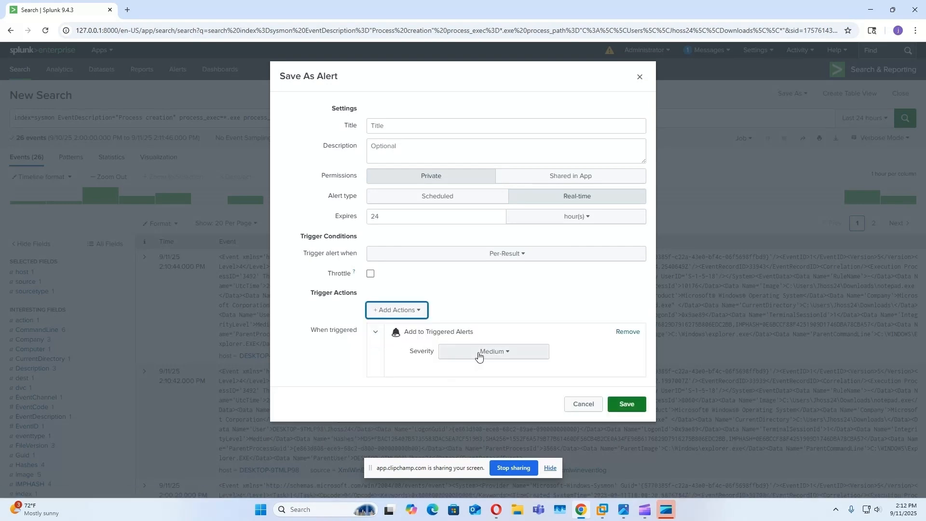
{"action": "left_click", "coordinate": [625, 404]}
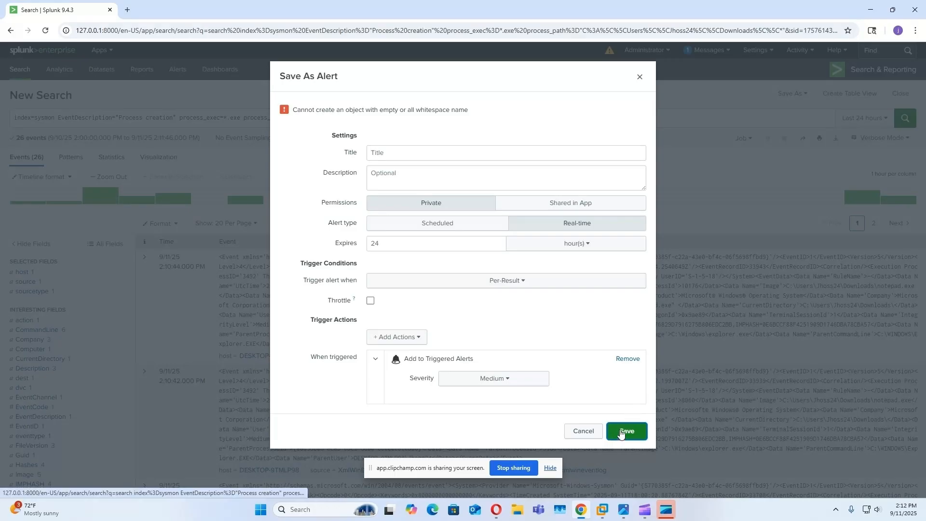
- Title the alert Process_executed_in_Downloads_Folder and save it
{"action": "left_click", "coordinate": [504, 152]}
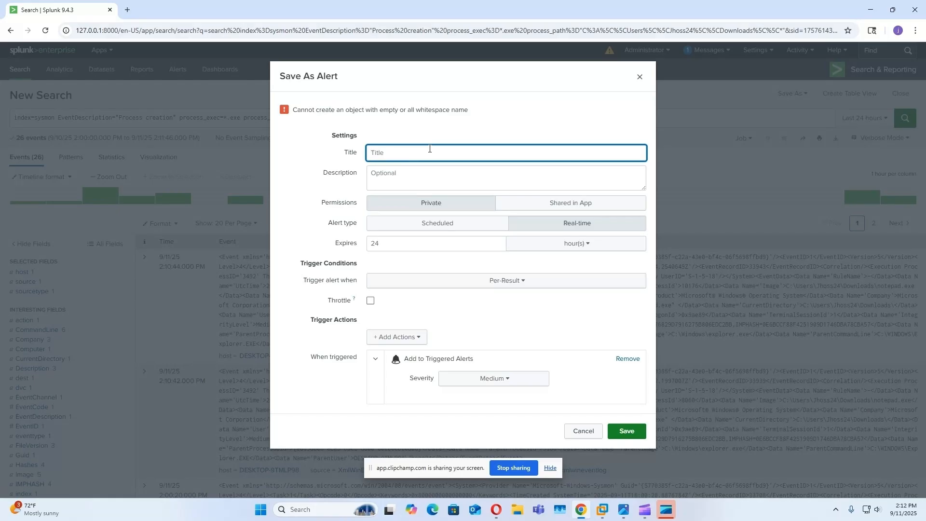
{"action": "type", "text": "Process_executed_in"}
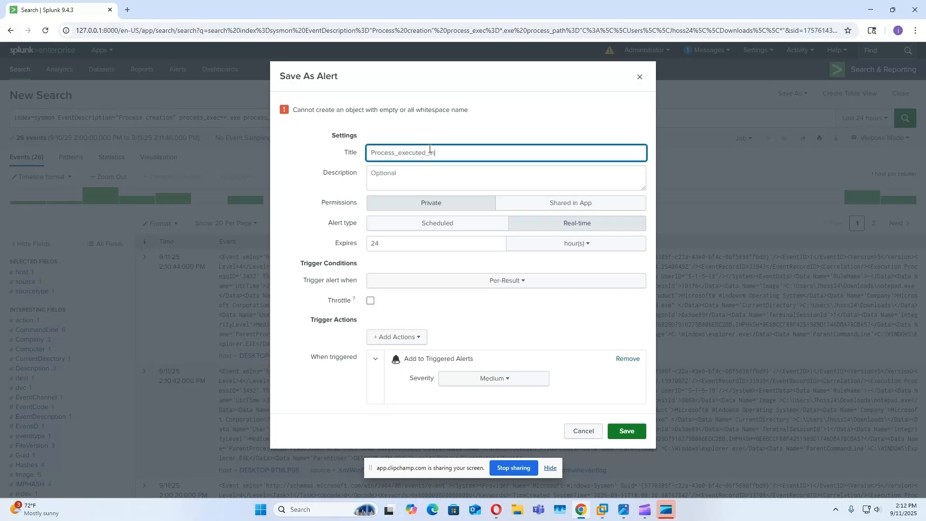
{"action": "type", "text": "_do"}
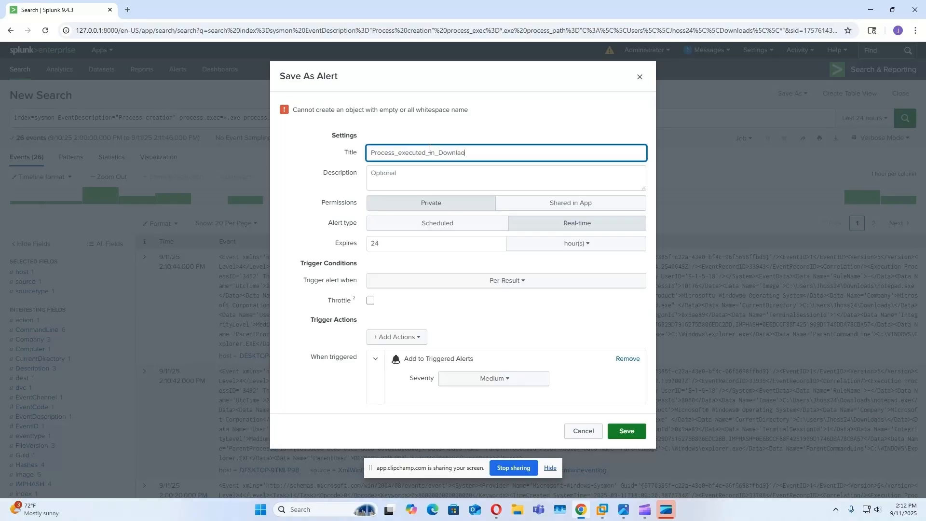
{"action": "type", "text": "s"}
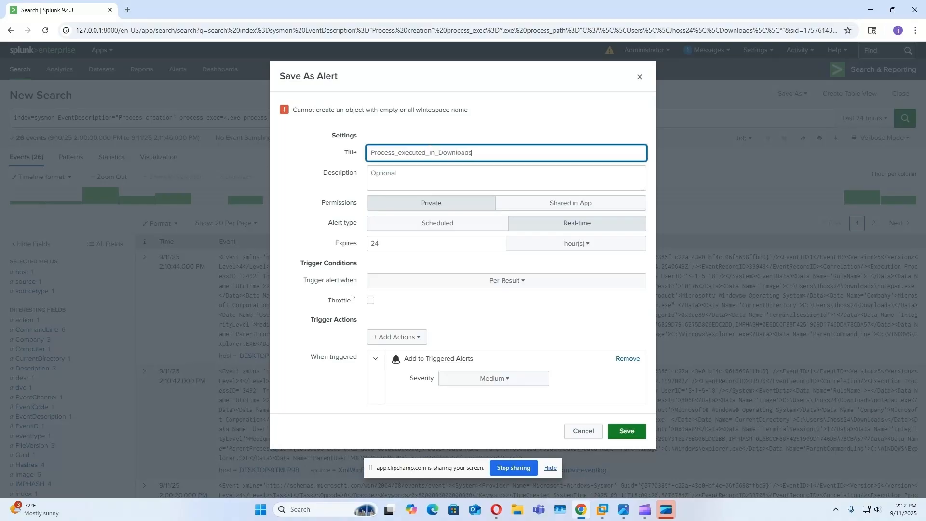
{"action": "type", "text": "_Folder"}
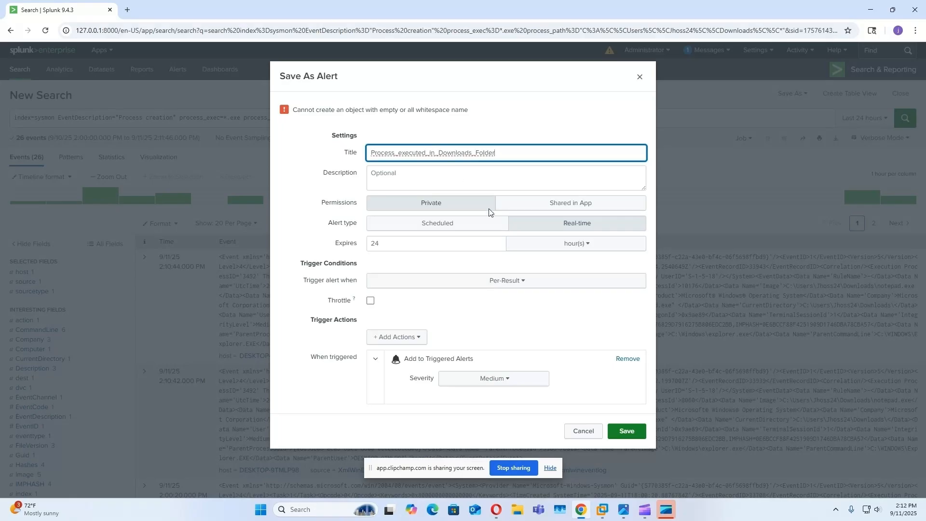
{"action": "left_click", "coordinate": [625, 430]}
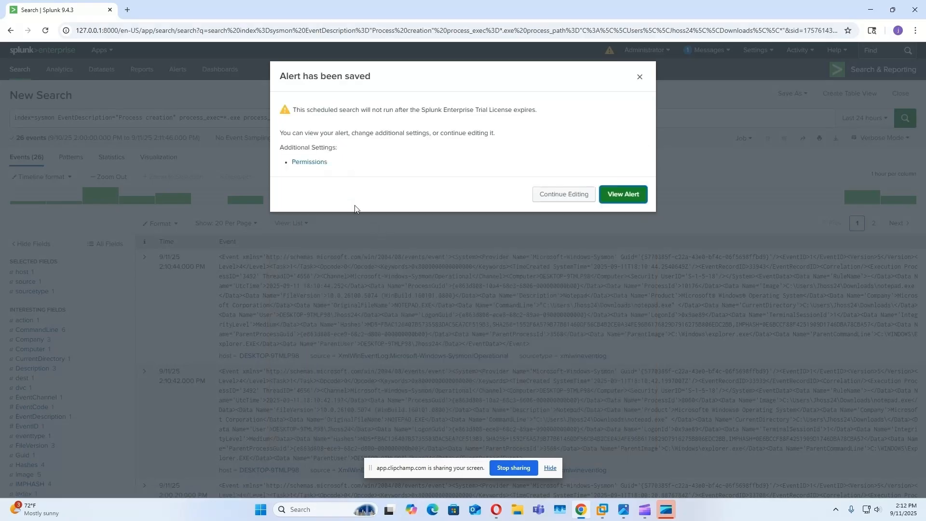
- Dismiss the confirmation and view the Triggered Alerts page listing the new alert
{"action": "left_click", "coordinate": [622, 194]}
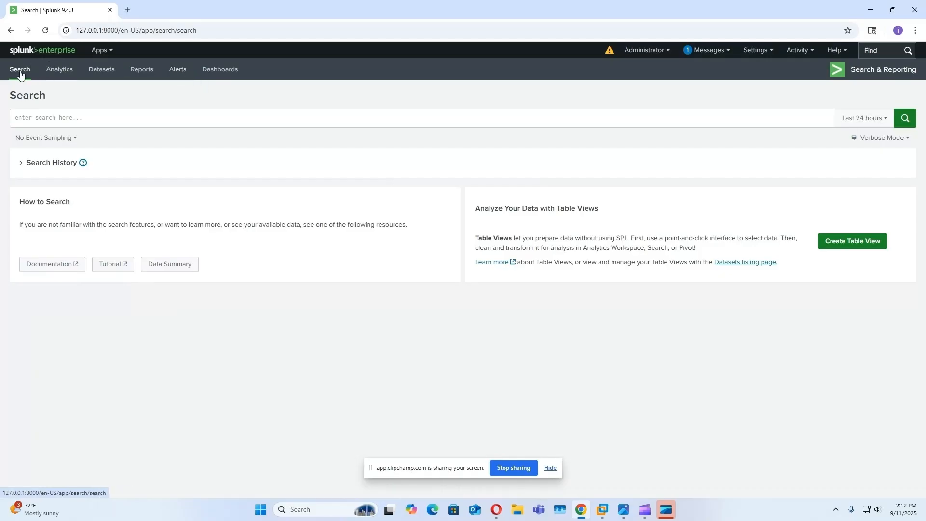
{"action": "left_click", "coordinate": [798, 49]}
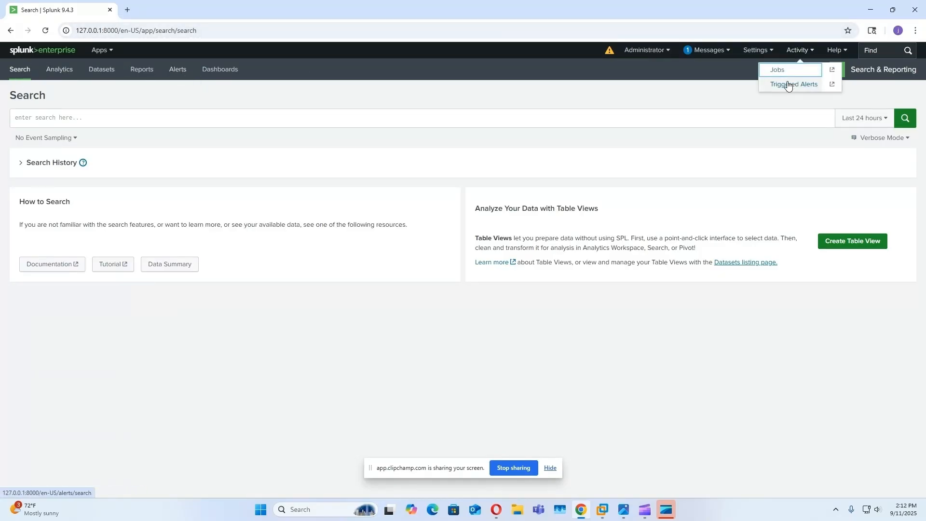
{"action": "left_click", "coordinate": [794, 84]}
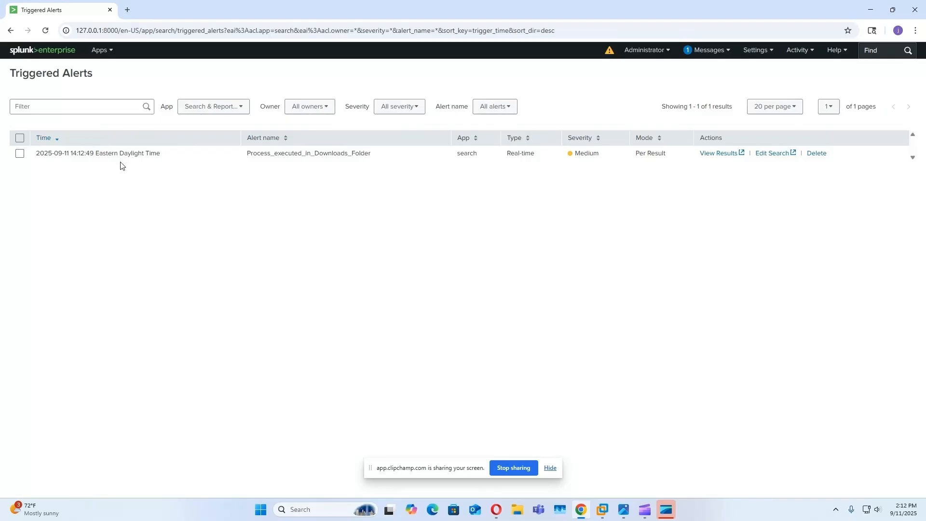
{"action": "mouse_move", "coordinate": [467, 186]}
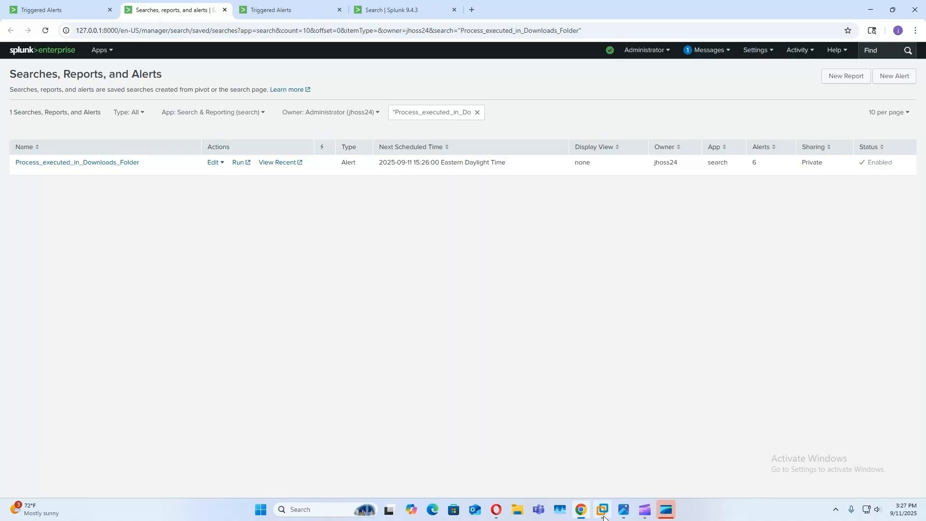
- On the Ubuntu VM, launch n8n from the terminal and create a new workflow
{"action": "left_click", "coordinate": [602, 513]}
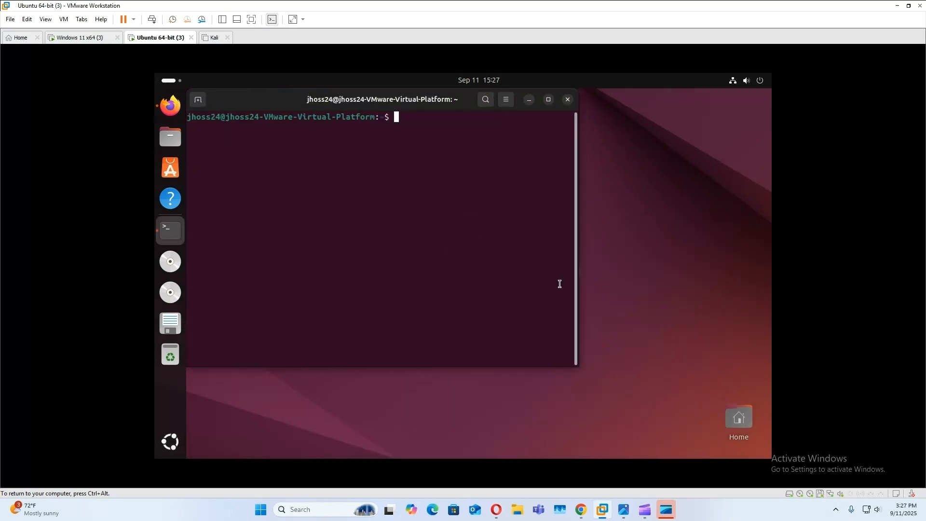
{"action": "type", "text": "n8n"}
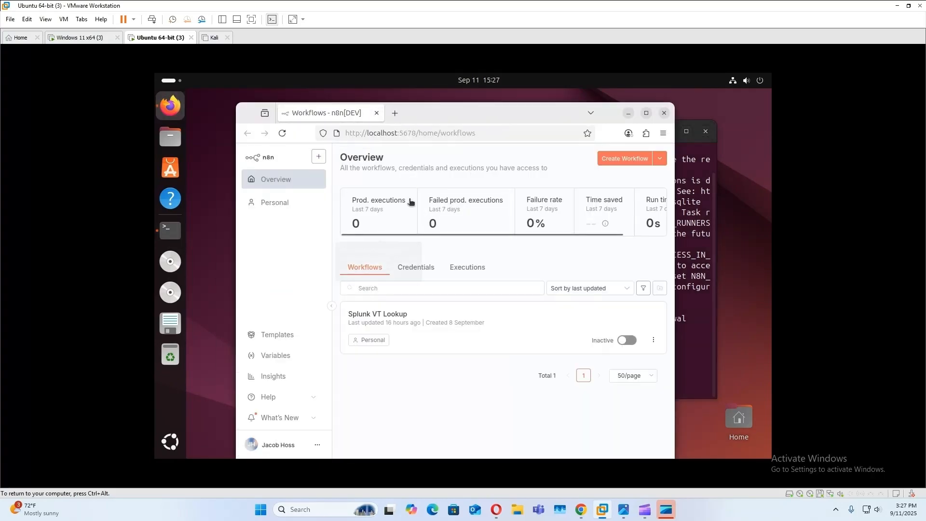
{"action": "mouse_move", "coordinate": [360, 227]}
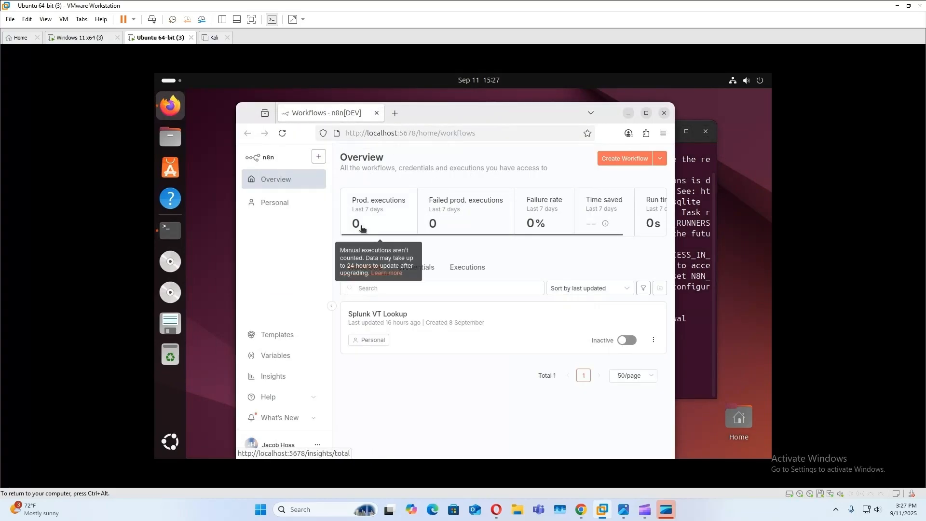
{"action": "left_click", "coordinate": [624, 158]}
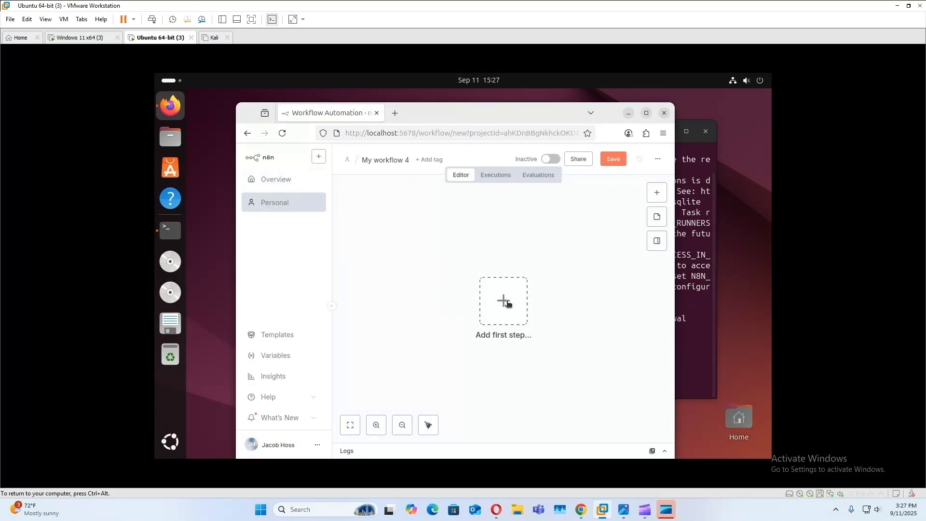
- Add a Webhook trigger node with HTTP Method set to POST
{"action": "left_click", "coordinate": [503, 300]}
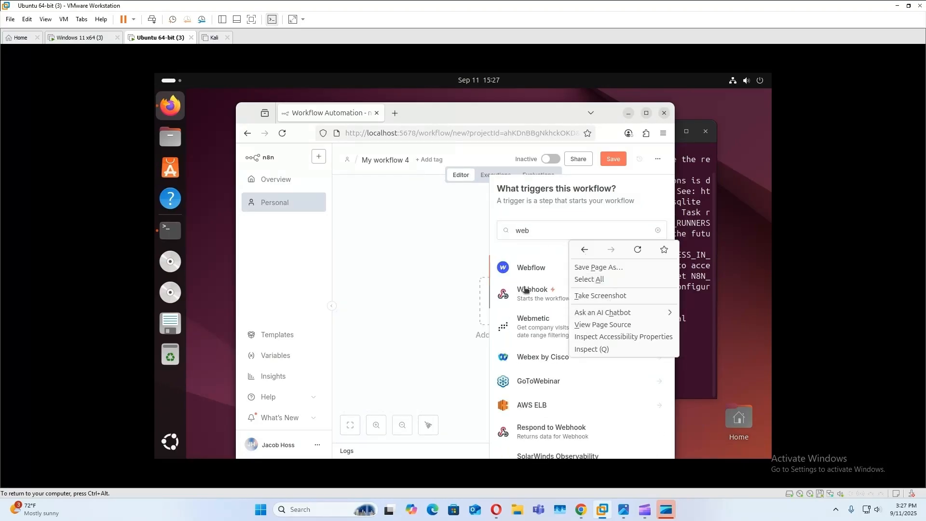
{"action": "left_click", "coordinate": [530, 289]}
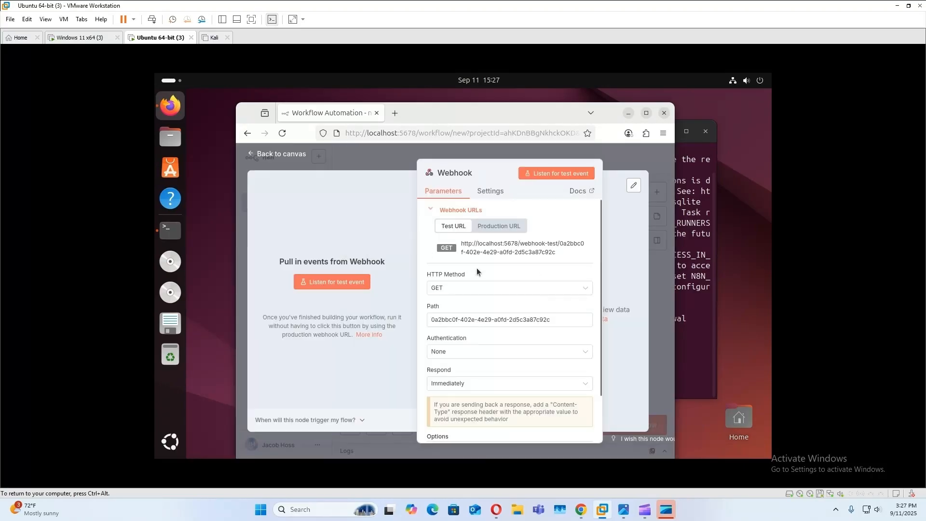
{"action": "left_click", "coordinate": [508, 287]}
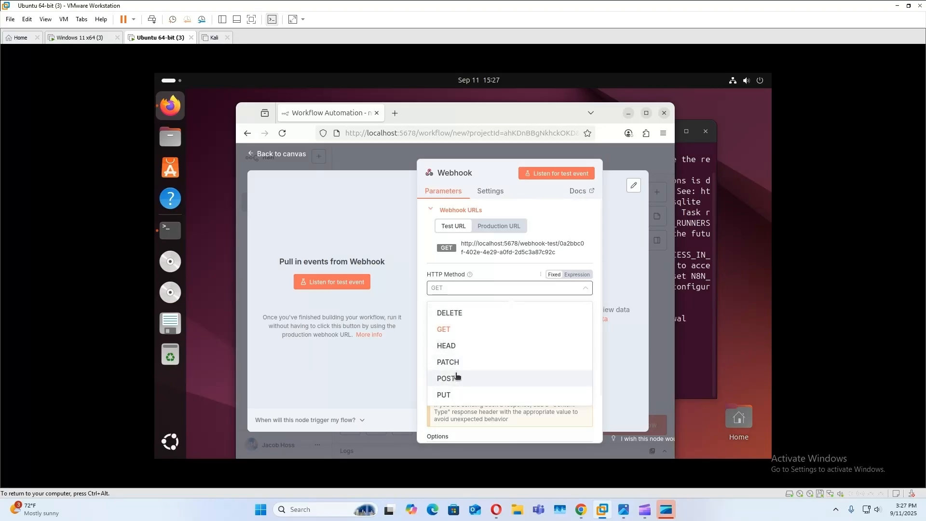
{"action": "left_click", "coordinate": [446, 378]}
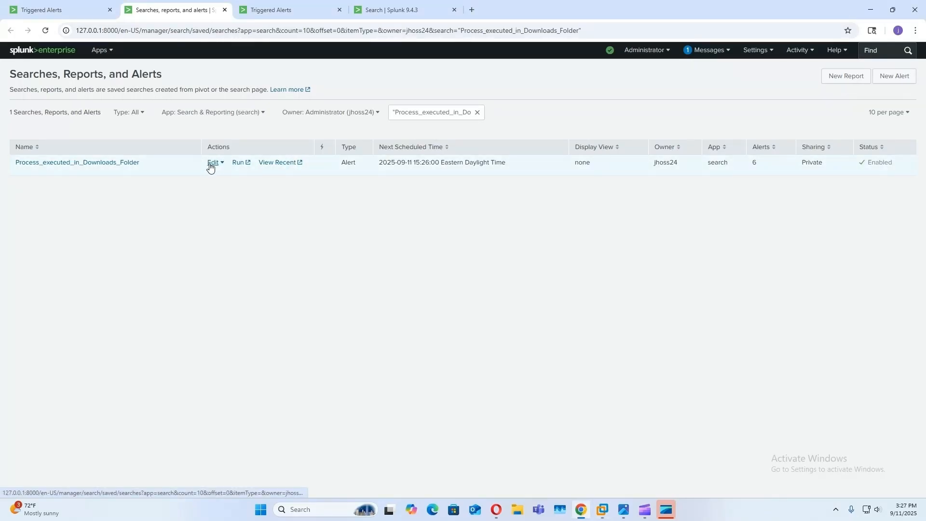
- Edit the alert to add a Webhook action to the n8n test URL /splunk-v2?Hash and save
{"action": "left_click", "coordinate": [212, 161]}
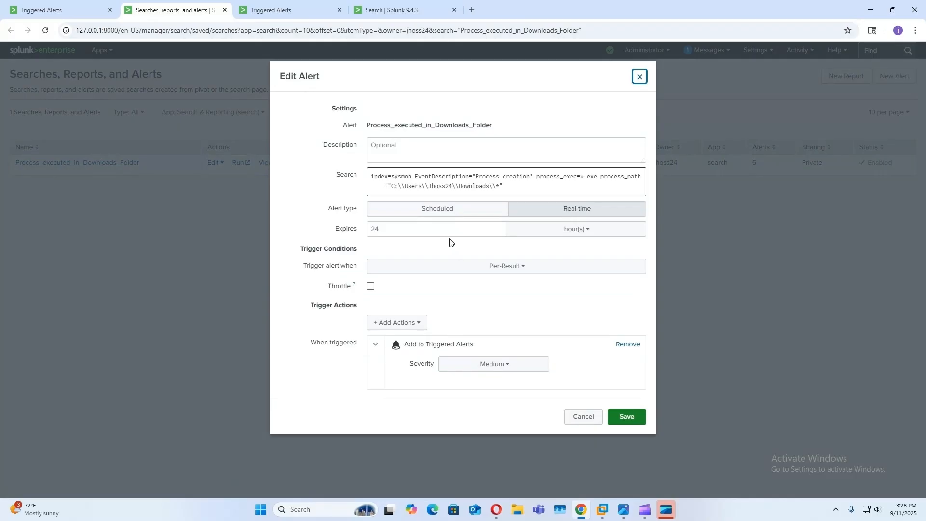
{"action": "left_click", "coordinate": [396, 322]}
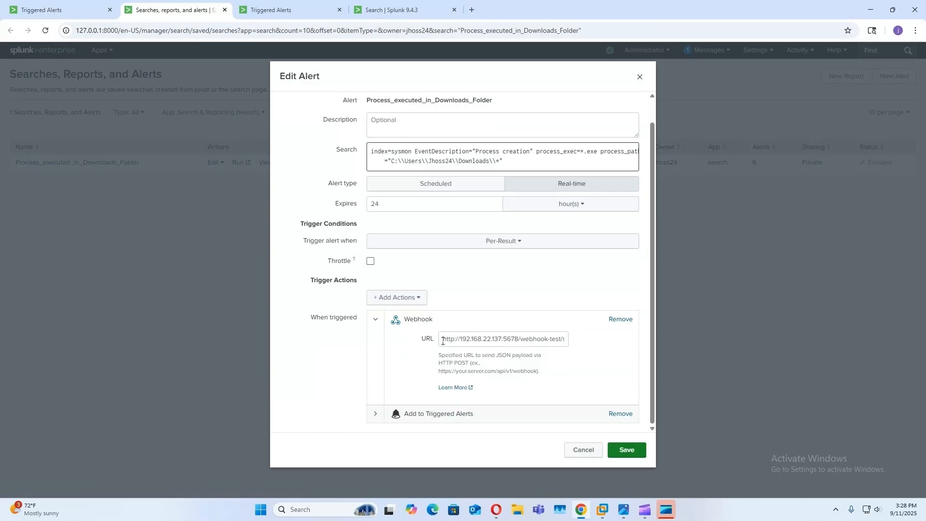
{"action": "left_click", "coordinate": [501, 338]}
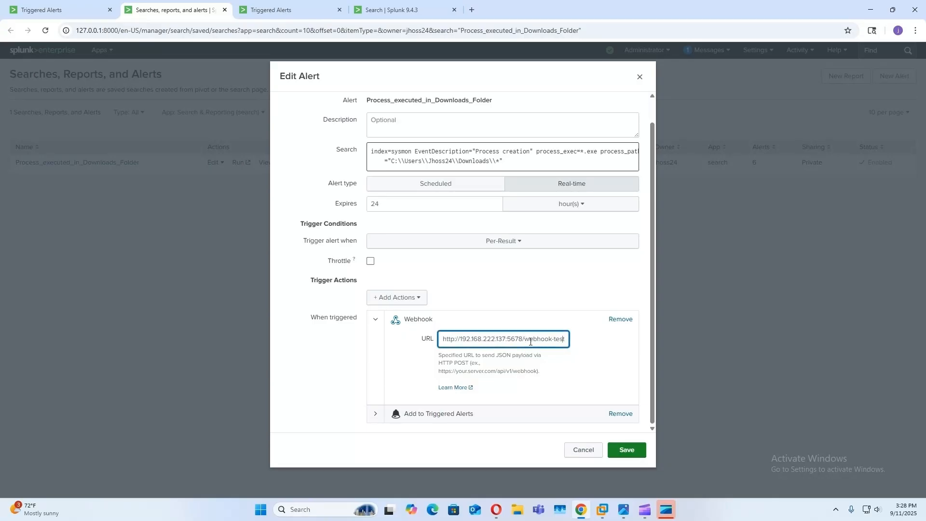
{"action": "type", "text": "/splunk-v2?Hash"}
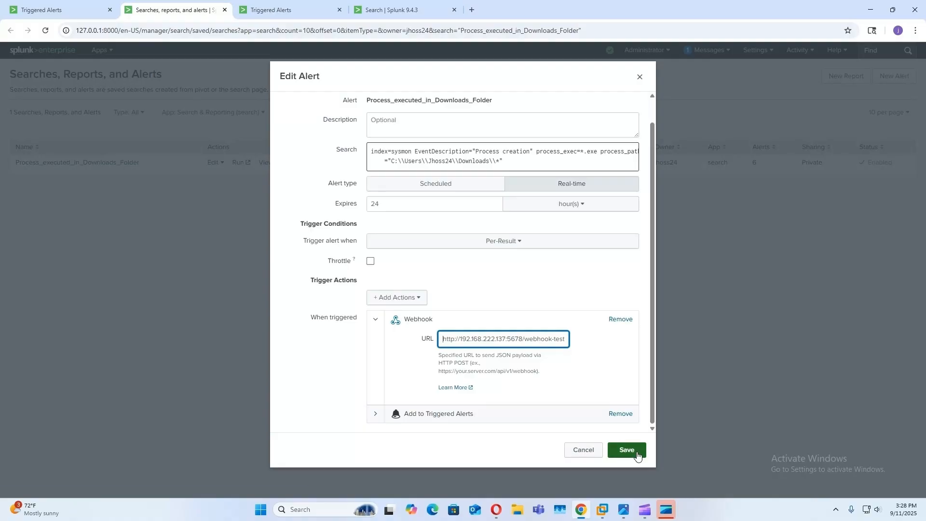
{"action": "left_click", "coordinate": [625, 449]}
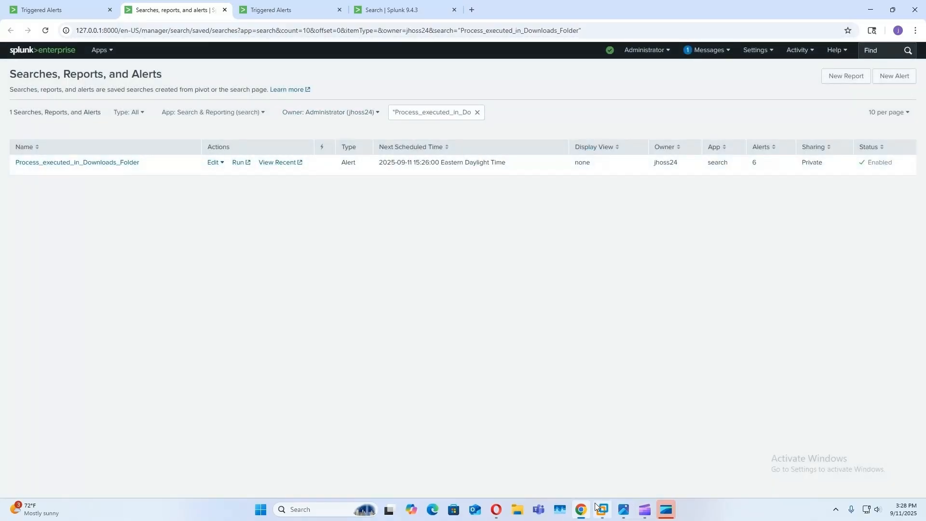
- Listen for a test event in n8n, run the file in Windows, and confirm the webhook received the alert
{"action": "left_click", "coordinate": [602, 509]}
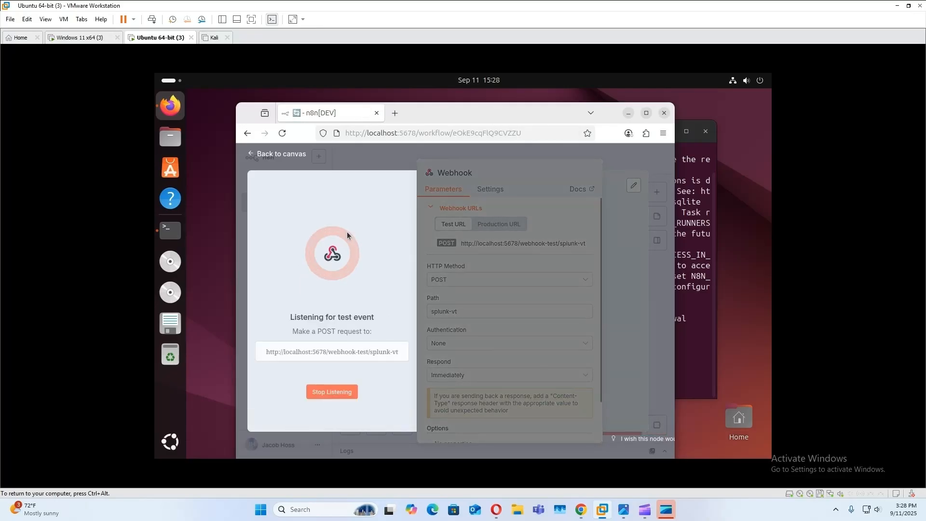
{"action": "left_click", "coordinate": [80, 38]}
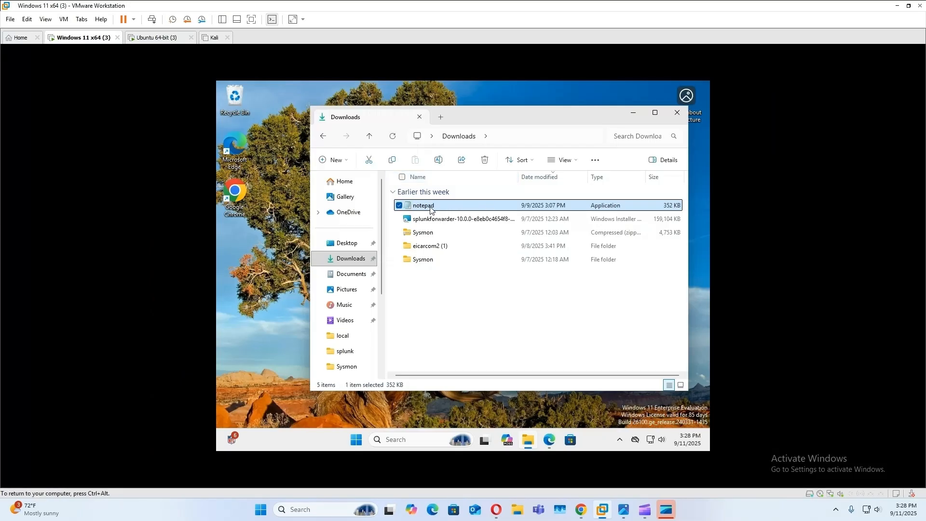
{"action": "mouse_move", "coordinate": [192, 101]}
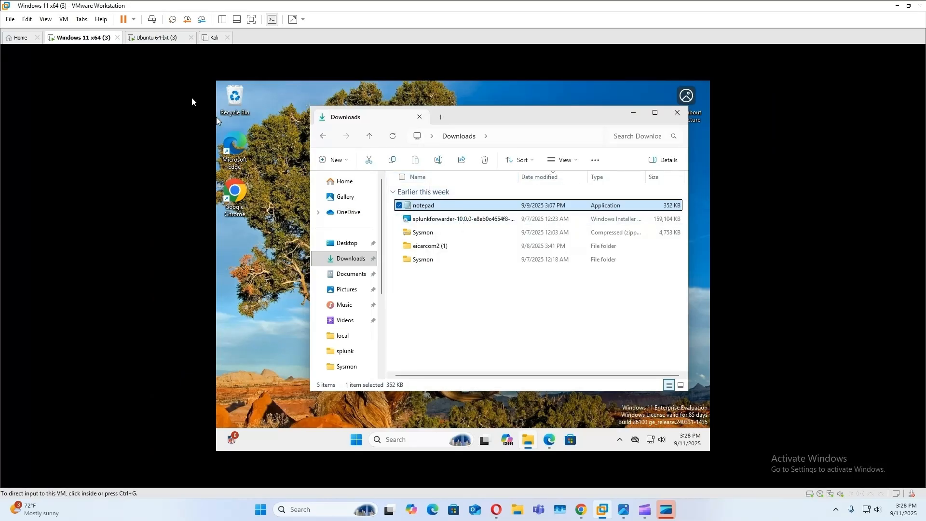
{"action": "left_click", "coordinate": [156, 38]}
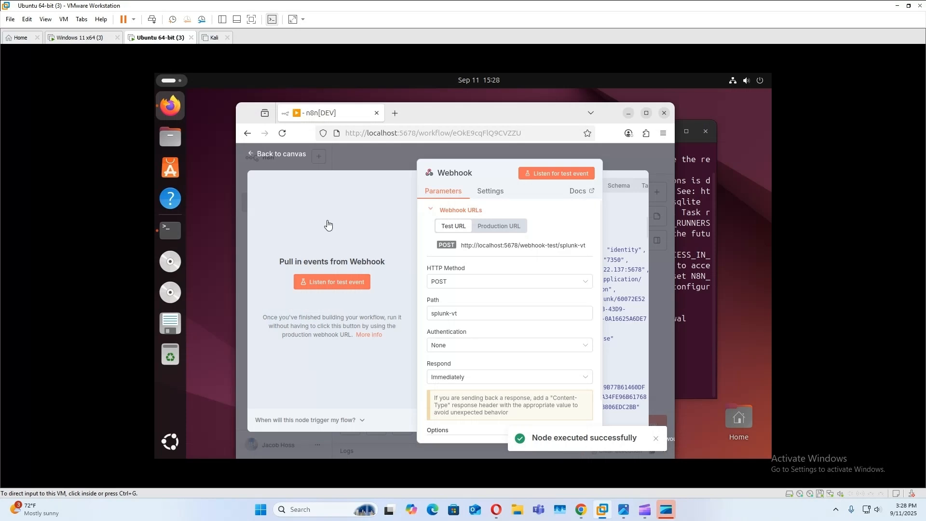
{"action": "mouse_move", "coordinate": [600, 389]}
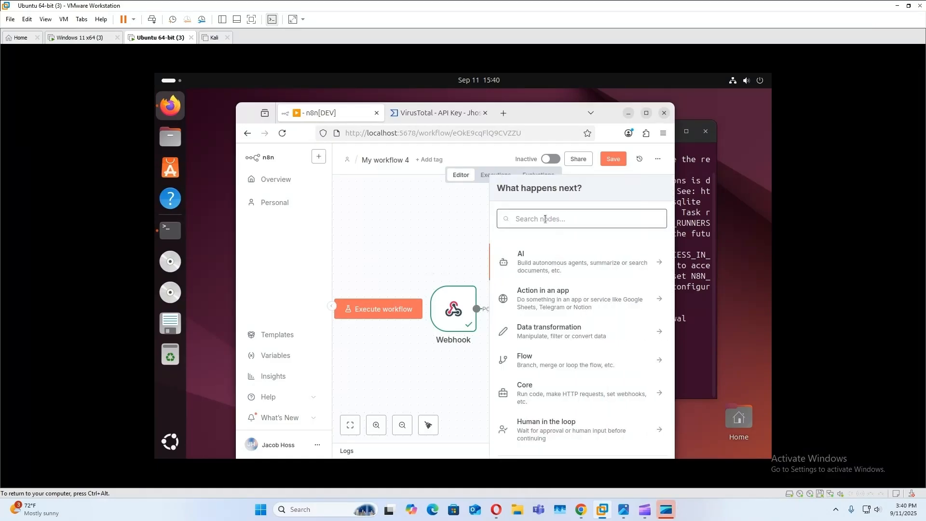
{"action": "type", "text": "htt"}
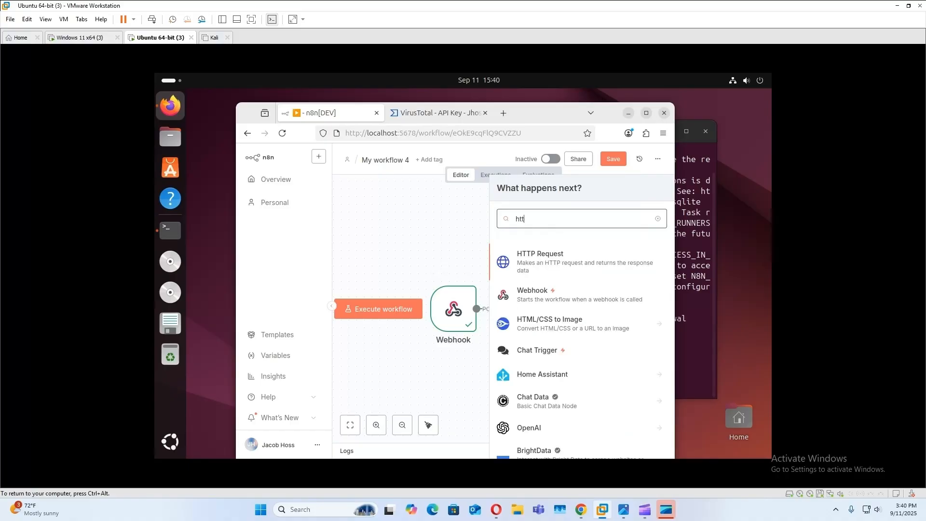
{"action": "left_click", "coordinate": [539, 261]}
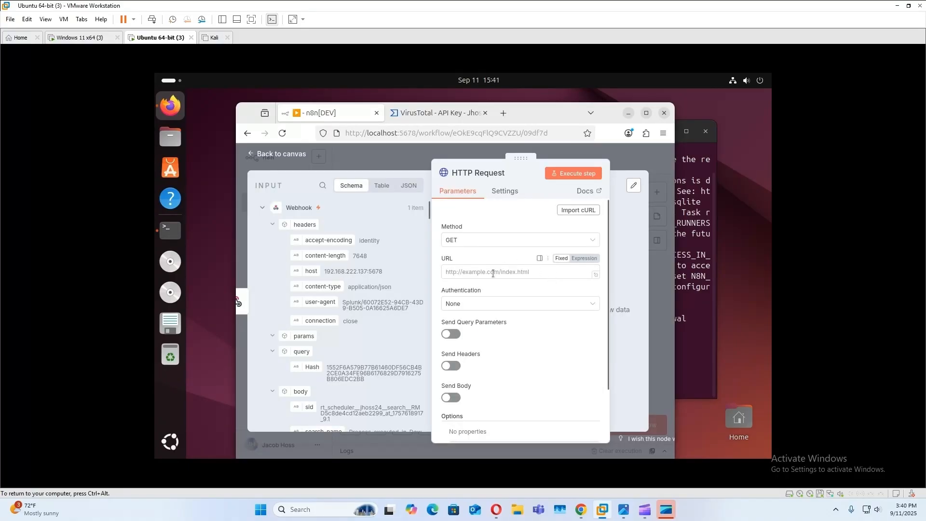
{"action": "left_click", "coordinate": [514, 271]}
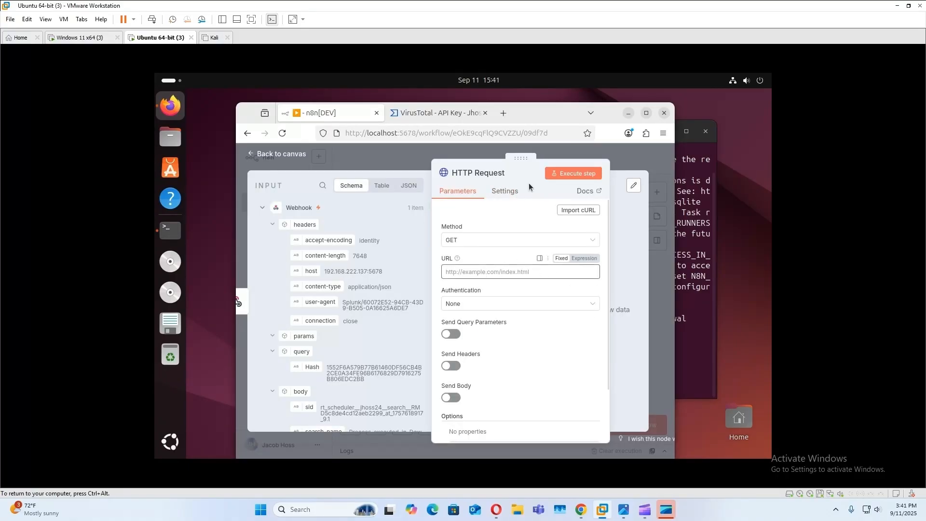
{"action": "left_click", "coordinate": [519, 272]}
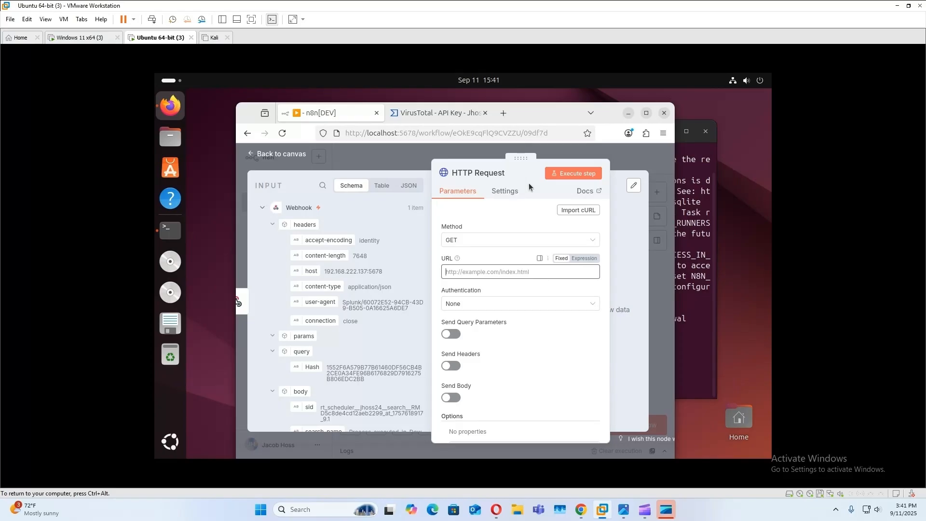
{"action": "type", "text": "https://"}
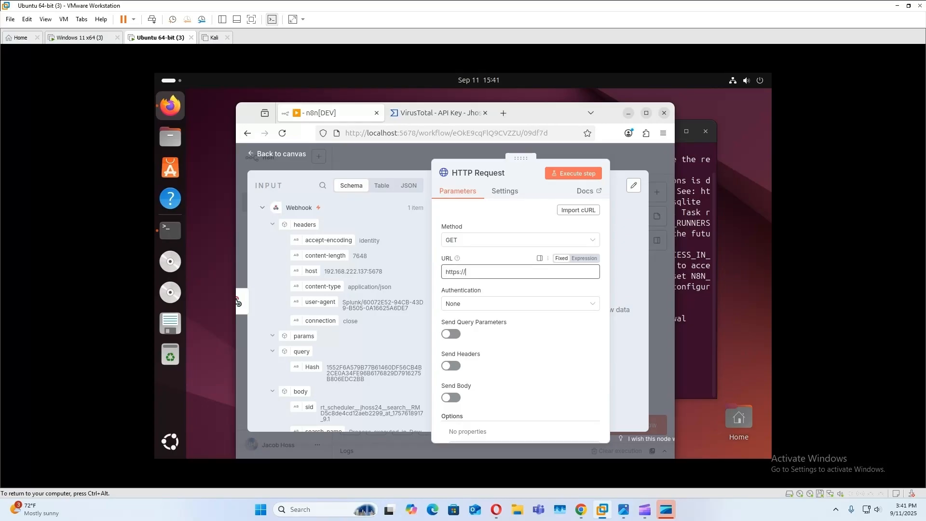
{"action": "type", "text": "www.virustotal.co"}
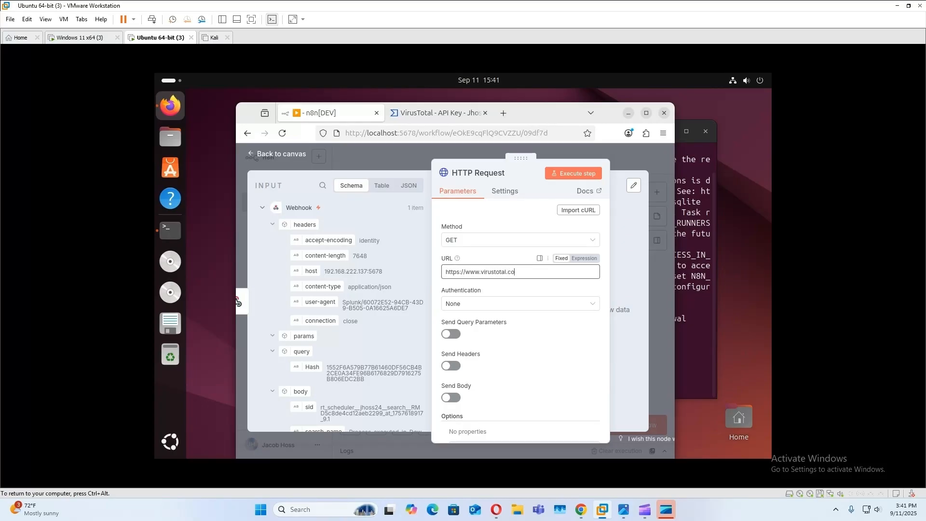
{"action": "type", "text": "m/api/v3/f"}
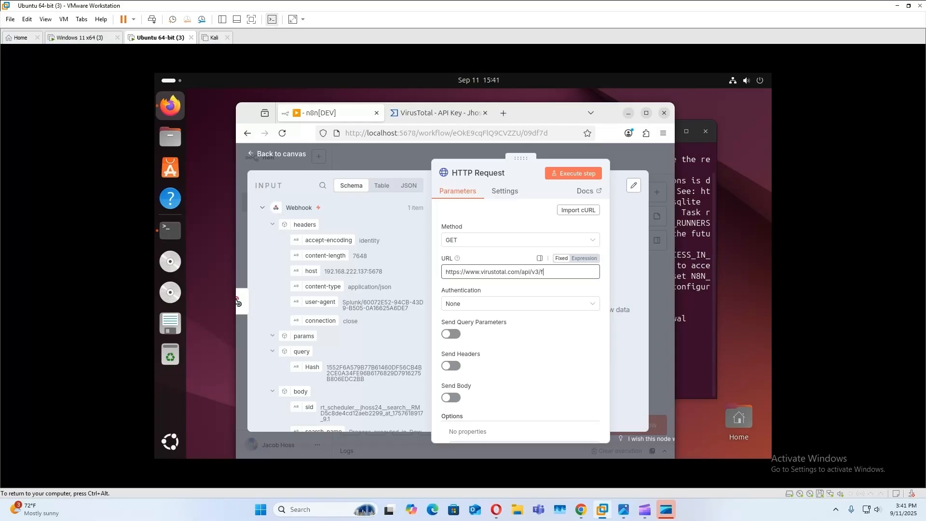
{"action": "type", "text": "iles/"}
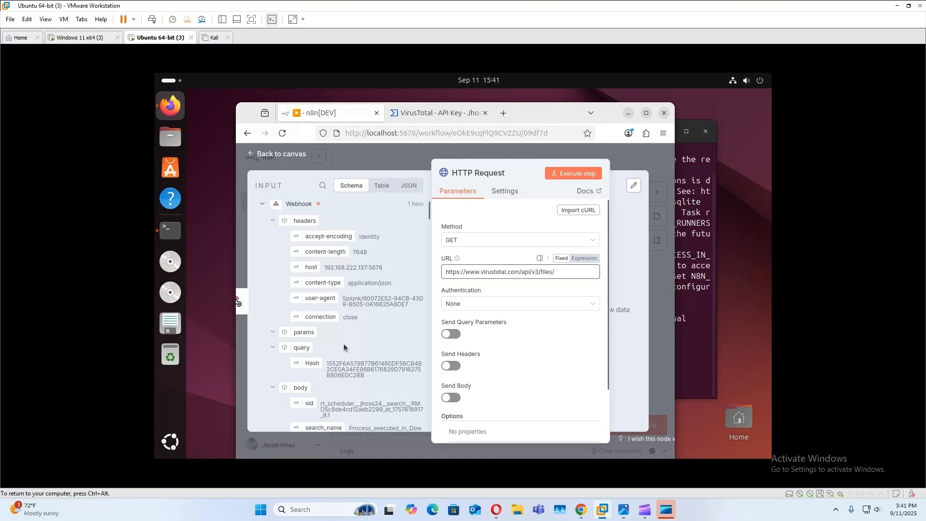
{"action": "scroll", "scroll_direction": "down", "scroll_amount": 3}
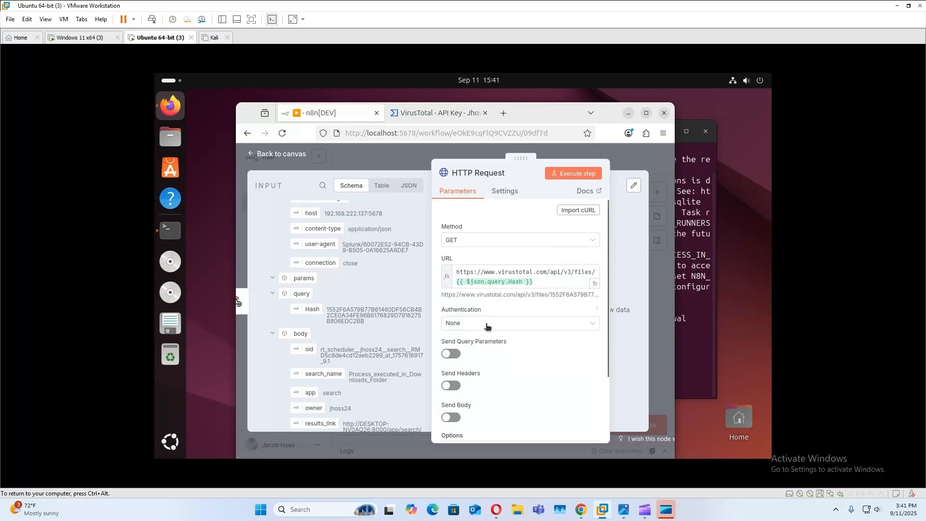
- Set Authentication to Predefined Credential Type using VirusTotal API
{"action": "left_click", "coordinate": [519, 323]}
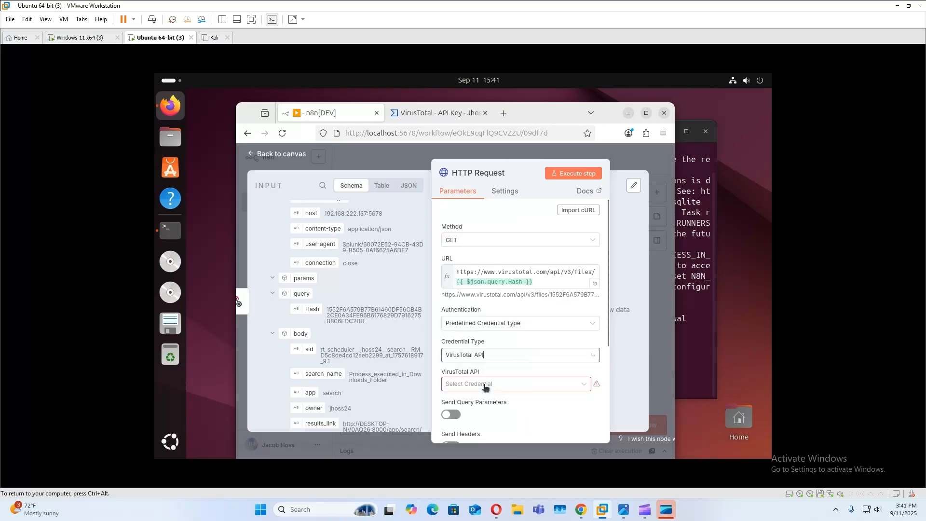
{"action": "left_click", "coordinate": [514, 383]}
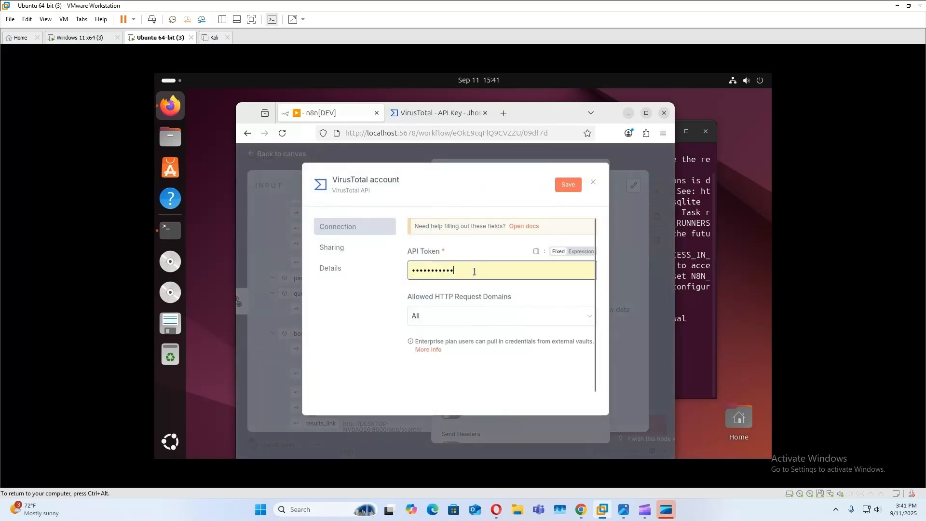
- Copy the API key from VirusTotal's API Key page into the credential, save it and close the dialog
{"action": "left_click", "coordinate": [473, 270]}
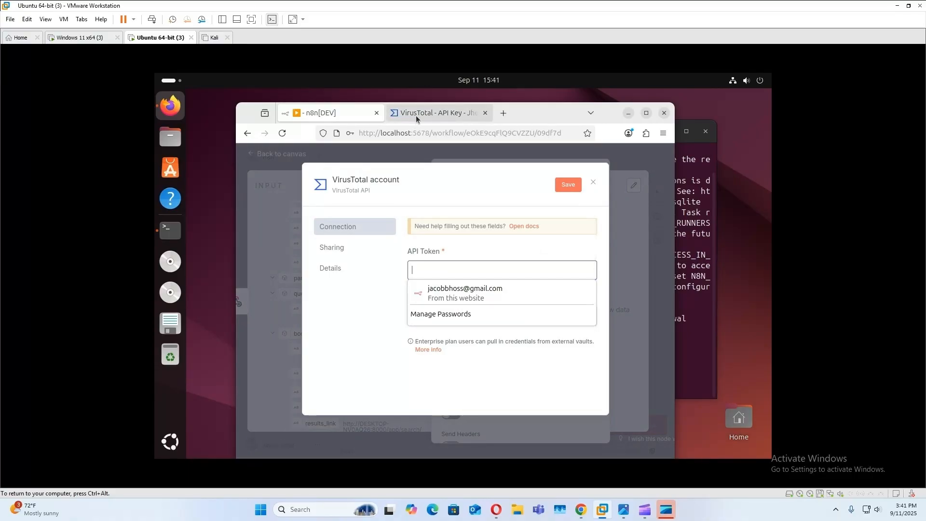
{"action": "left_click", "coordinate": [437, 112]}
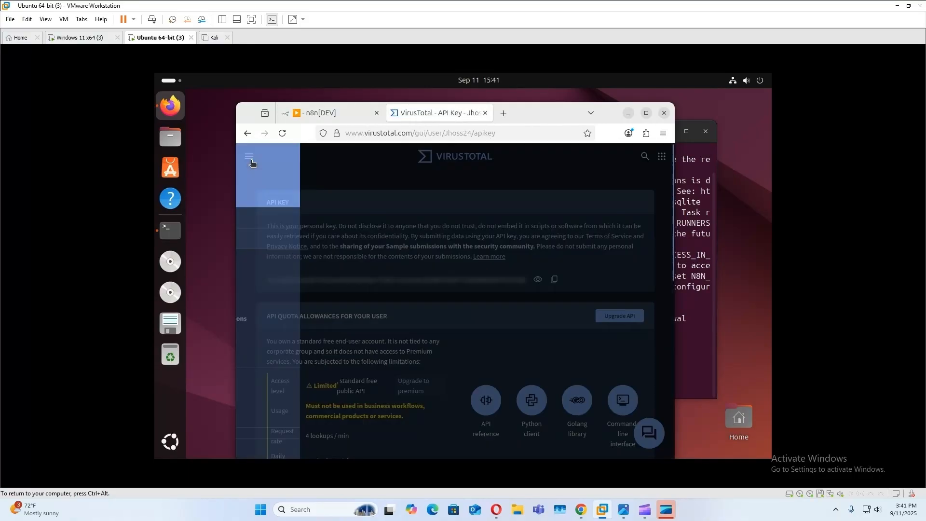
{"action": "left_click", "coordinate": [251, 160]}
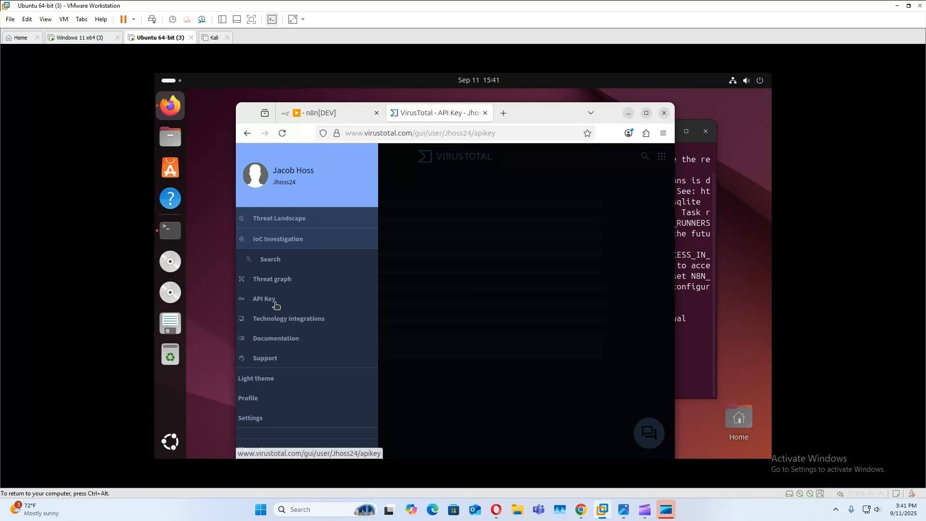
{"action": "left_click", "coordinate": [264, 300]}
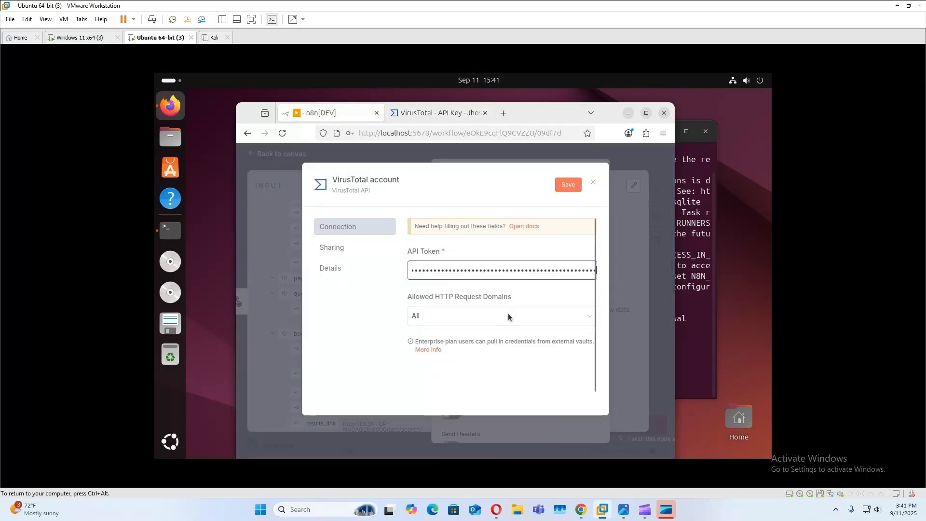
{"action": "left_click", "coordinate": [567, 184]}
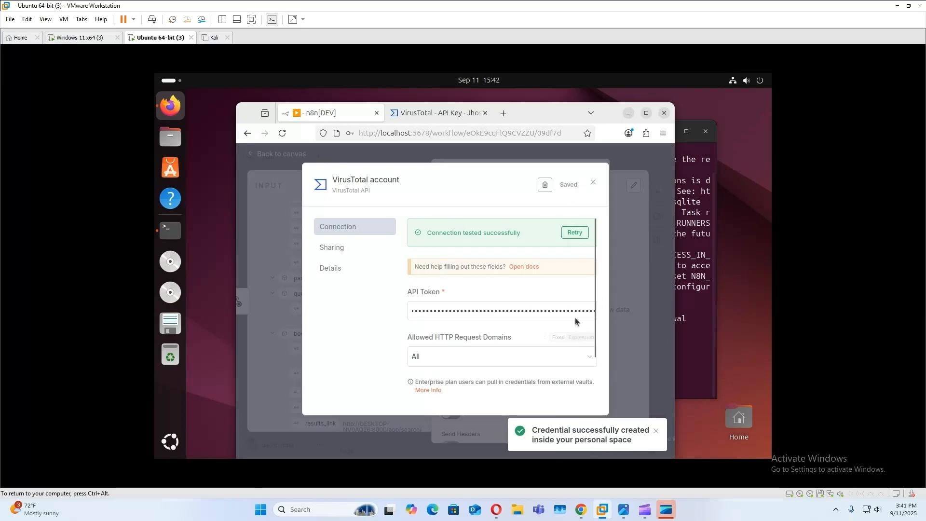
{"action": "left_click", "coordinate": [593, 182]}
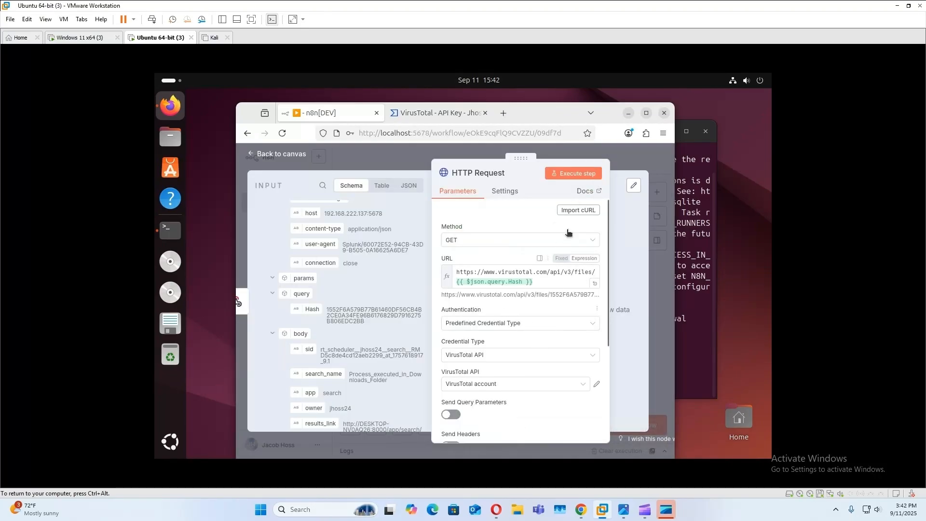
- Return from the HTTP Request editor to the workflow canvas
{"action": "left_click", "coordinate": [570, 172]}
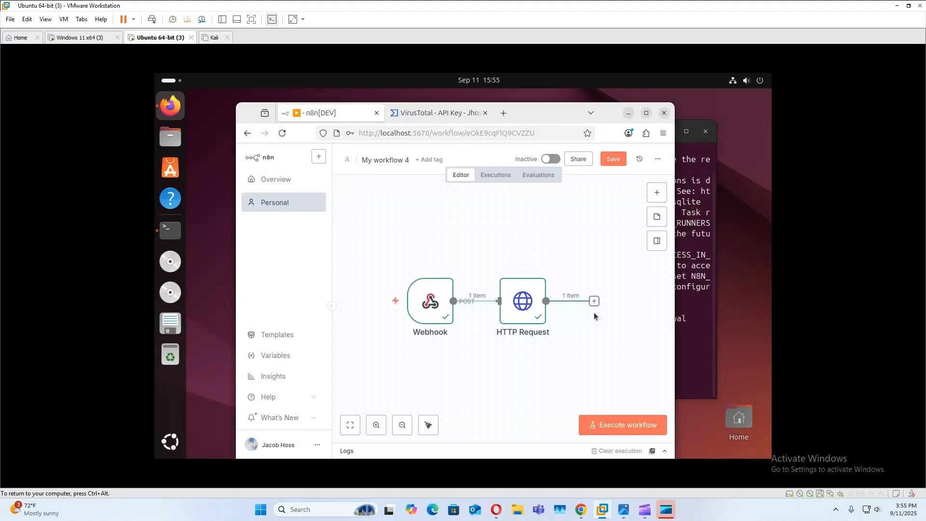
- Add an If node after HTTP Request with a Number 'is greater than' comparison
{"action": "left_click", "coordinate": [593, 301]}
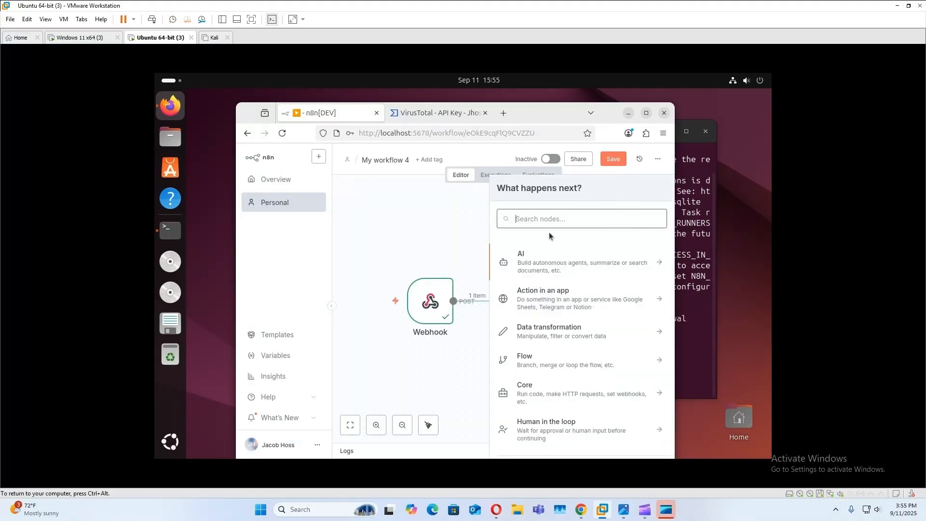
{"action": "type", "text": "if"}
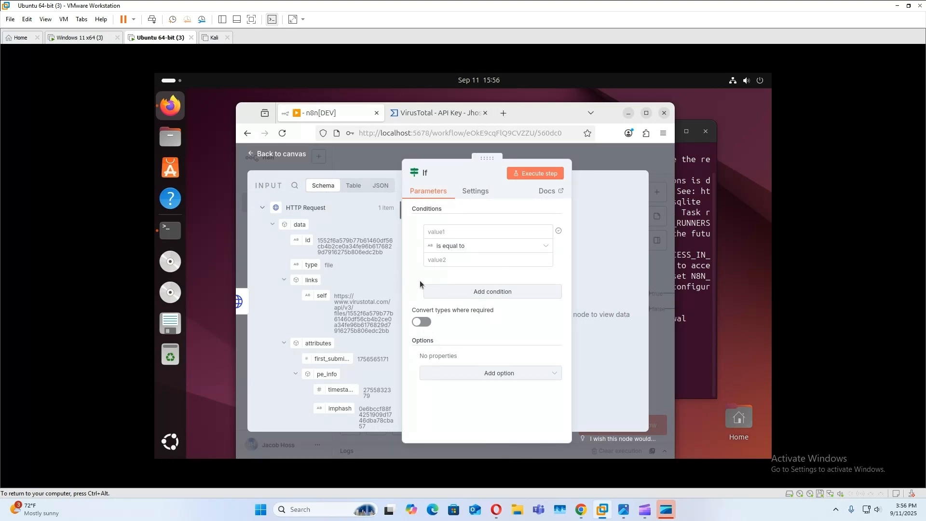
{"action": "mouse_move", "coordinate": [620, 290]}
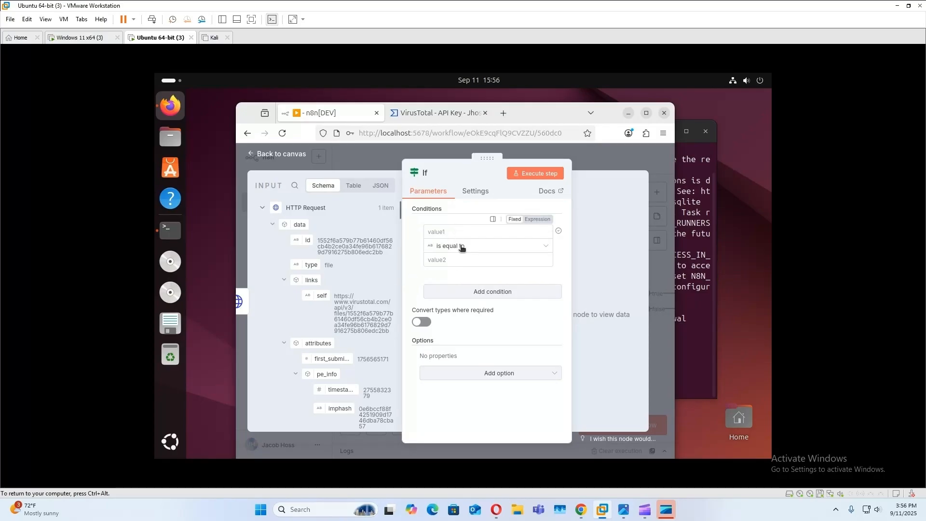
{"action": "left_click", "coordinate": [486, 246]}
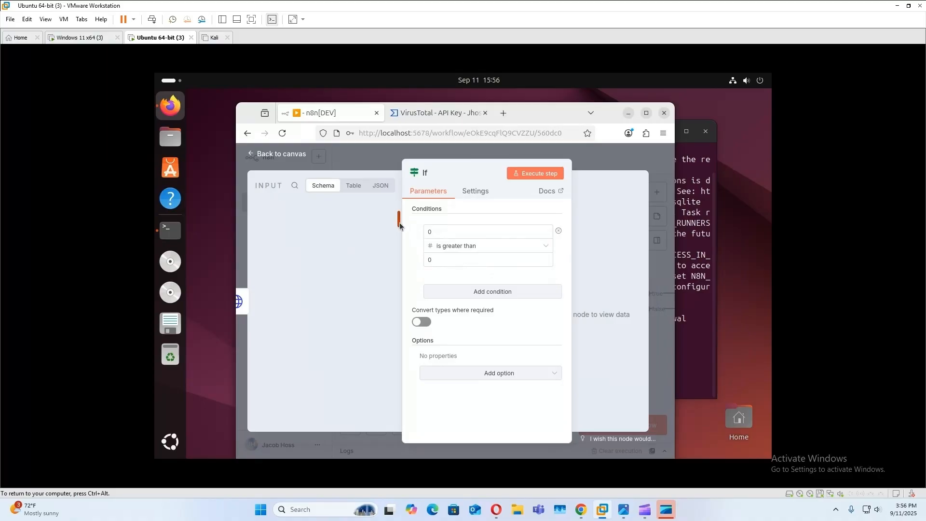
{"action": "mouse_move", "coordinate": [398, 287]}
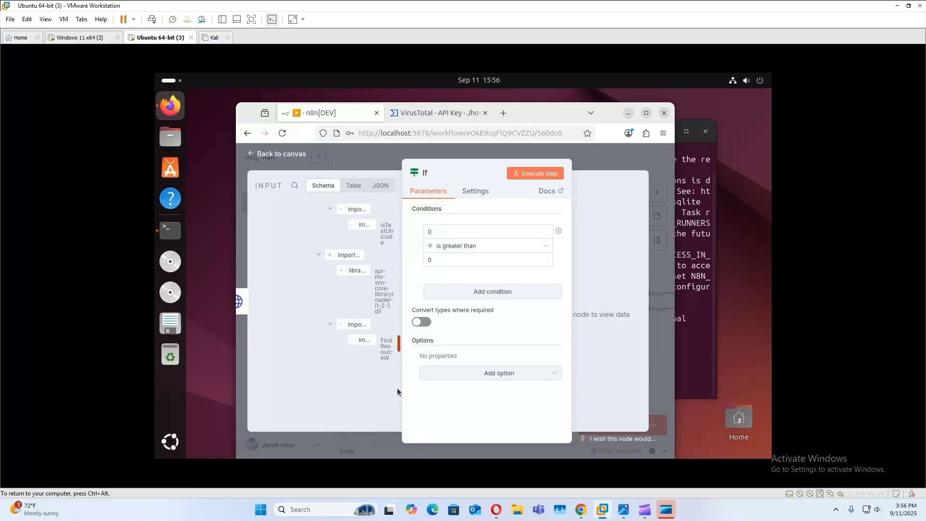
- Test last_analysis_stats.malicious > 0 and execute the If step successfully
{"action": "scroll", "scroll_direction": "down", "scroll_amount": 3}
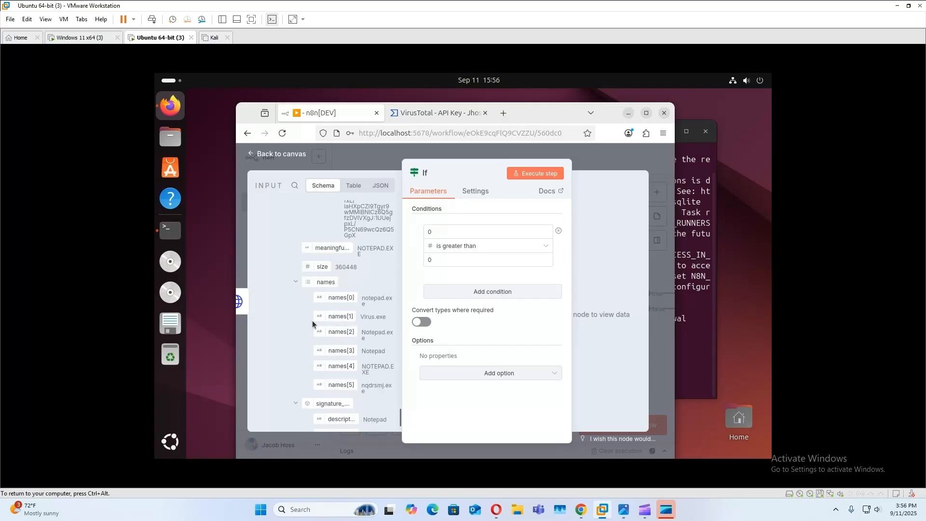
{"action": "scroll", "scroll_direction": "down", "scroll_amount": 3}
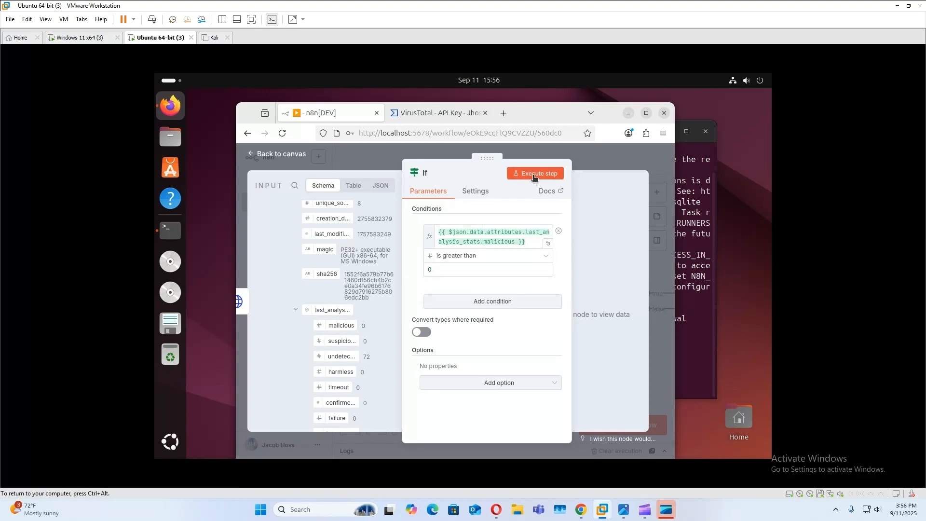
{"action": "left_click", "coordinate": [534, 173]}
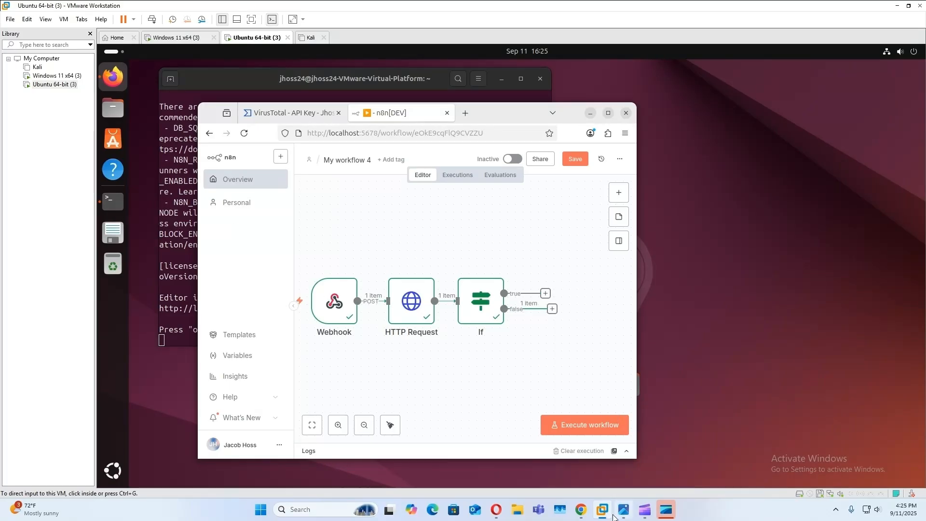
{"action": "left_click", "coordinate": [580, 509]}
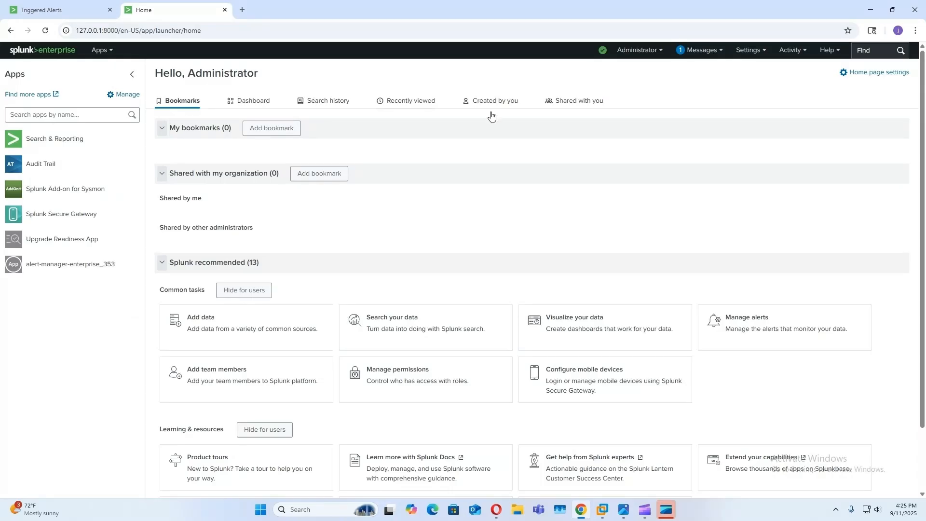
{"action": "left_click", "coordinate": [750, 49]}
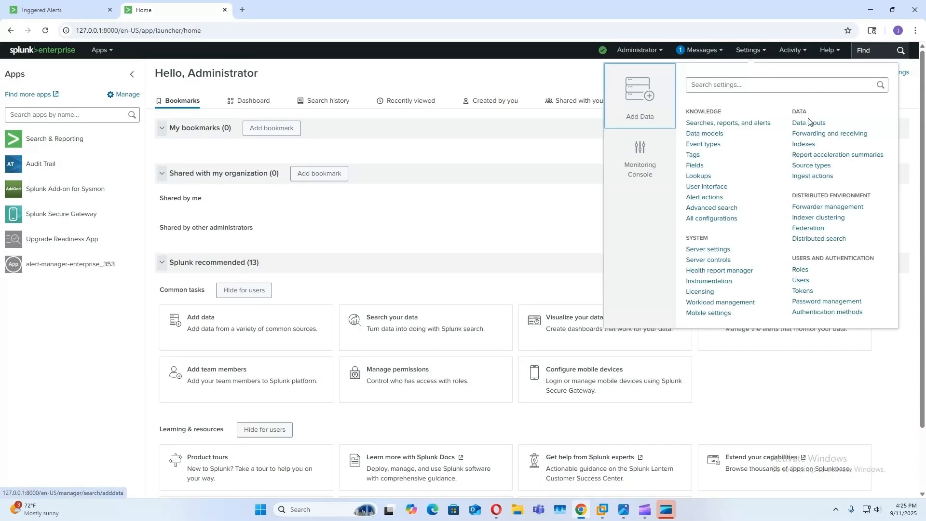
{"action": "left_click", "coordinate": [808, 123]}
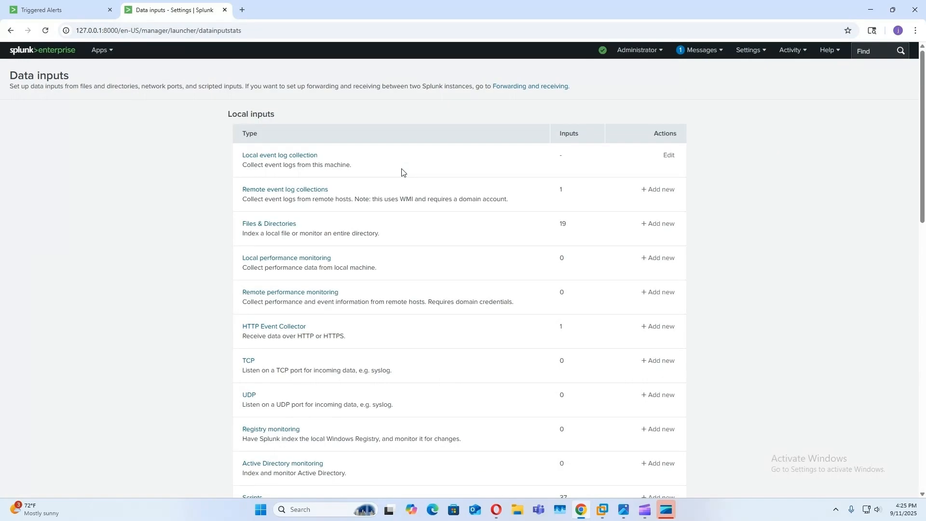
{"action": "left_click", "coordinate": [273, 328]}
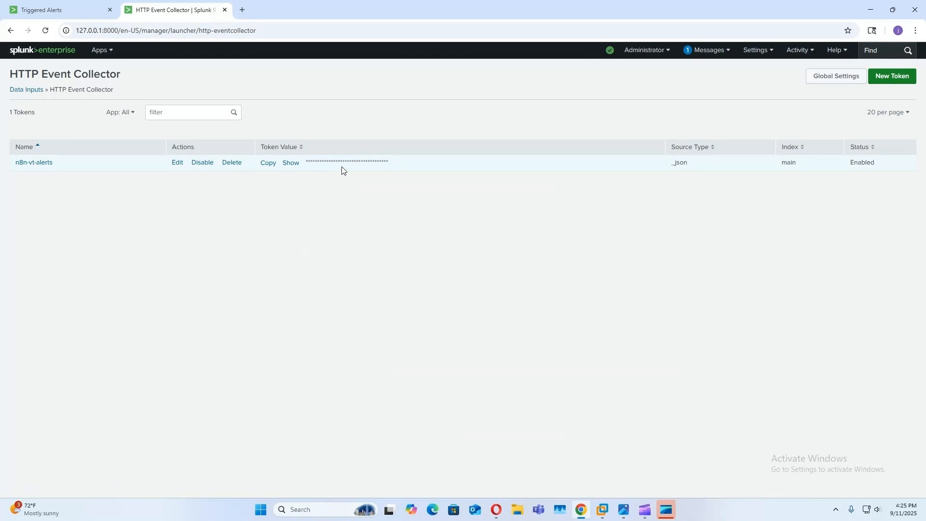
{"action": "left_click", "coordinate": [267, 164]}
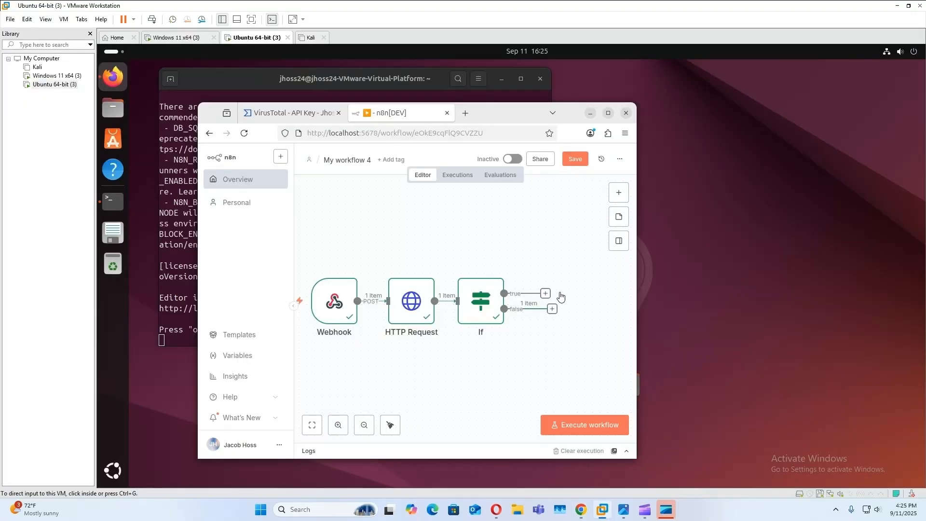
- Add an HTTP Request node on the If node's true branch
{"action": "left_click", "coordinate": [544, 293]}
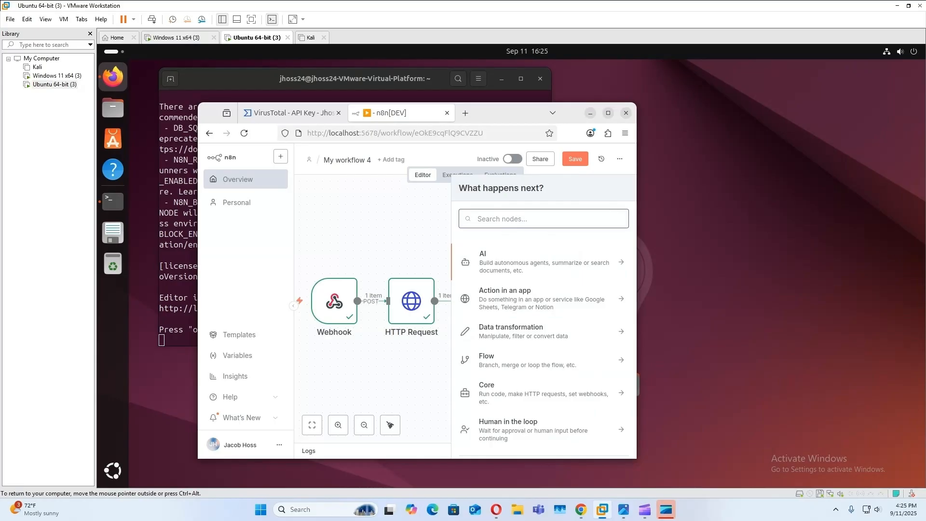
{"action": "type", "text": "http"}
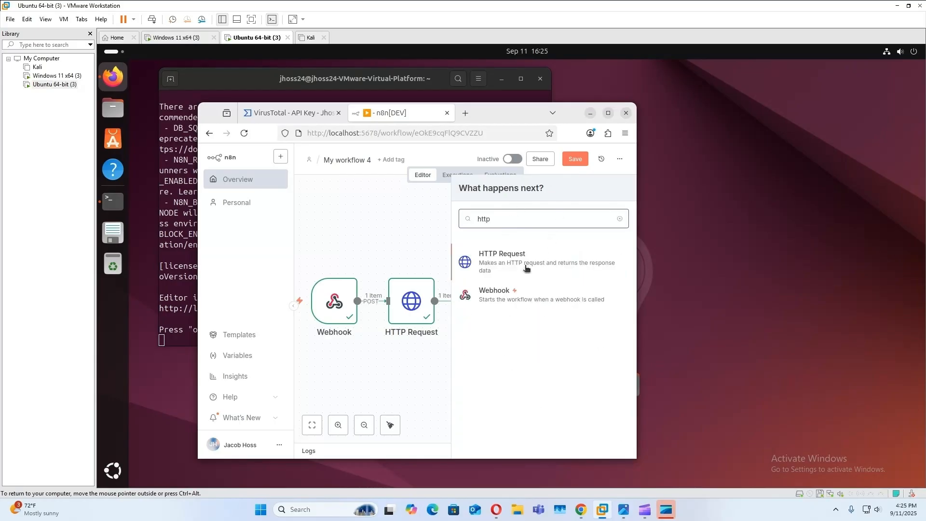
{"action": "left_click", "coordinate": [501, 262]}
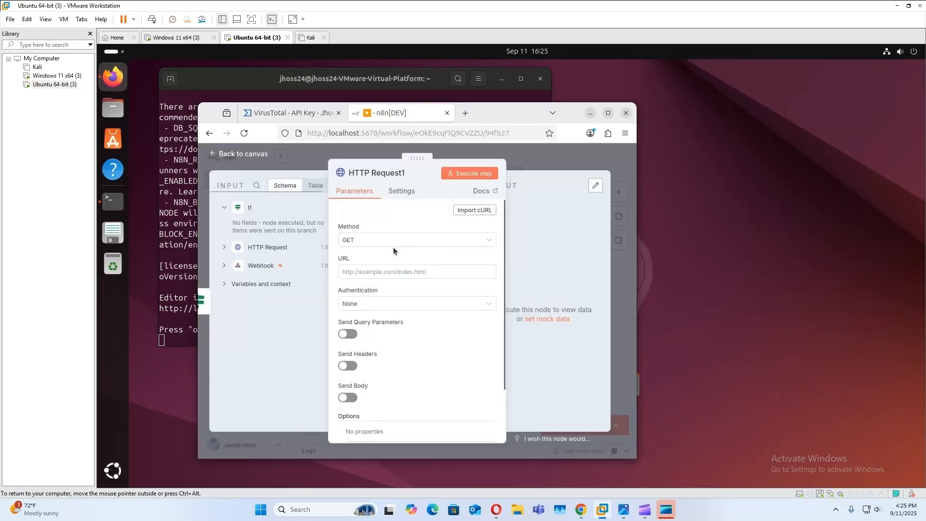
{"action": "mouse_move", "coordinate": [373, 243]}
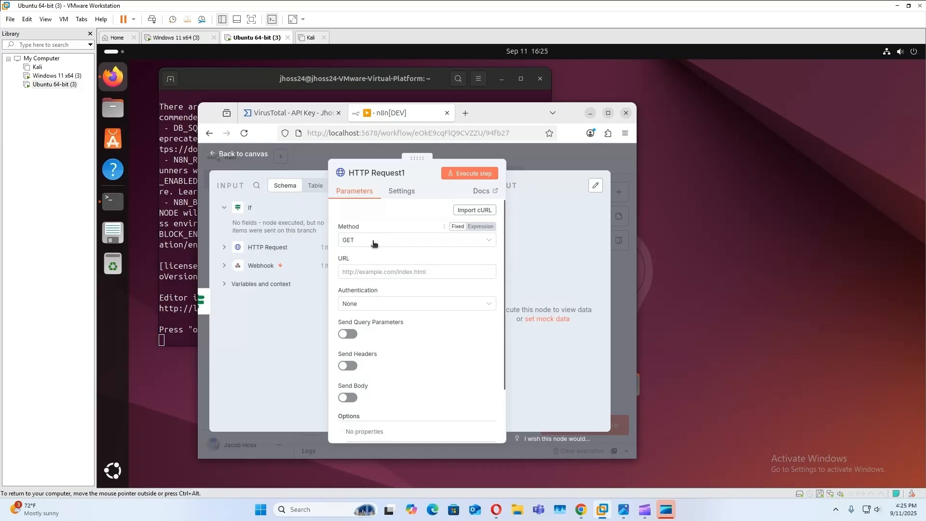
{"action": "left_click", "coordinate": [417, 239]}
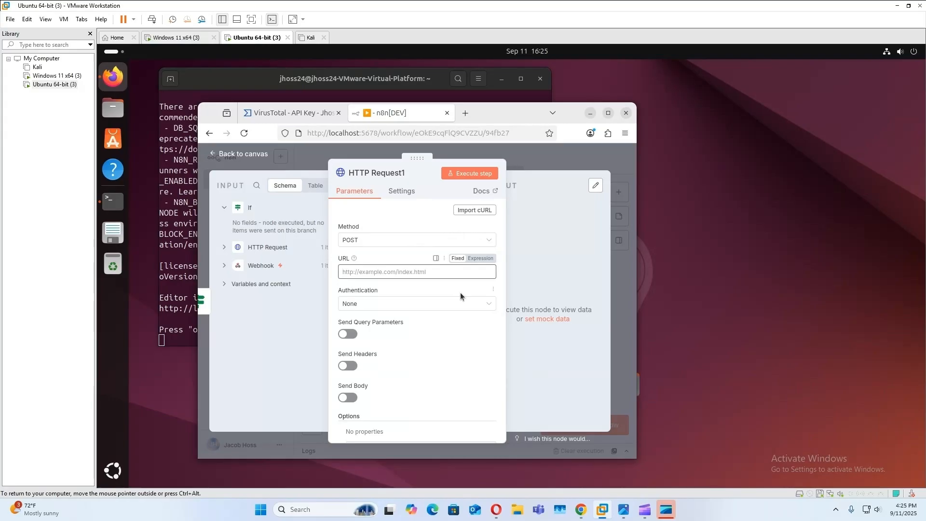
{"action": "type", "text": "https://172.201"}
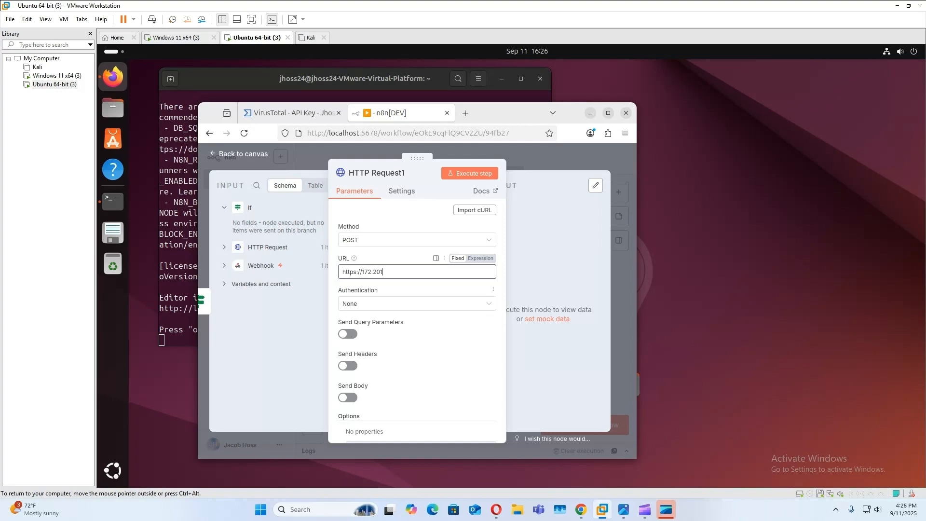
{"action": "type", "text": ".11.252"}
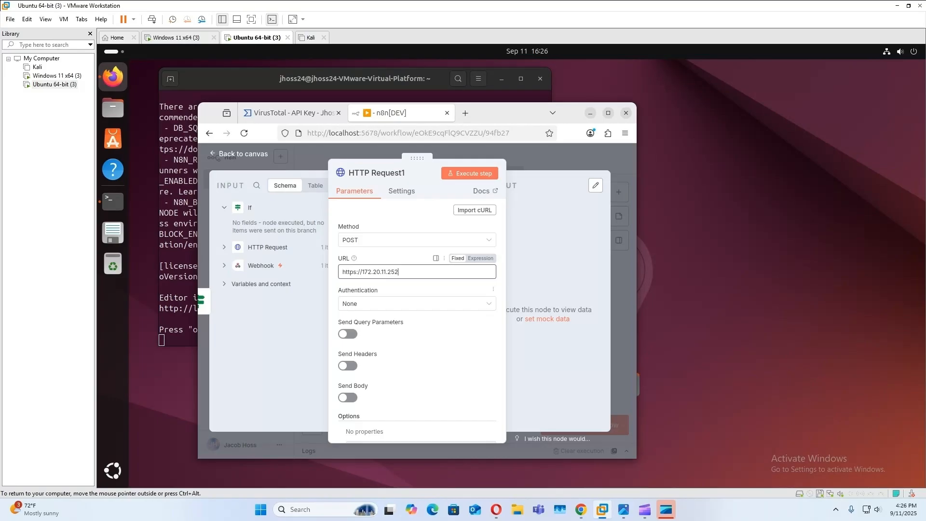
{"action": "type", "text": ":"}
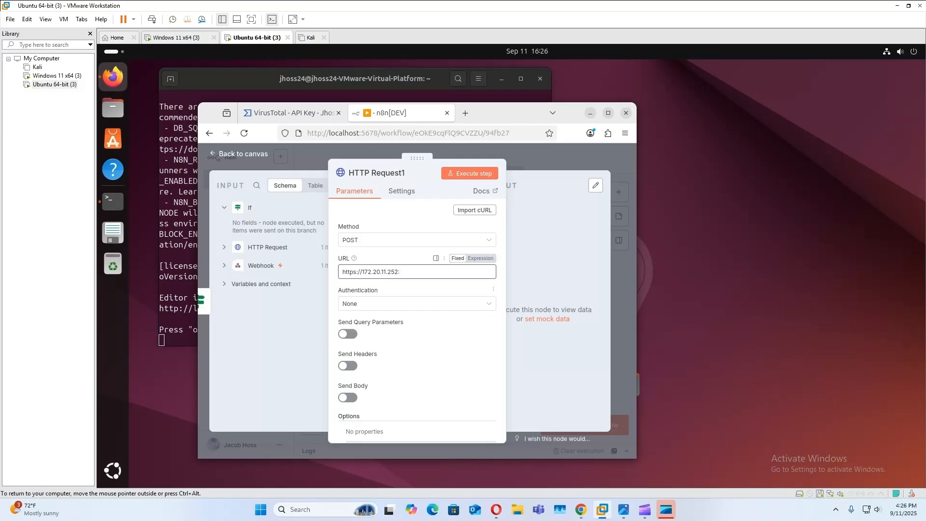
{"action": "type", "text": "8088"}
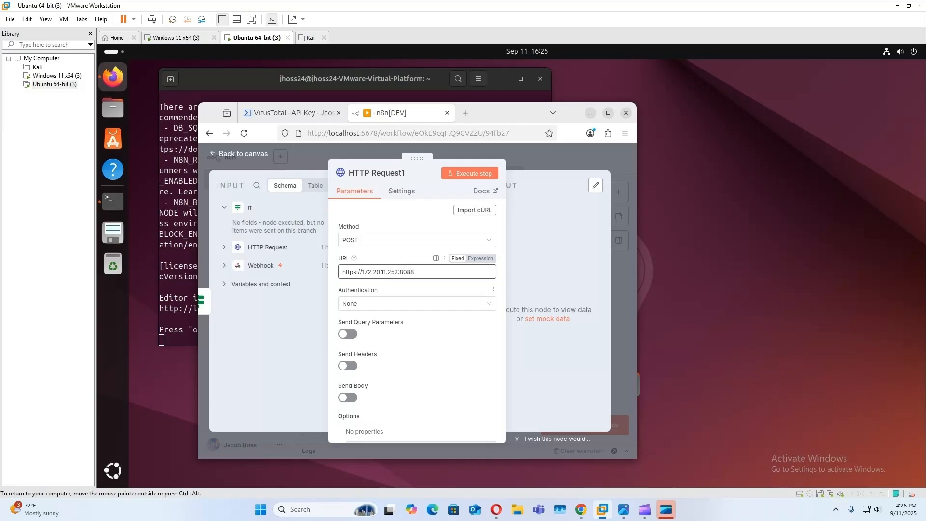
{"action": "type", "text": "/services/collector/raw"}
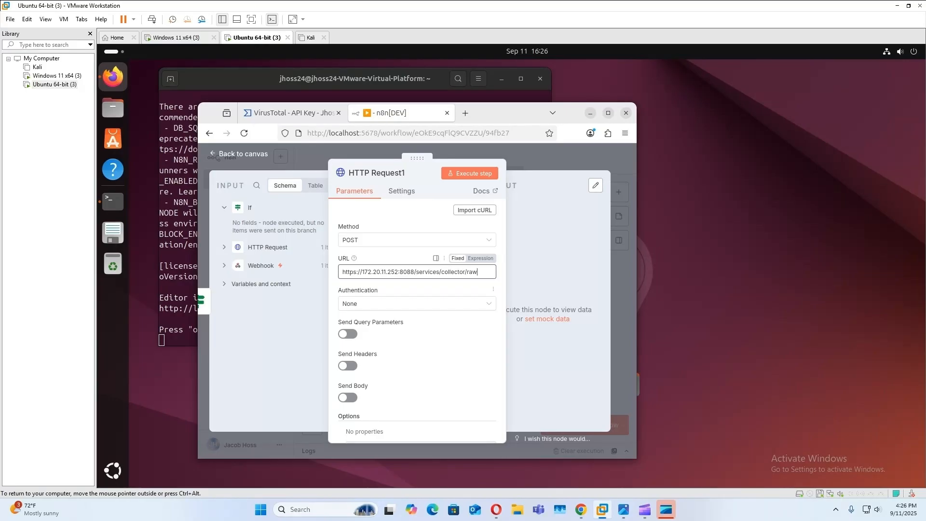
{"action": "scroll", "scroll_direction": "down", "scroll_amount": 3}
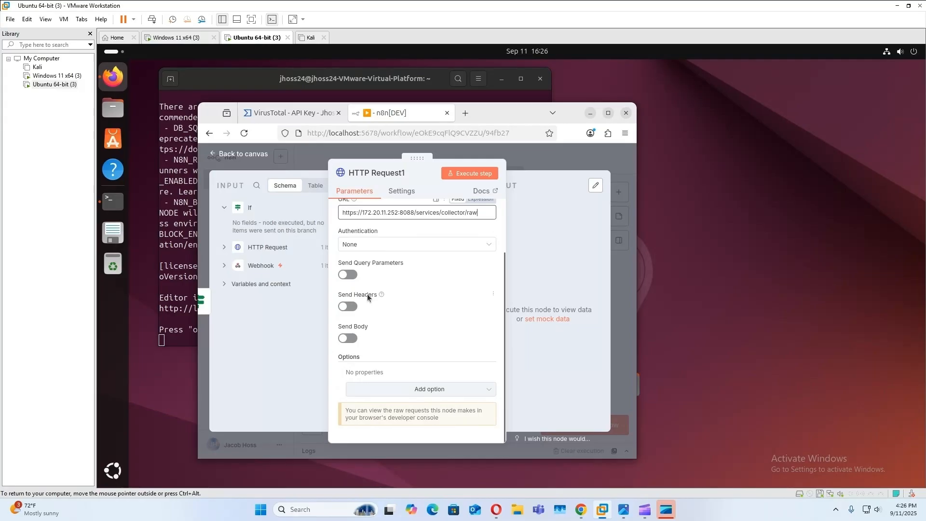
{"action": "left_click", "coordinate": [347, 306]}
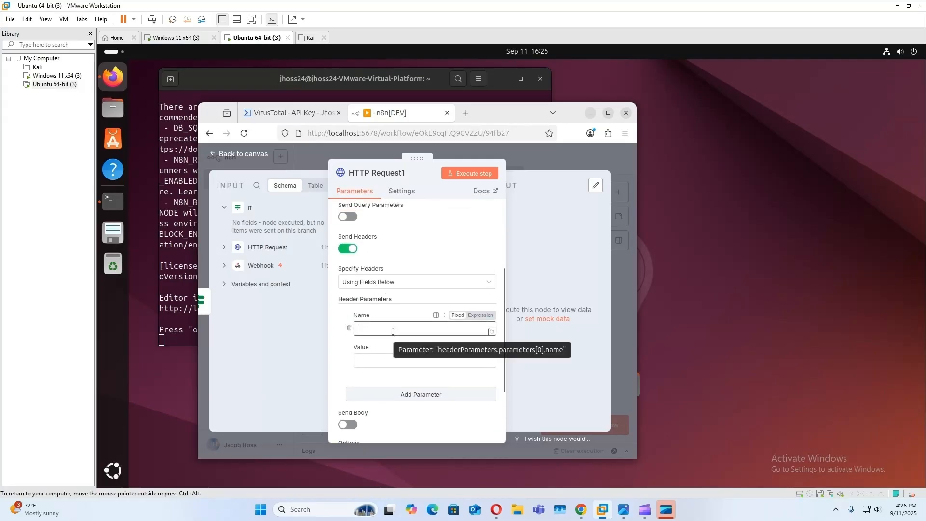
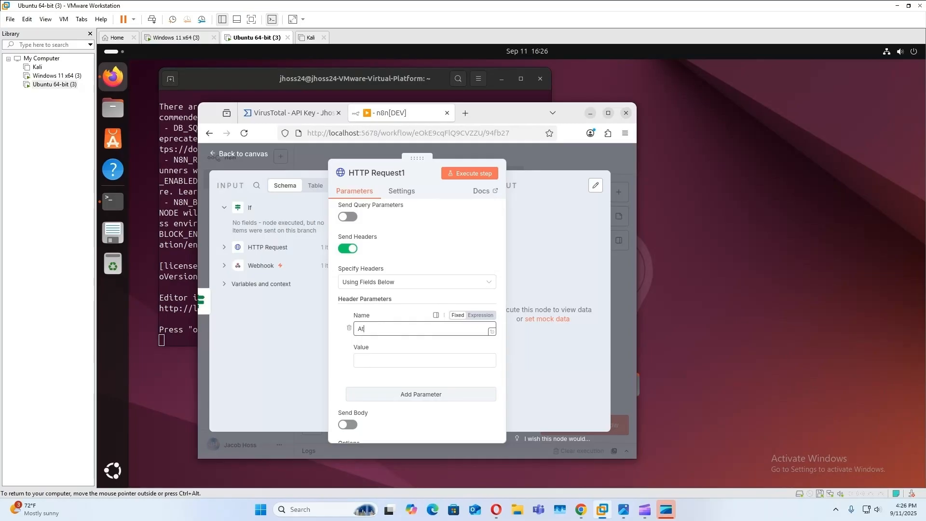
{"action": "key", "text": "backspace"}
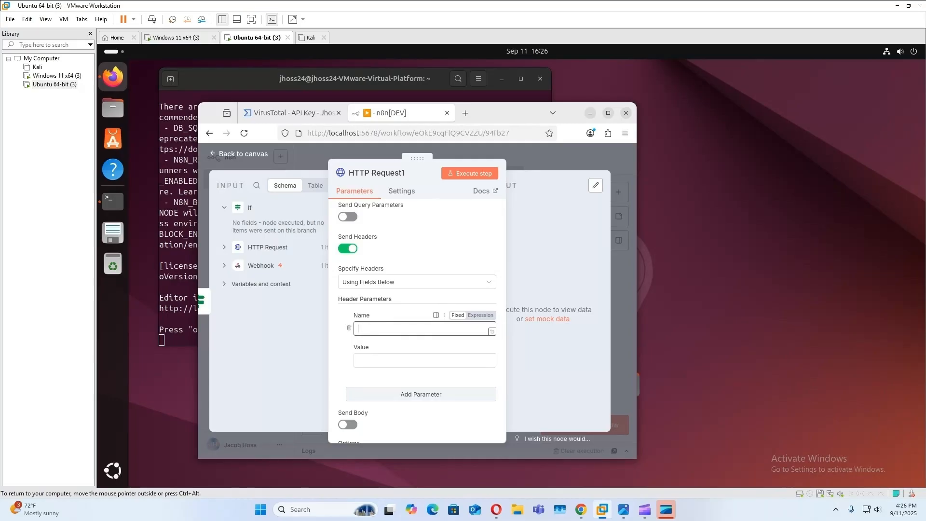
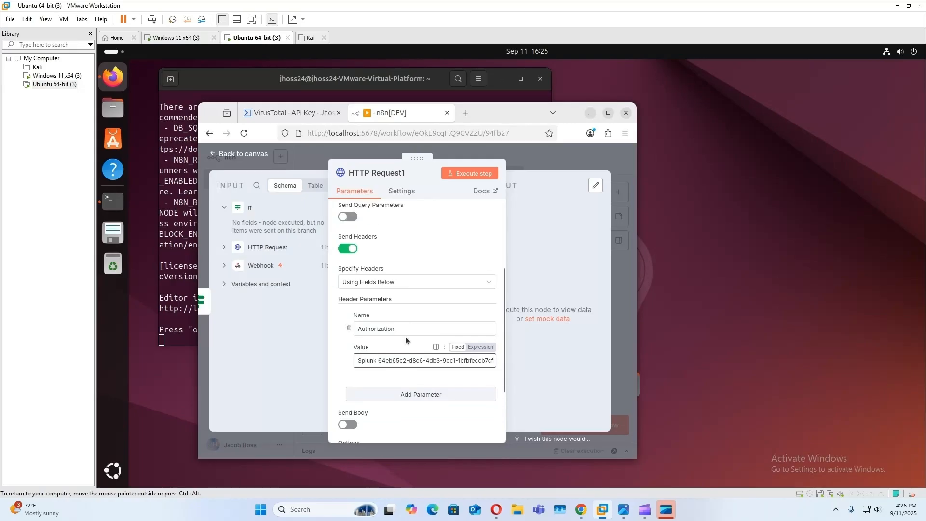
- Add a second header Content-Type = application/json
{"action": "left_click", "coordinate": [421, 393]}
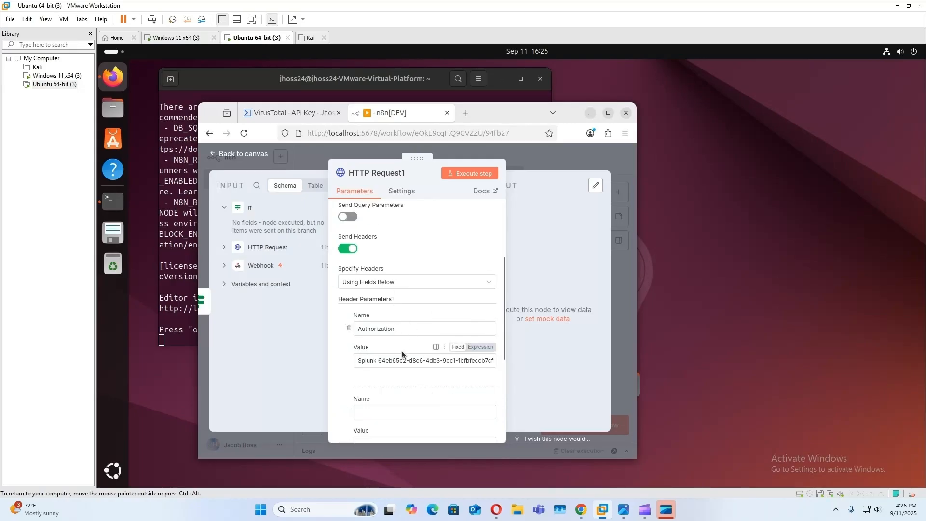
{"action": "type", "text": "Content-Type"}
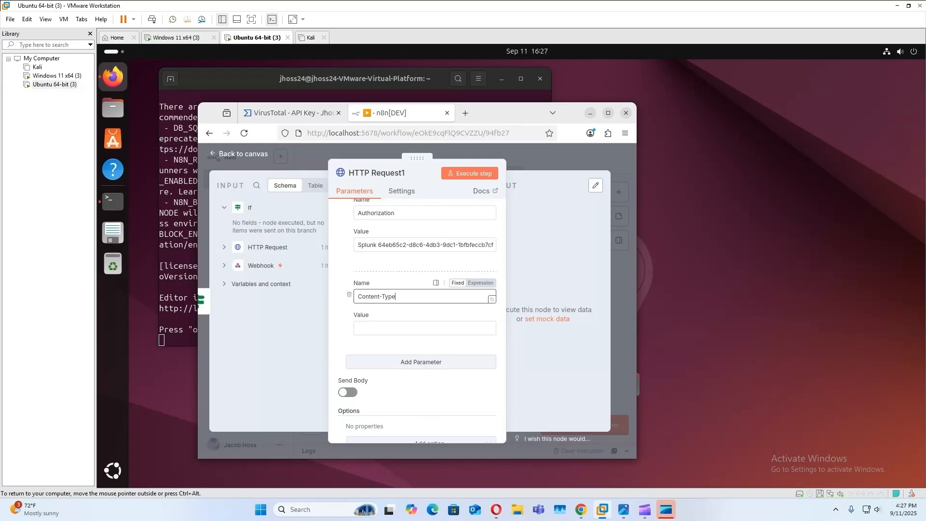
{"action": "left_click", "coordinate": [425, 328]}
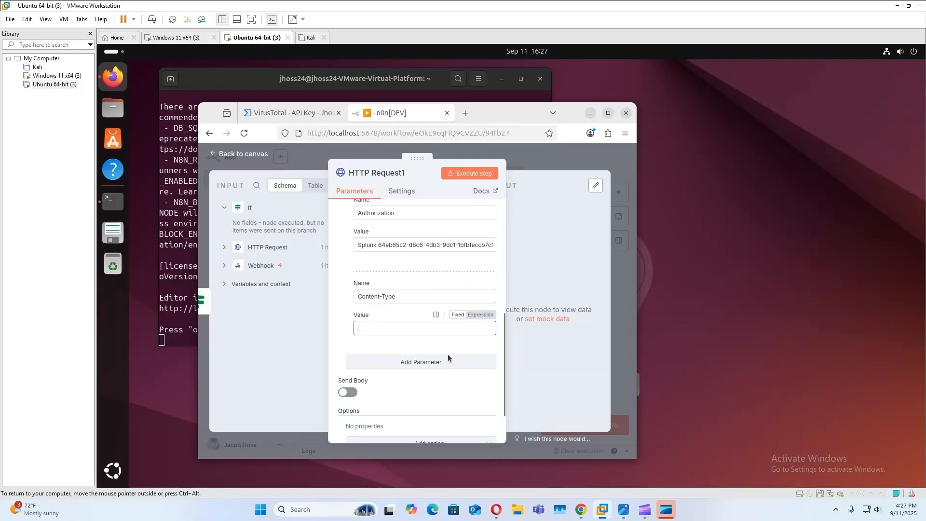
{"action": "type", "text": "applicatio"}
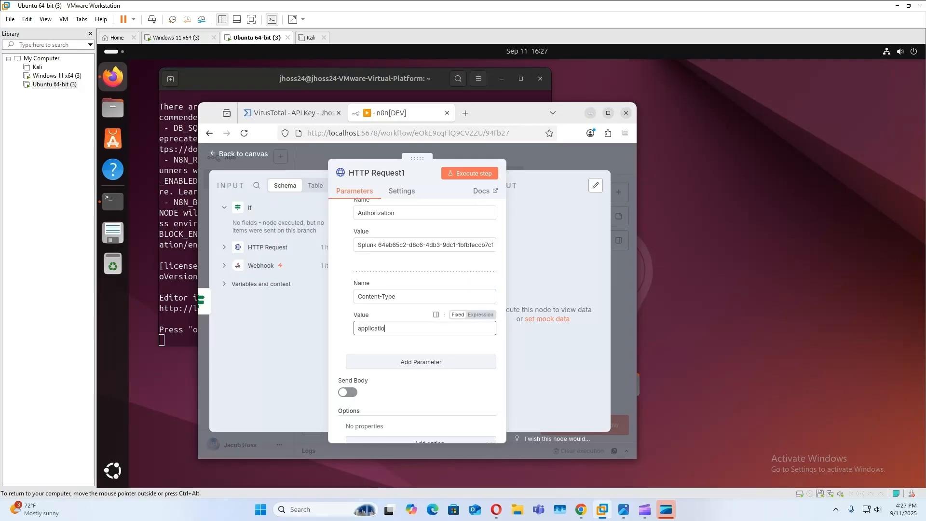
{"action": "type", "text": "n/json"}
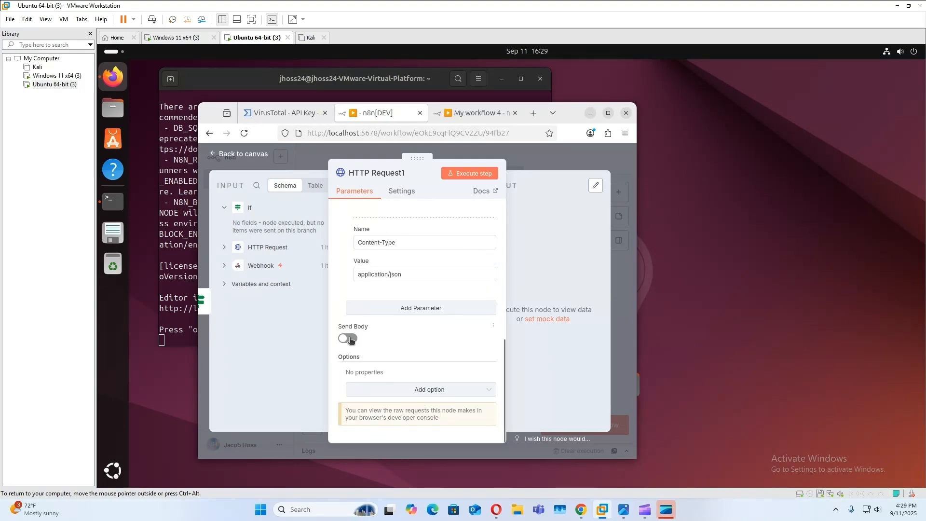
- Enable Send Body as JSON specified Using JSON, then return to the canvas
{"action": "left_click", "coordinate": [347, 339]}
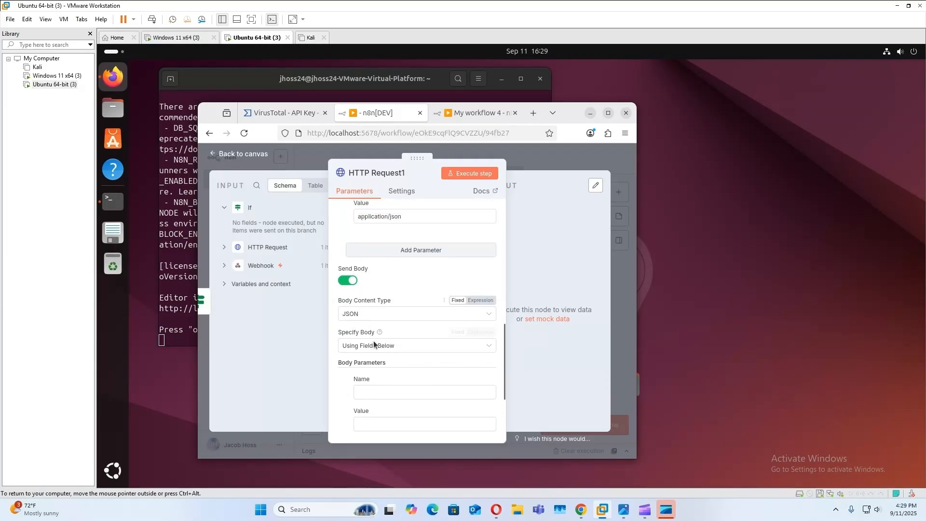
{"action": "left_click", "coordinate": [417, 345]}
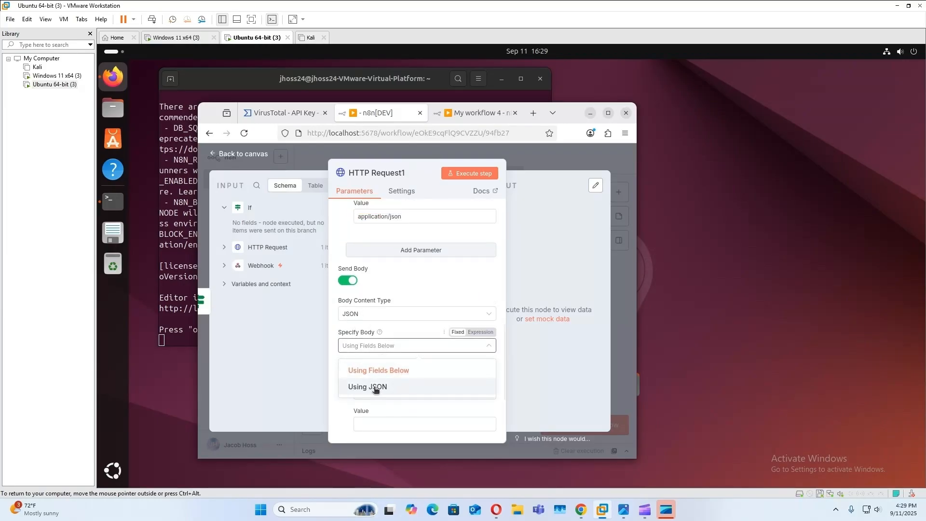
{"action": "left_click", "coordinate": [367, 387]}
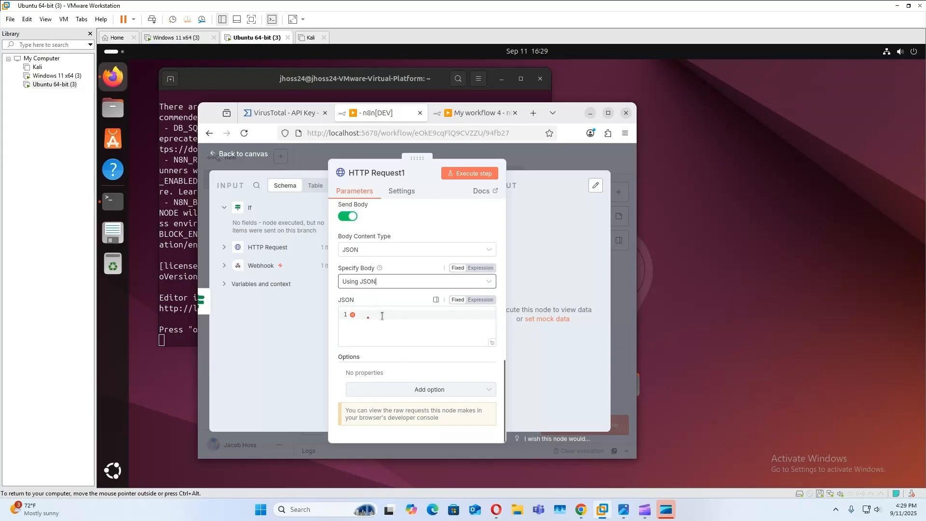
{"action": "mouse_move", "coordinate": [400, 307]}
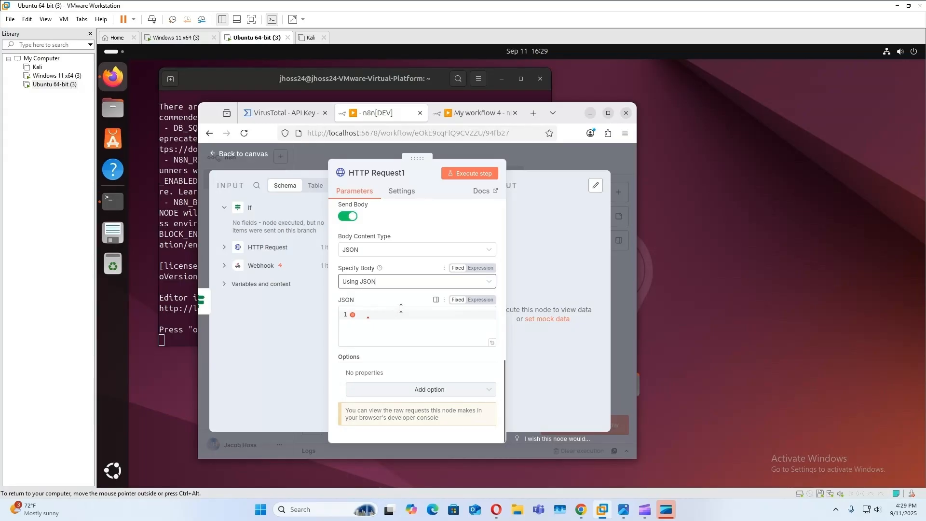
{"action": "left_click", "coordinate": [241, 153]}
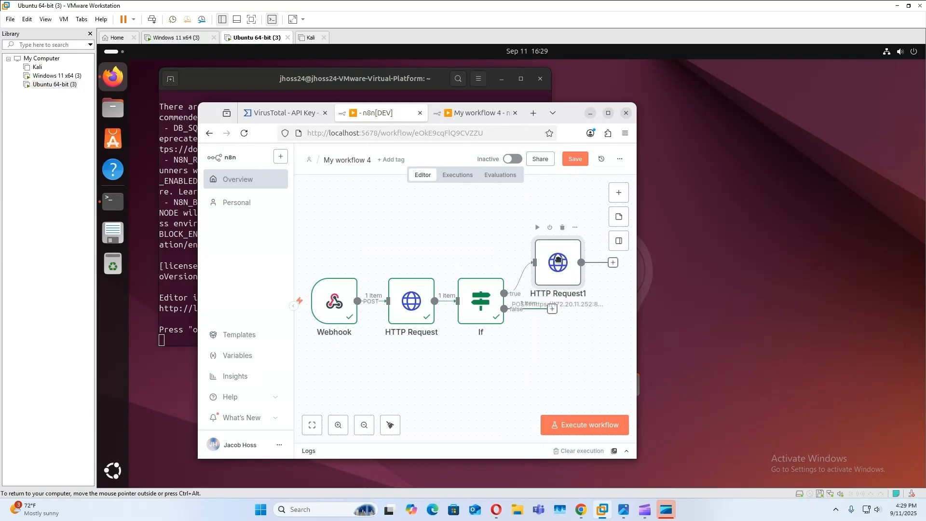
{"action": "mouse_move", "coordinate": [449, 262]}
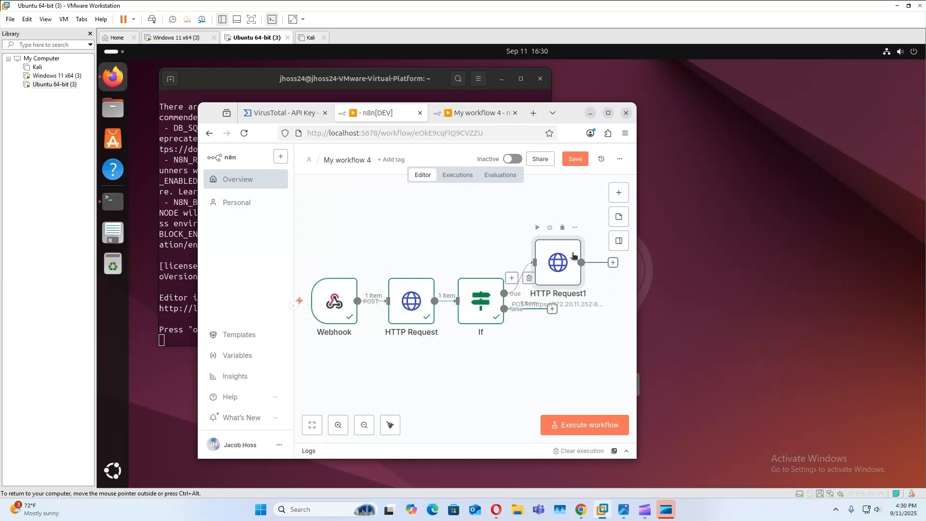
{"action": "mouse_move", "coordinate": [462, 232]}
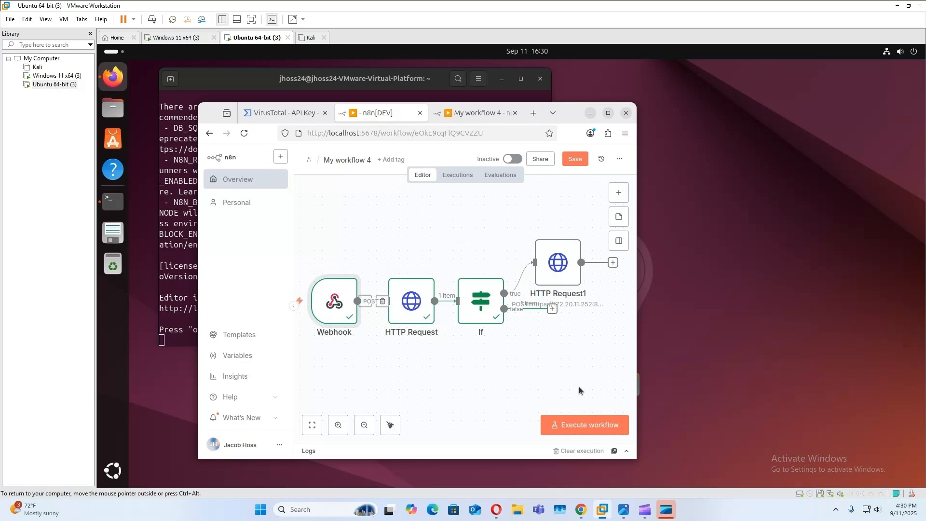
- Execute the workflow so it waits for the webhook, then switch to the Windows 11 VM
{"action": "left_click", "coordinate": [583, 424]}
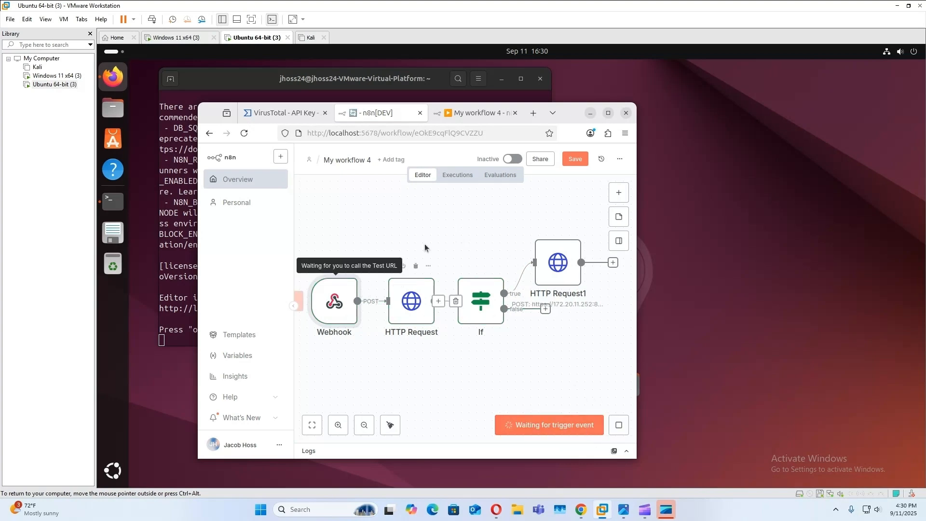
{"action": "left_click", "coordinate": [176, 37]}
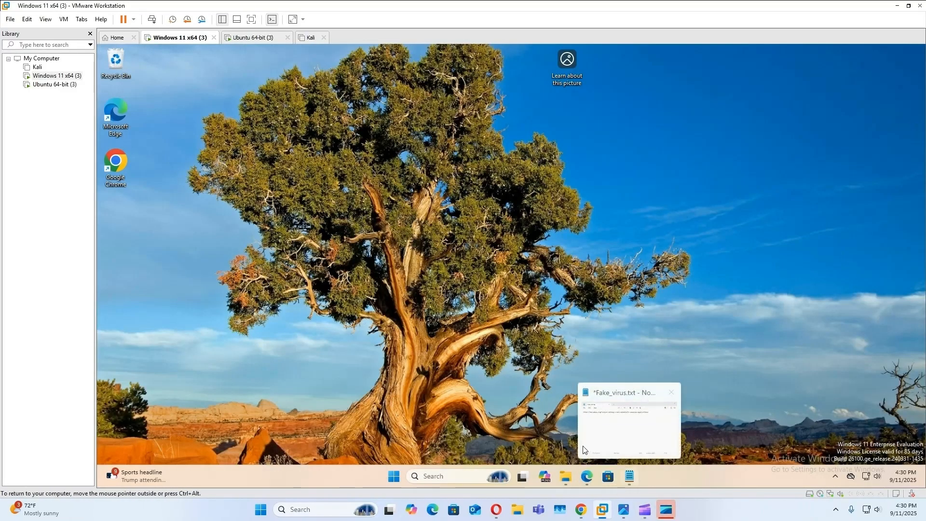
- Open the AMTSO potentially-unwanted test page from Fake_virus.txt and keep the downloaded file
{"action": "left_click", "coordinate": [626, 393]}
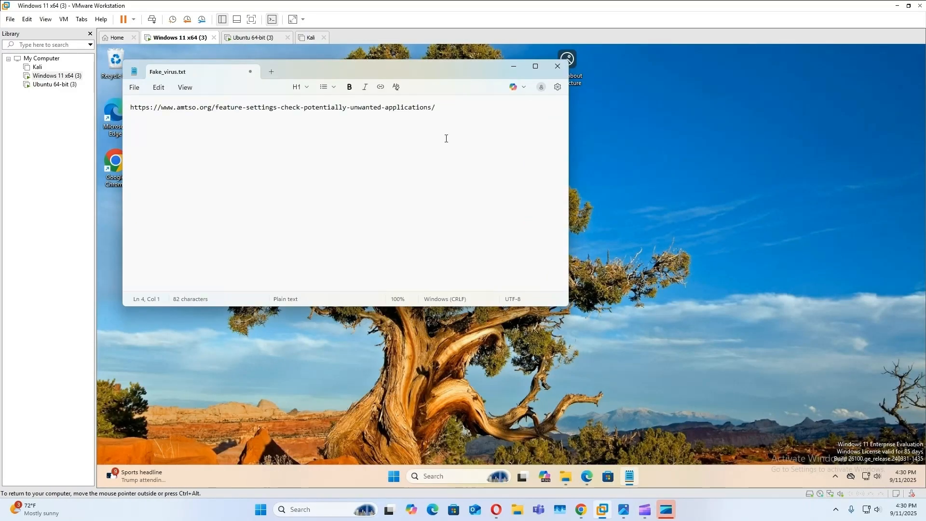
{"action": "triple_click", "coordinate": [282, 108]}
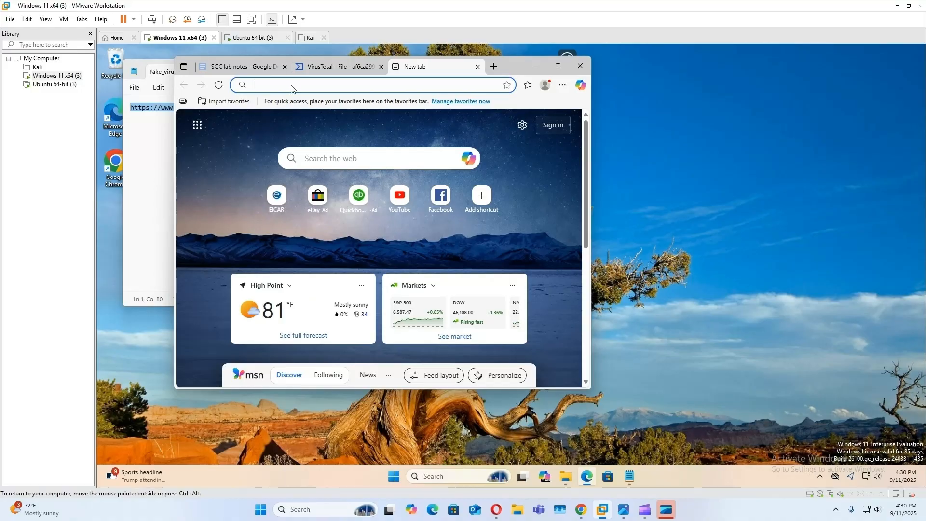
{"action": "type", "text": "https://www.amtso.org/feature-settings-check-potentially-unwanted-applications/"}
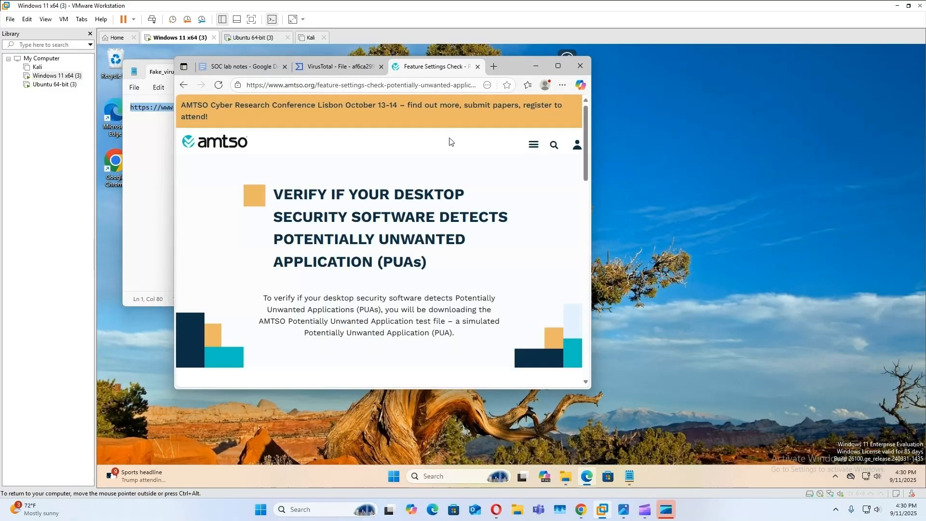
{"action": "scroll", "scroll_direction": "down", "scroll_amount": 3}
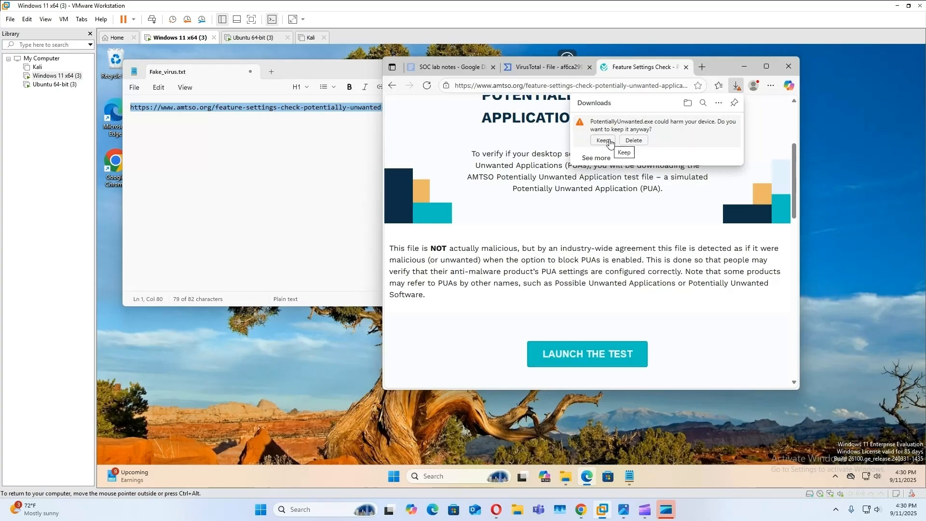
{"action": "left_click", "coordinate": [602, 141]}
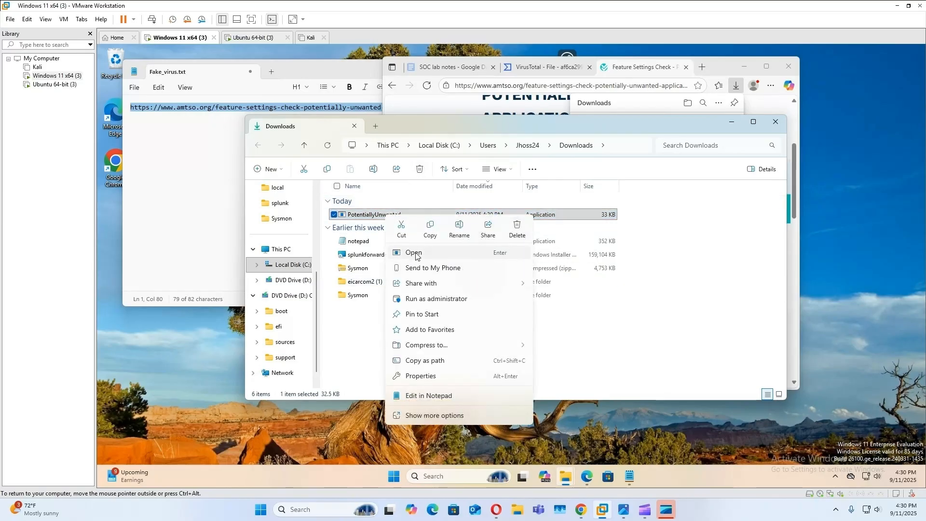
- Run the downloaded PotentiallyUnwanted program, then switch to the Ubuntu VM
{"action": "left_click", "coordinate": [413, 253]}
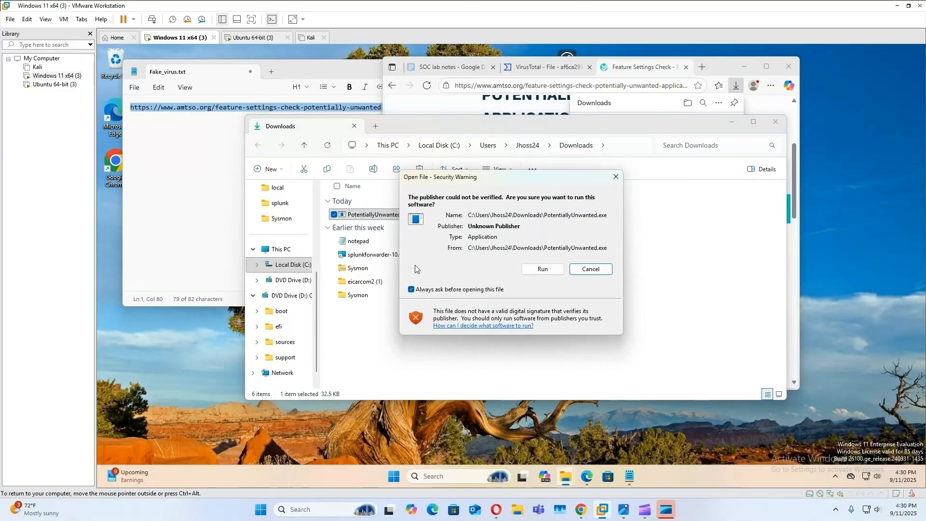
{"action": "left_click", "coordinate": [541, 269]}
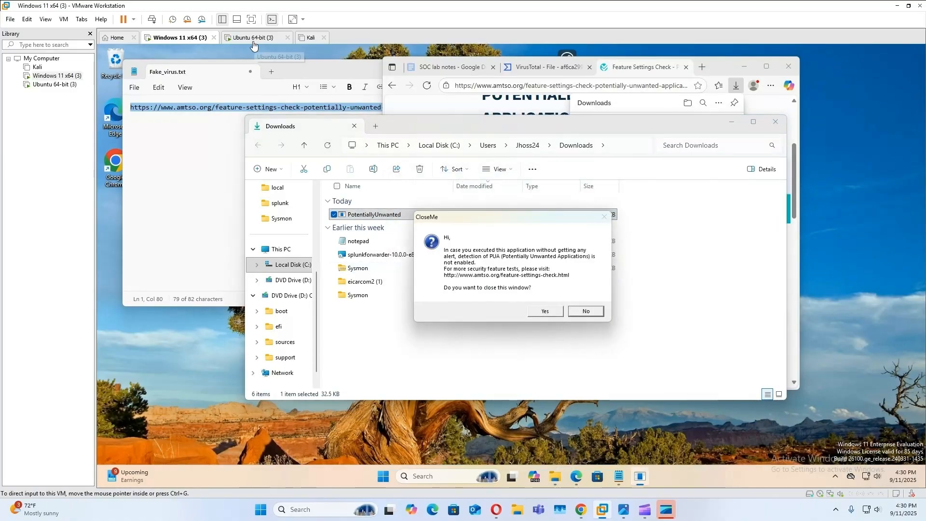
{"action": "left_click", "coordinate": [253, 37]}
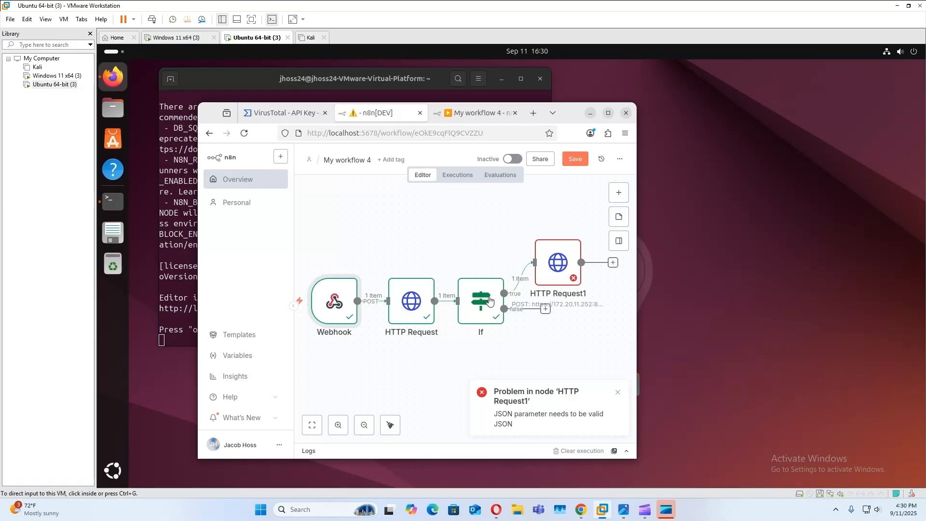
{"action": "mouse_move", "coordinate": [566, 266]}
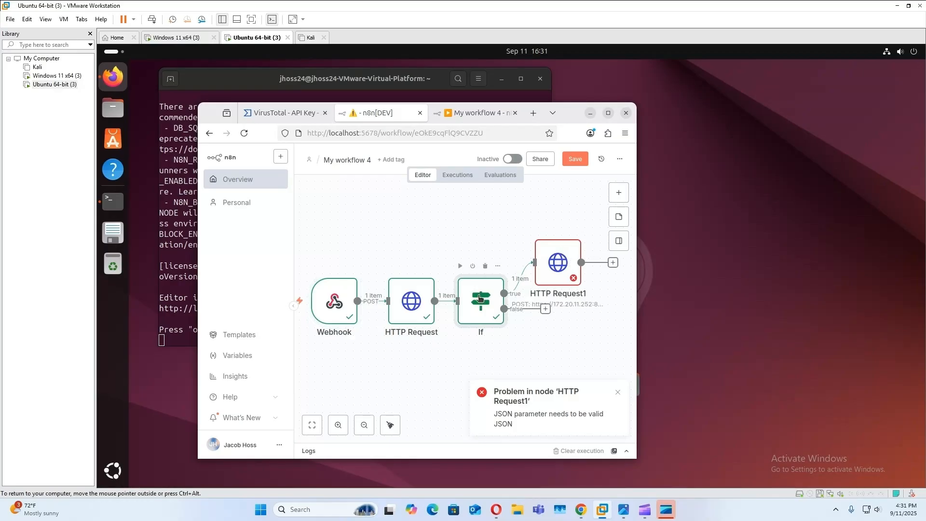
- Inspect the If node's output and open the failed HTTP Request1 node
{"action": "double_click", "coordinate": [481, 300]}
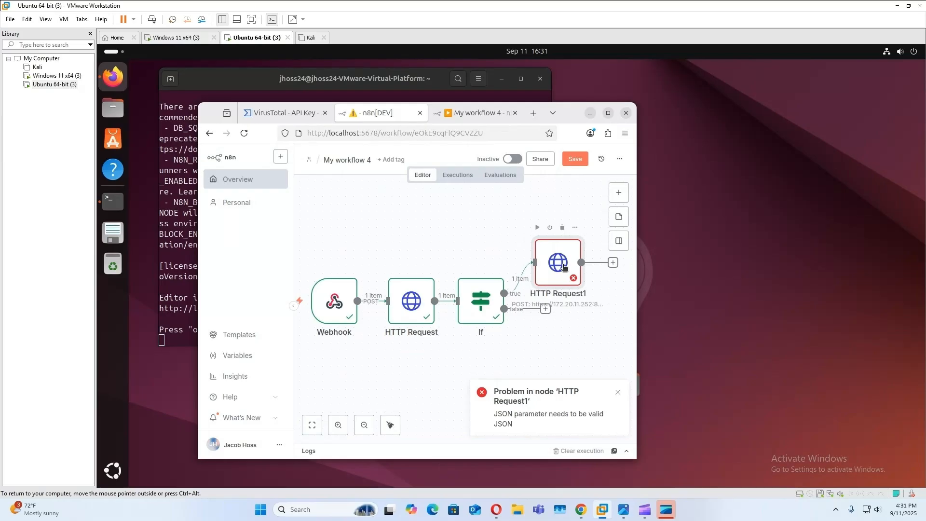
{"action": "double_click", "coordinate": [555, 262]}
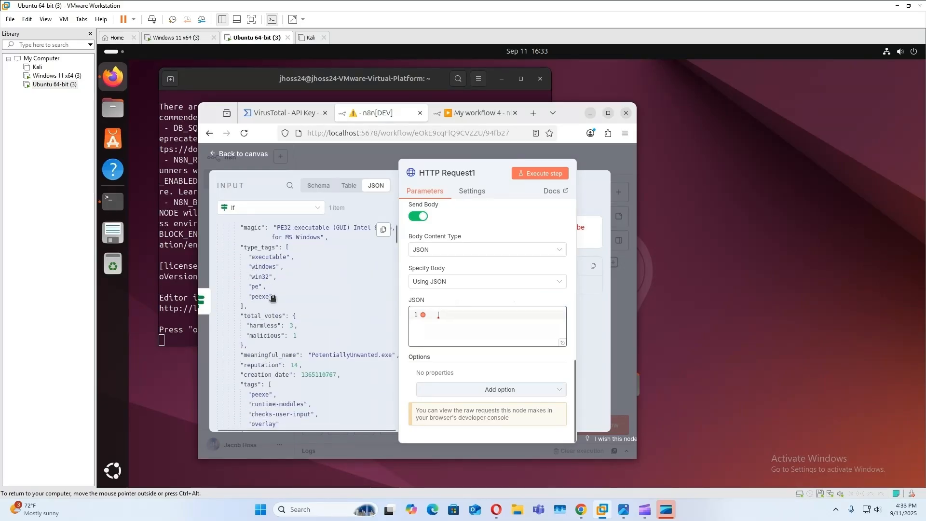
- Start the JSON body: an "event" object with file_hash = {{ $json["data"]["attributes"]["sha256"] }}
{"action": "scroll", "scroll_direction": "down", "scroll_amount": 3}
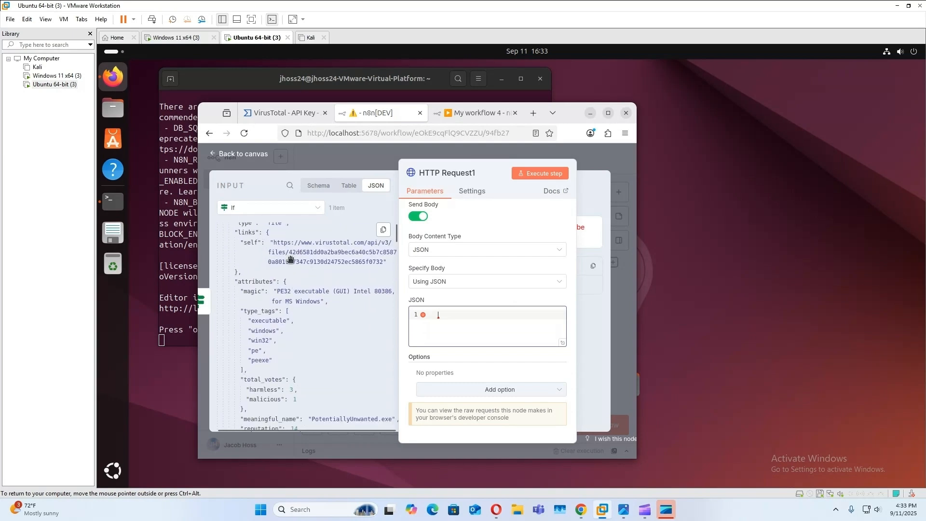
{"action": "scroll", "scroll_direction": "down", "scroll_amount": 3}
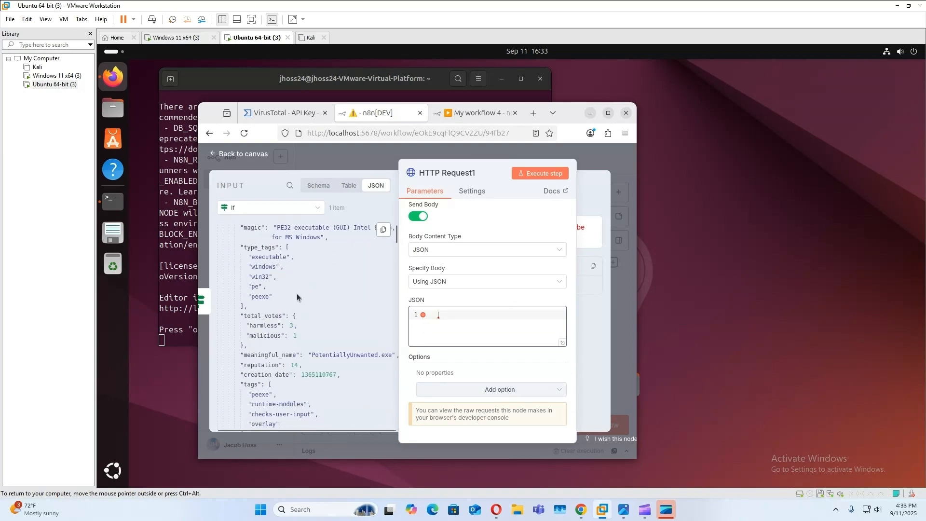
{"action": "scroll", "scroll_direction": "down", "scroll_amount": 3}
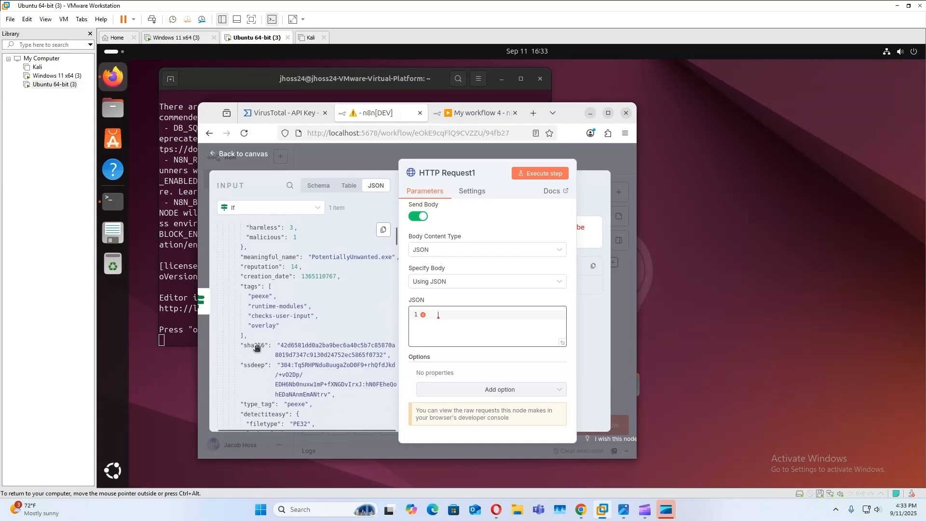
{"action": "mouse_move", "coordinate": [251, 348]}
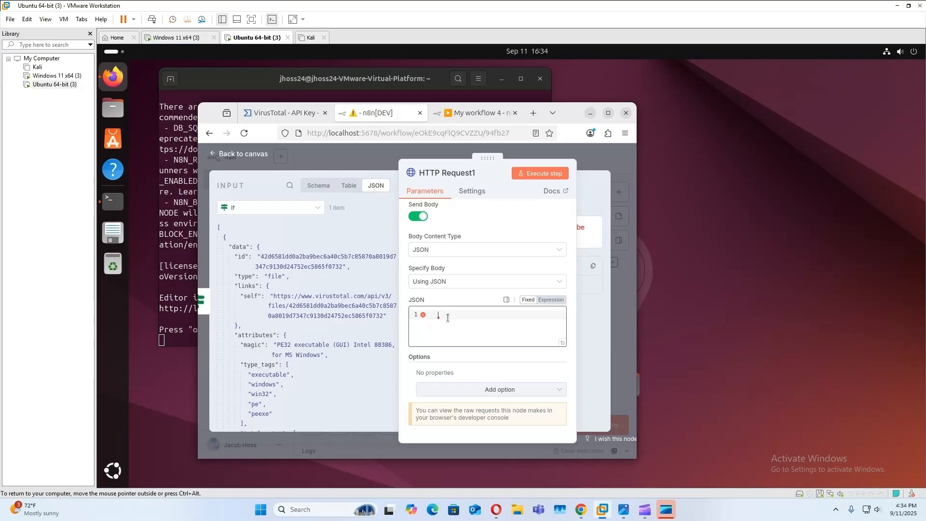
{"action": "type", "text": "{"}
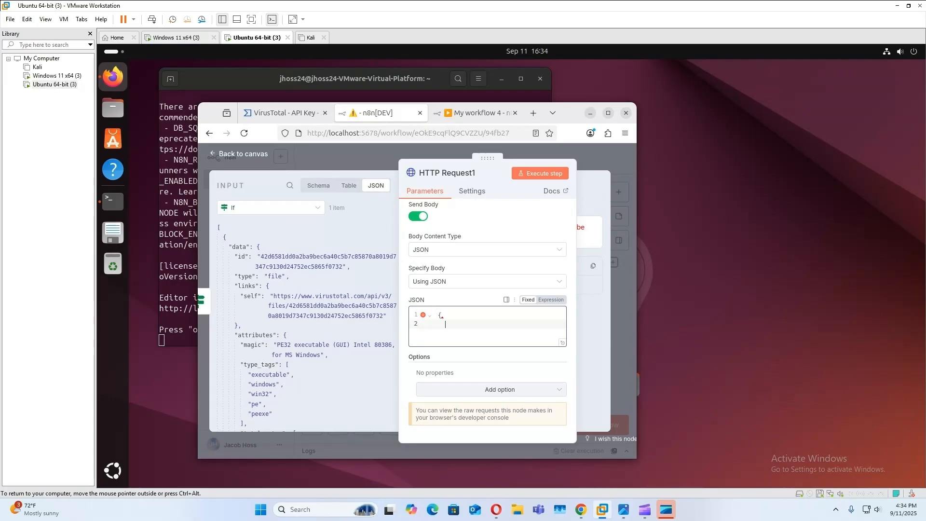
{"action": "type", "text": "\"event"}
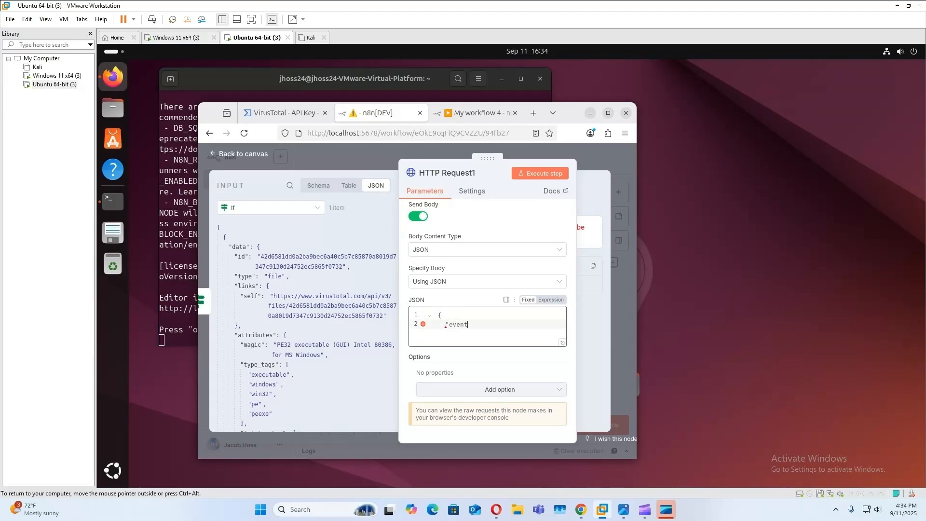
{"action": "type", "text": "\""}
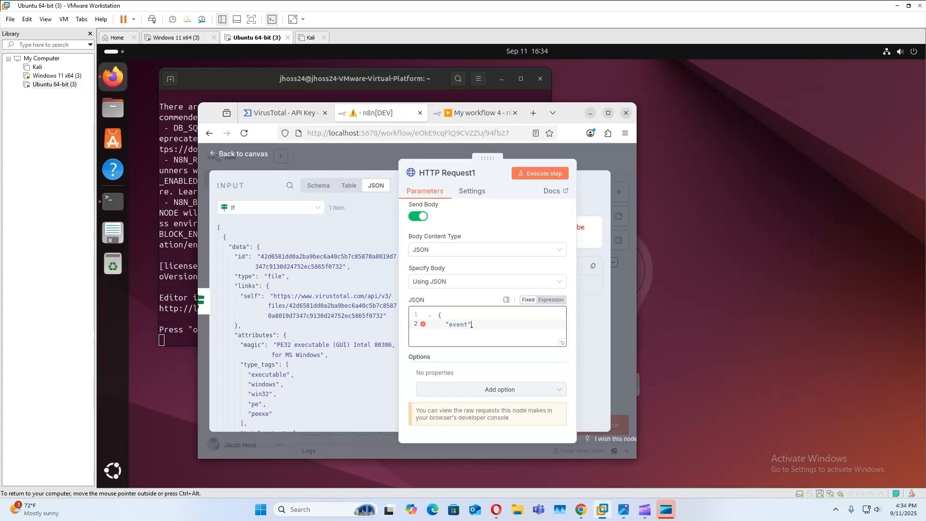
{"action": "type", "text": ":"}
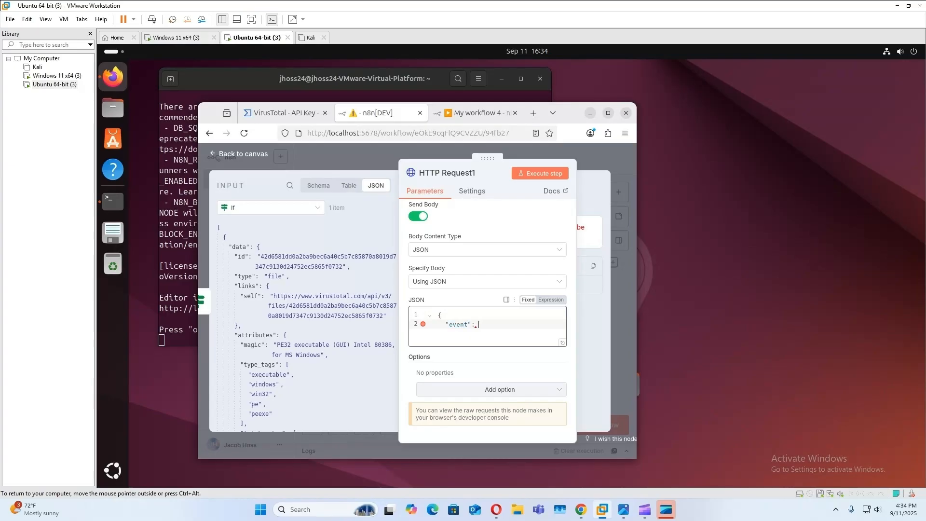
{"action": "type", "text": "{"}
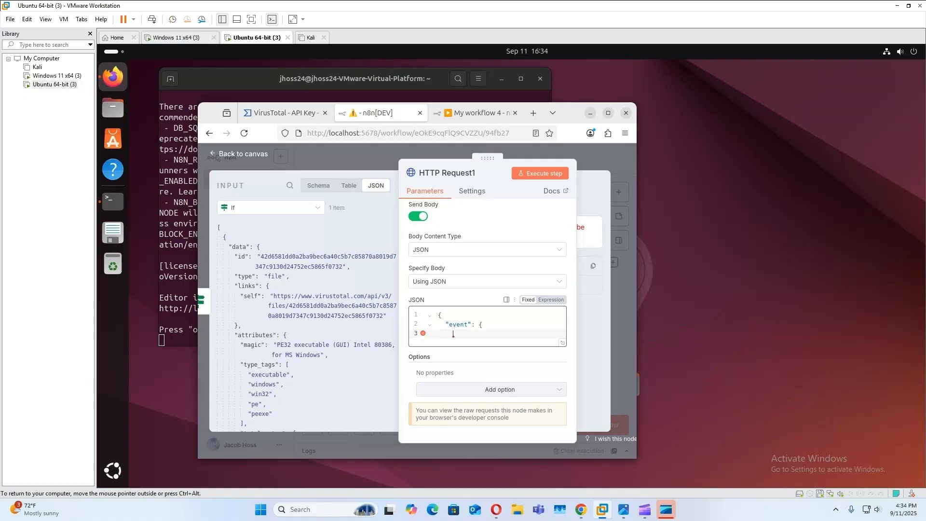
{"action": "type", "text": "file_hash\": \"{{ $json[\"data\"]"}
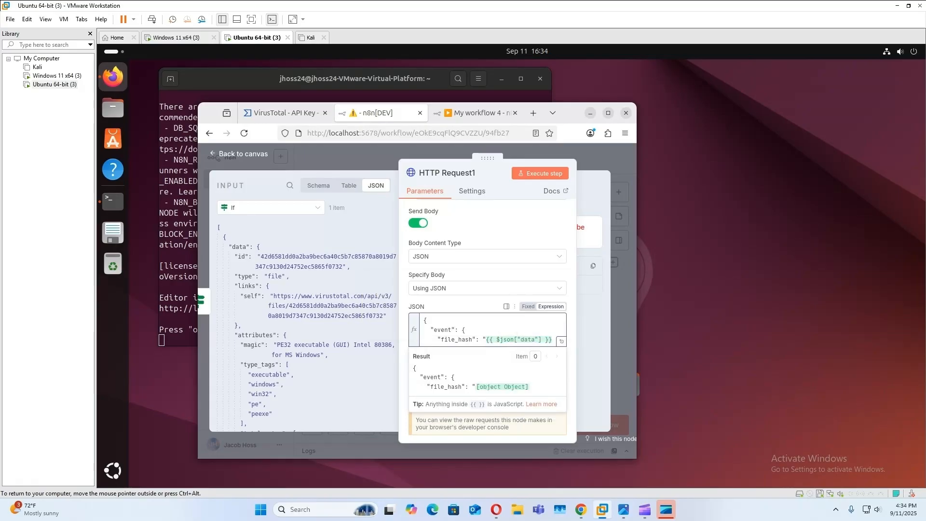
{"action": "type", "text": "[\"attributes"}
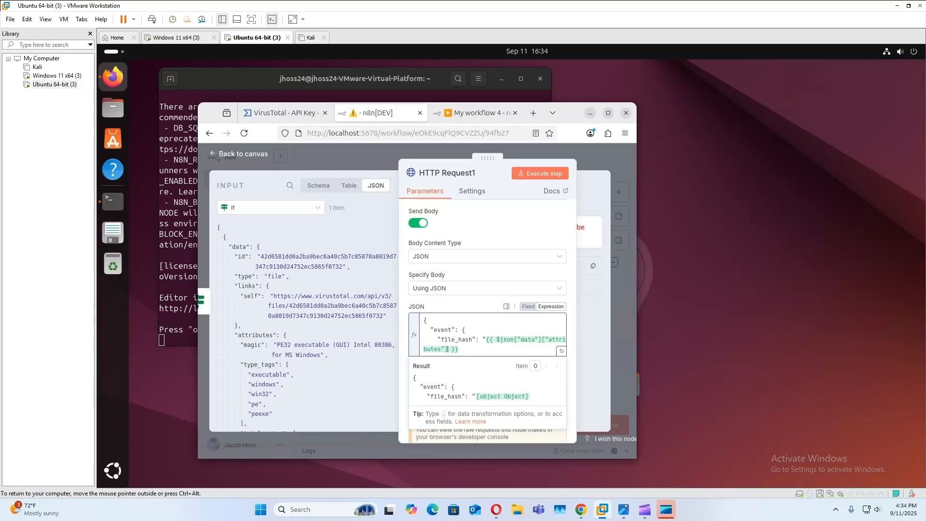
{"action": "type", "text": "[\"sha2\"]"}
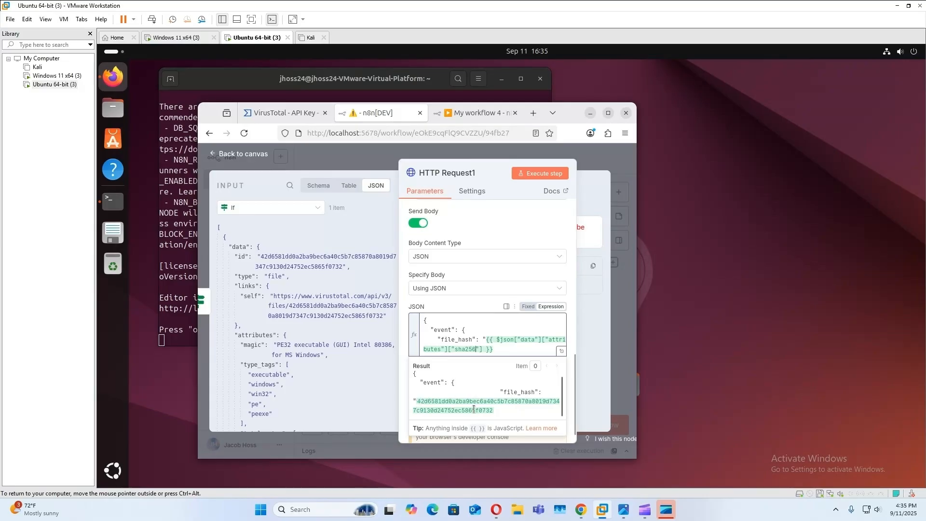
{"action": "mouse_move", "coordinate": [317, 324]}
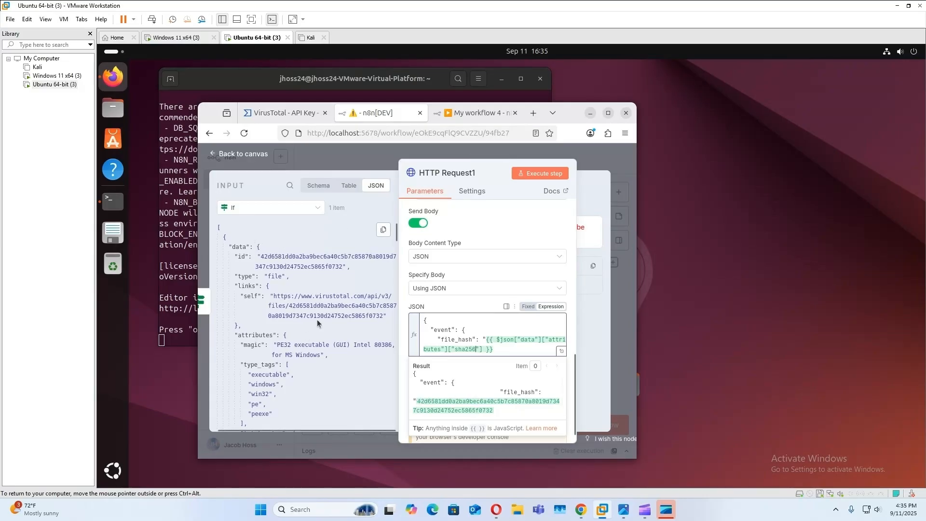
- Add verdict "Malicious" and begin a "Malicious": count entry
{"action": "left_click", "coordinate": [511, 350]}
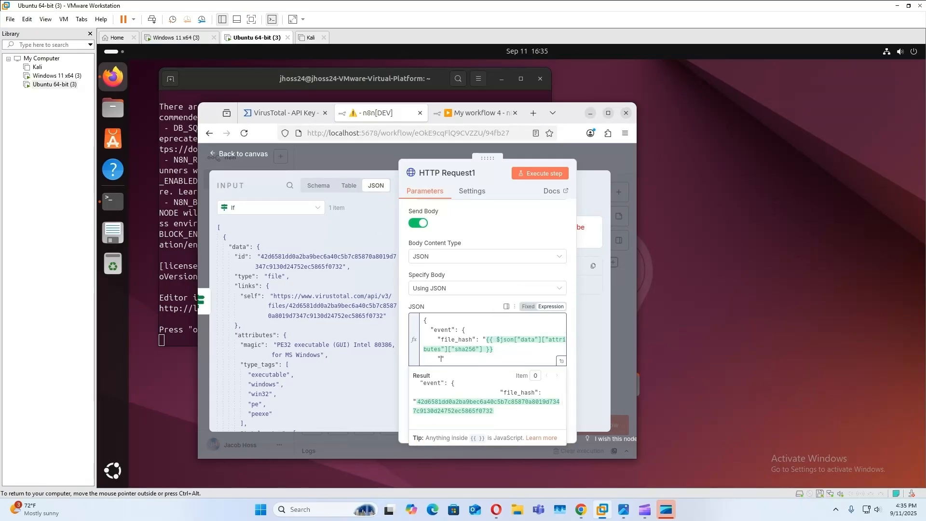
{"action": "type", "text": "verdict"}
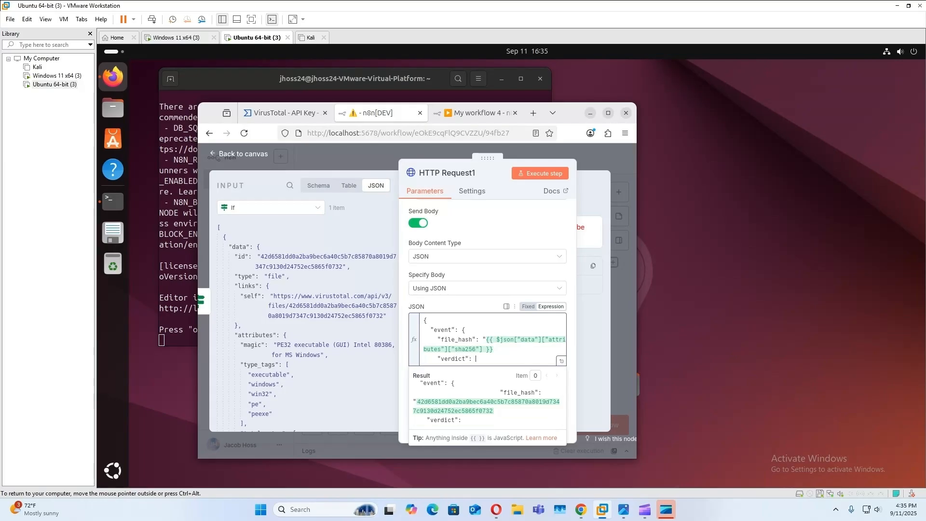
{"action": "type", "text": "mal"}
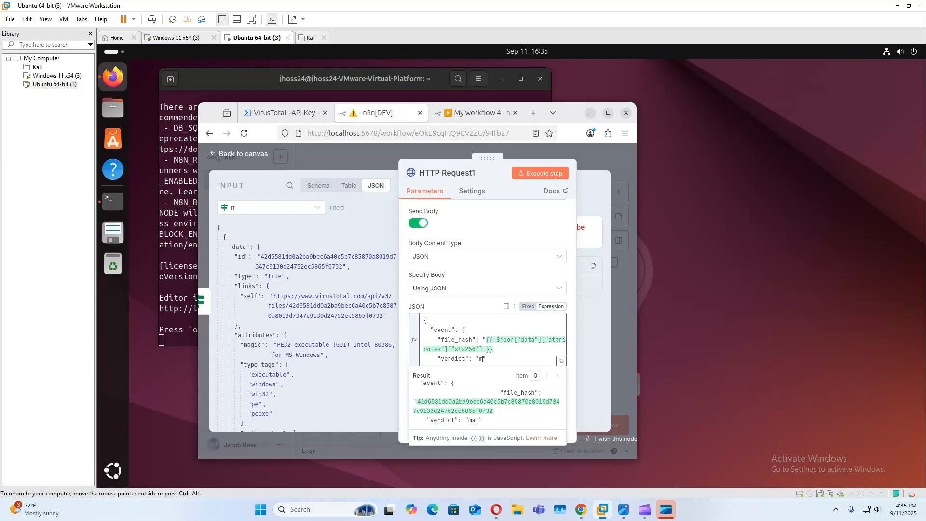
{"action": "type", "text": "M"}
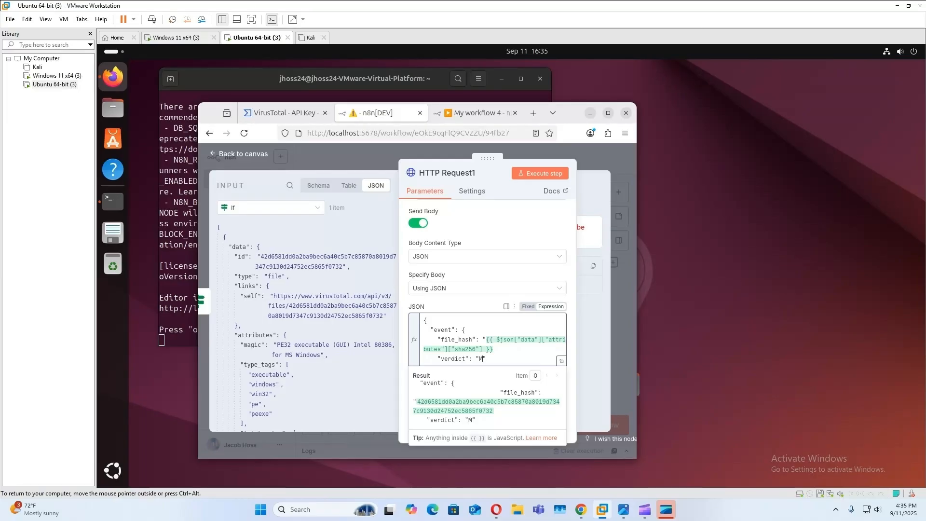
{"action": "type", "text": "alicious"}
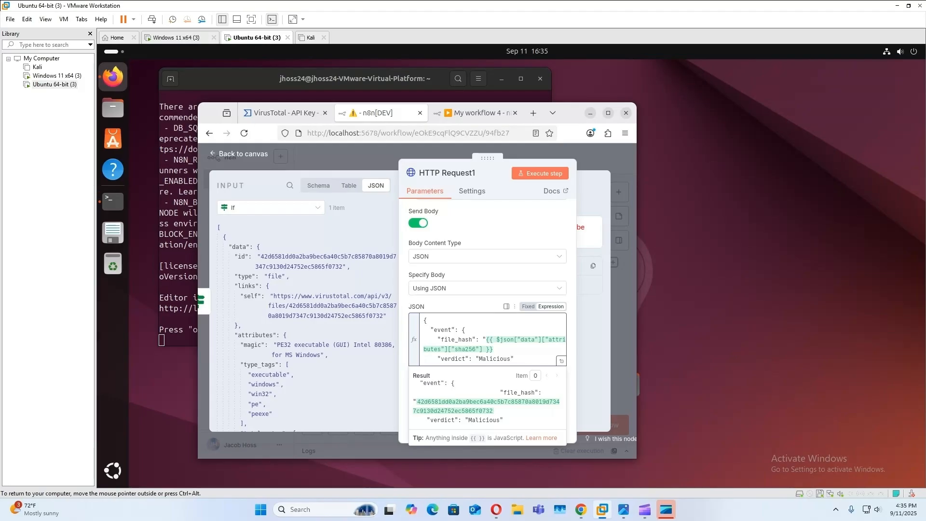
{"action": "left_click", "coordinate": [512, 358]}
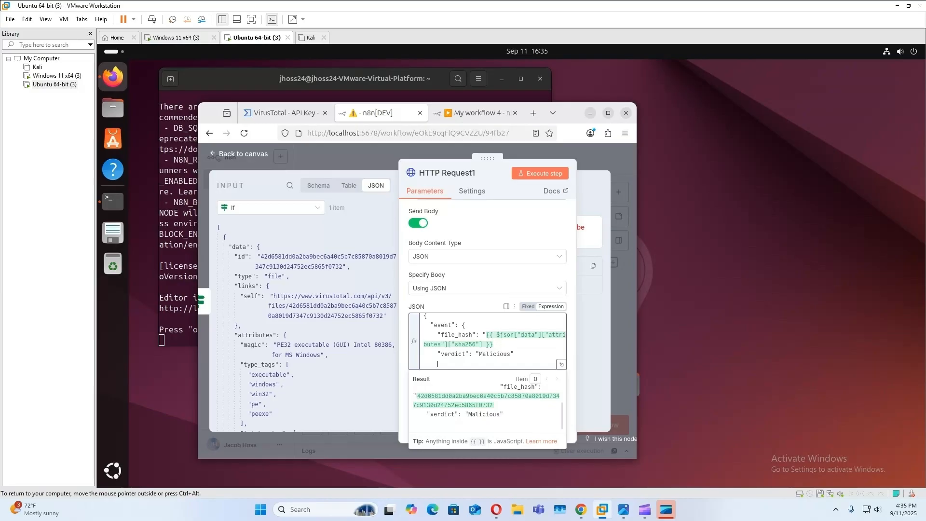
{"action": "type", "text": "malicious\""}
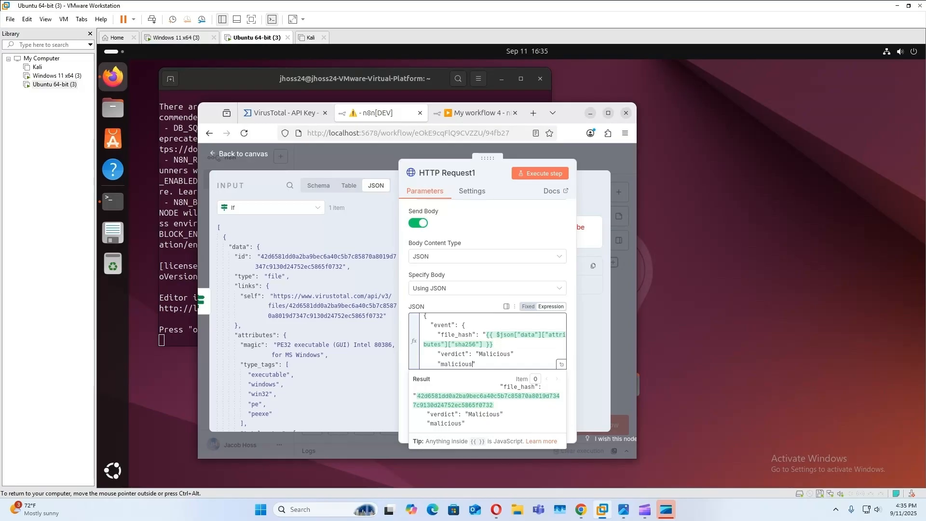
{"action": "type", "text": ":"}
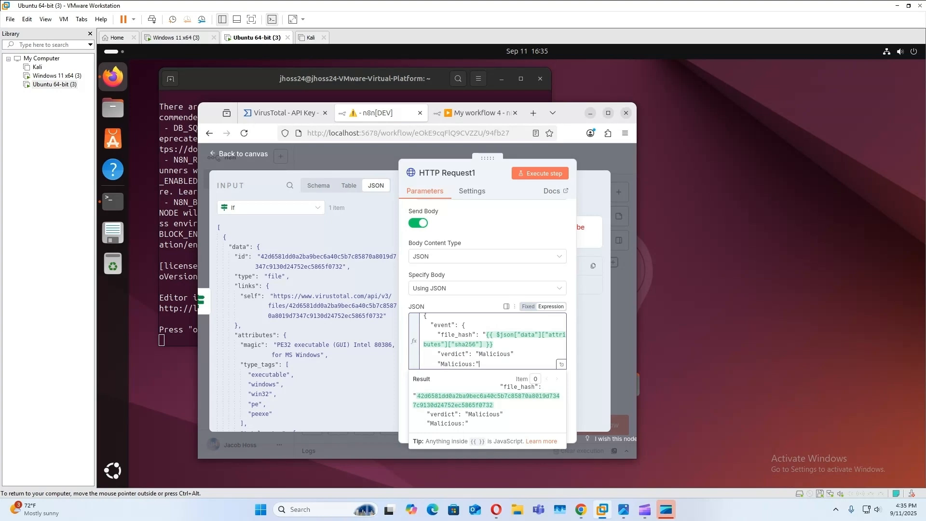
{"action": "key", "text": "BackSpace"}
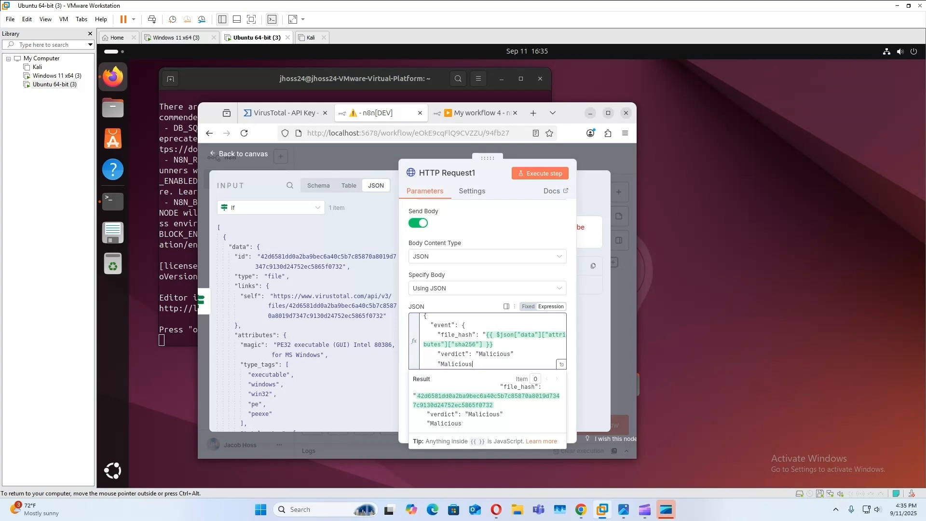
{"action": "type", "text": ":"}
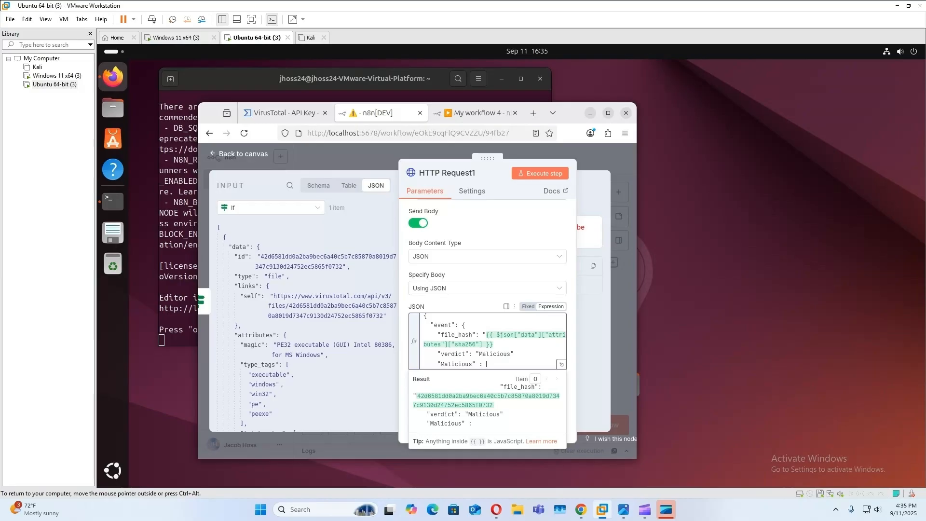
- Paste VirusTotal stats expressions as the Malicious and Harmless values
{"action": "scroll", "scroll_direction": "down", "scroll_amount": 3}
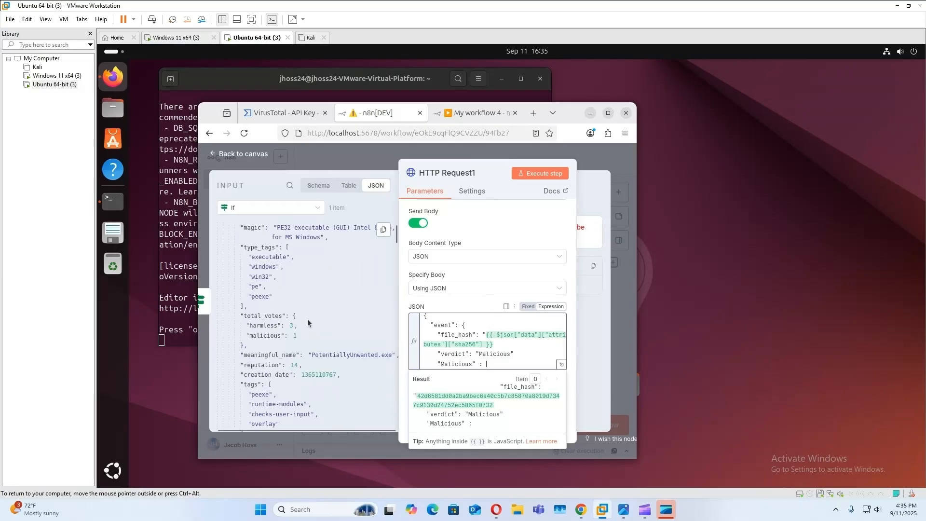
{"action": "scroll", "scroll_direction": "down", "scroll_amount": 3}
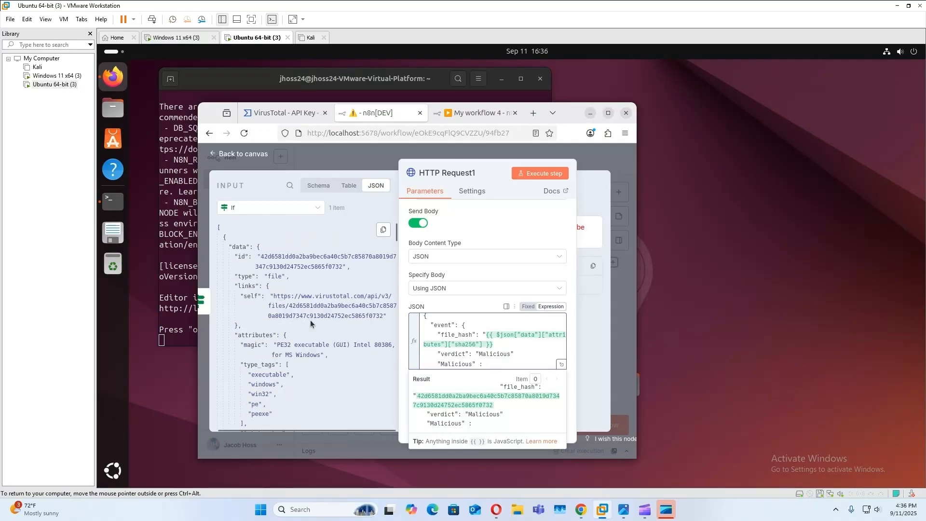
{"action": "scroll", "scroll_direction": "down", "scroll_amount": 3}
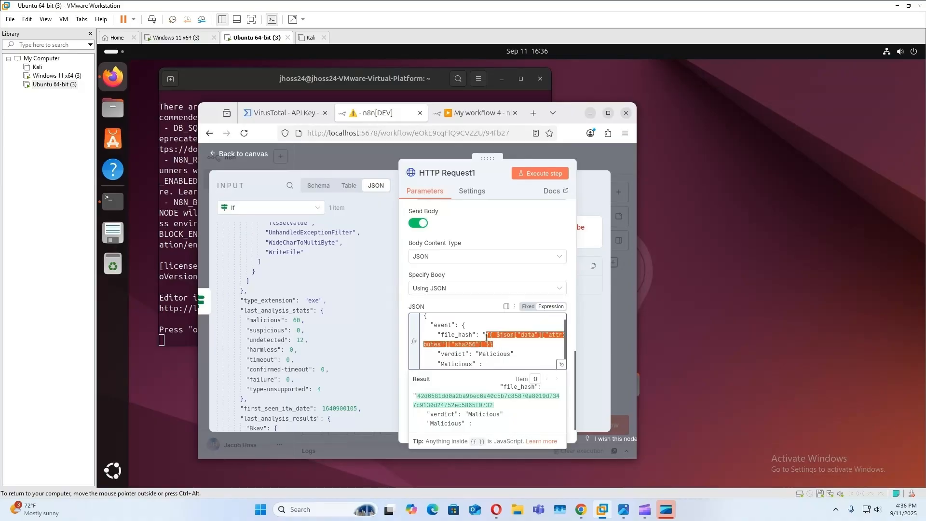
{"action": "right_click", "coordinate": [484, 337]}
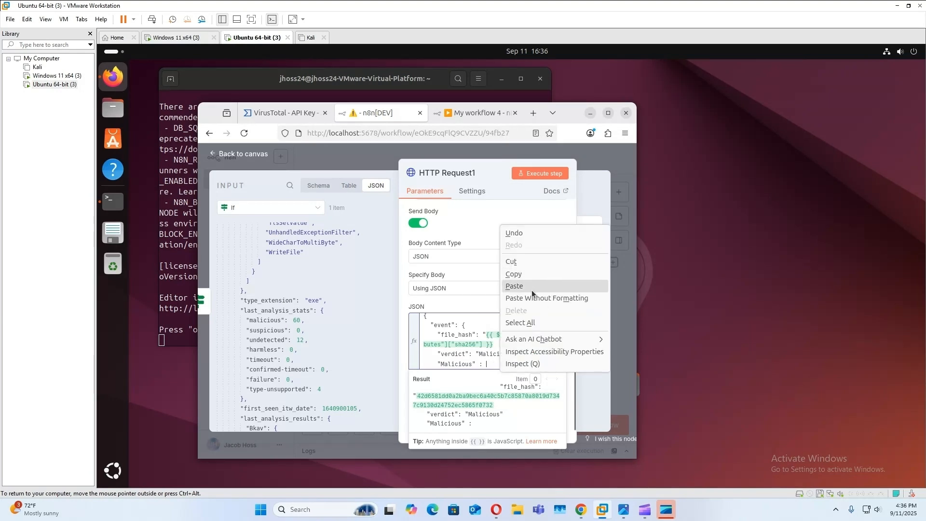
{"action": "left_click", "coordinate": [514, 285]}
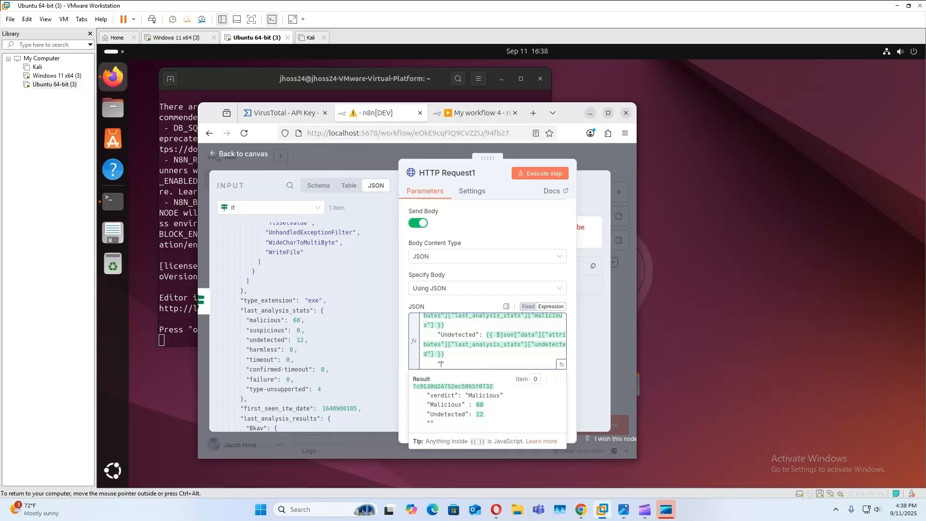
{"action": "type", "text": "\"Harmless\":"}
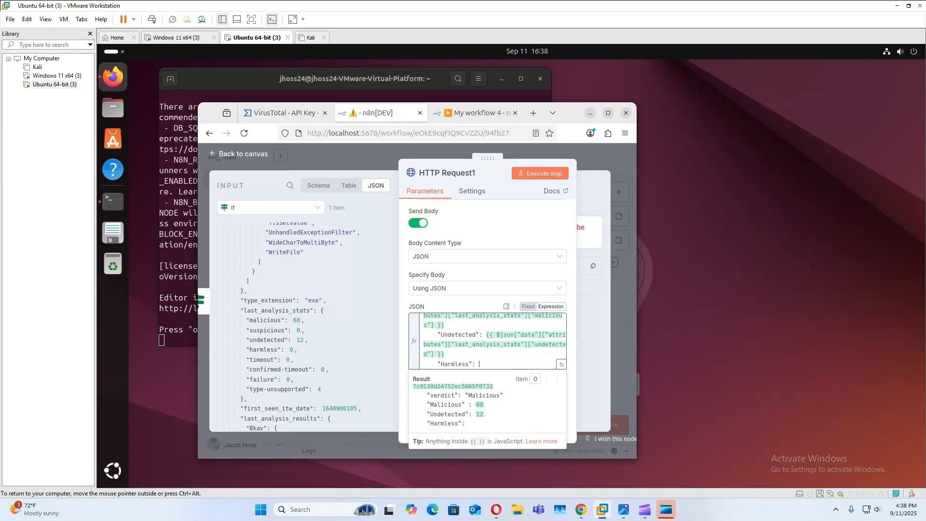
{"action": "right_click", "coordinate": [490, 343]}
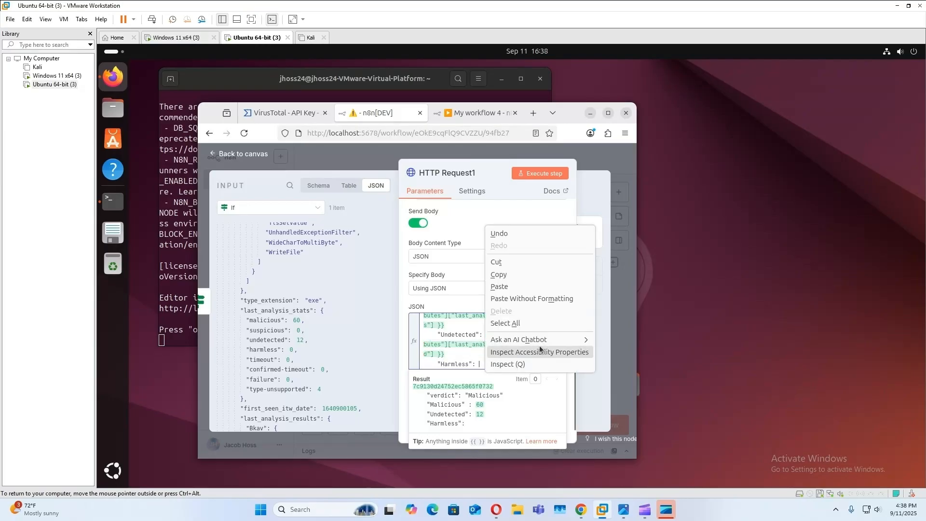
{"action": "left_click", "coordinate": [498, 287]}
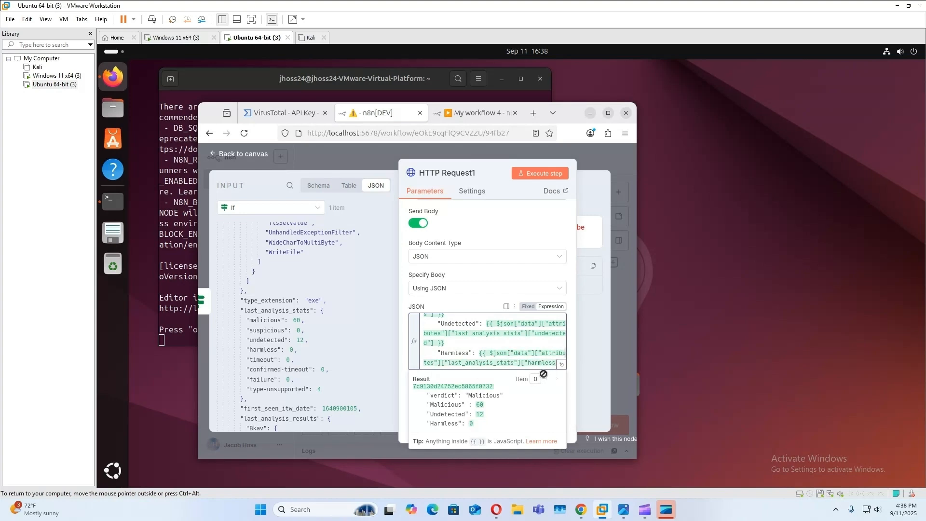
- Add a "VT-Analysis" key after the Harmless line
{"action": "scroll", "scroll_direction": "down", "scroll_amount": 3}
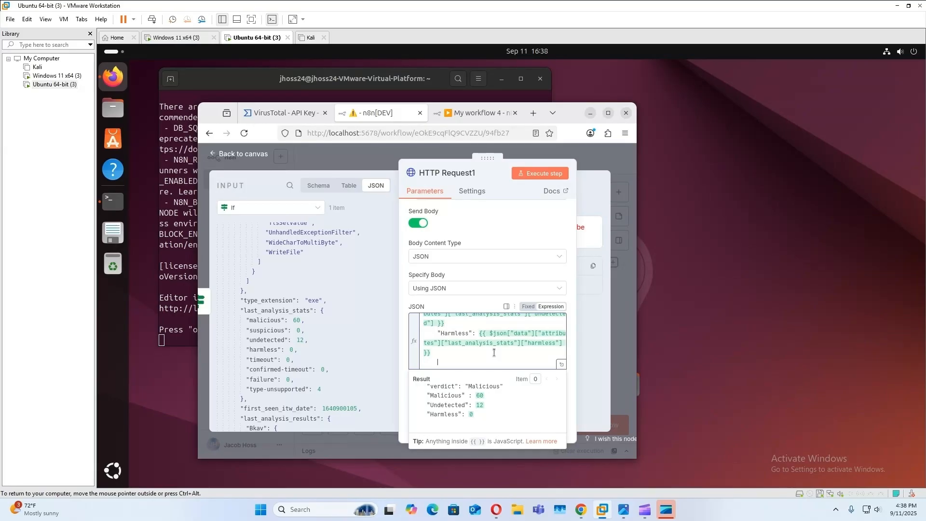
{"action": "type", "text": "\"\""}
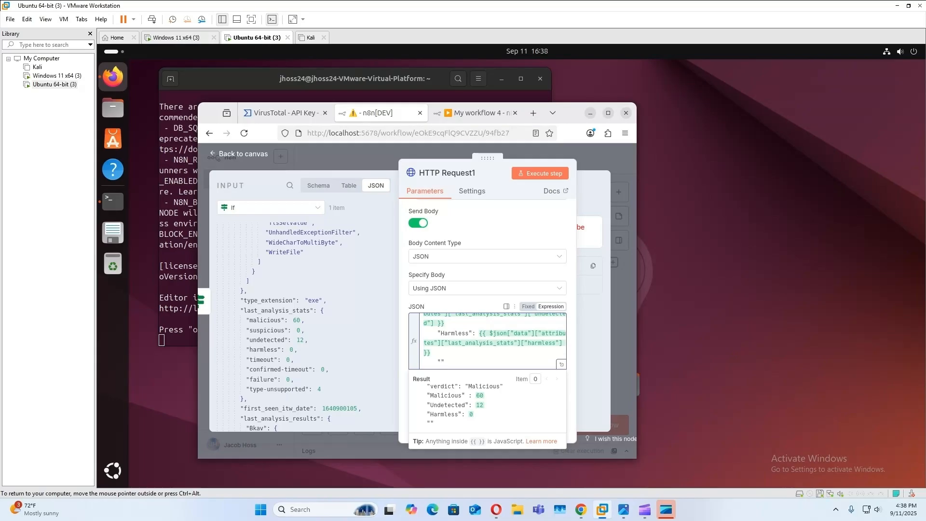
{"action": "type", "text": "VT-Analysis"}
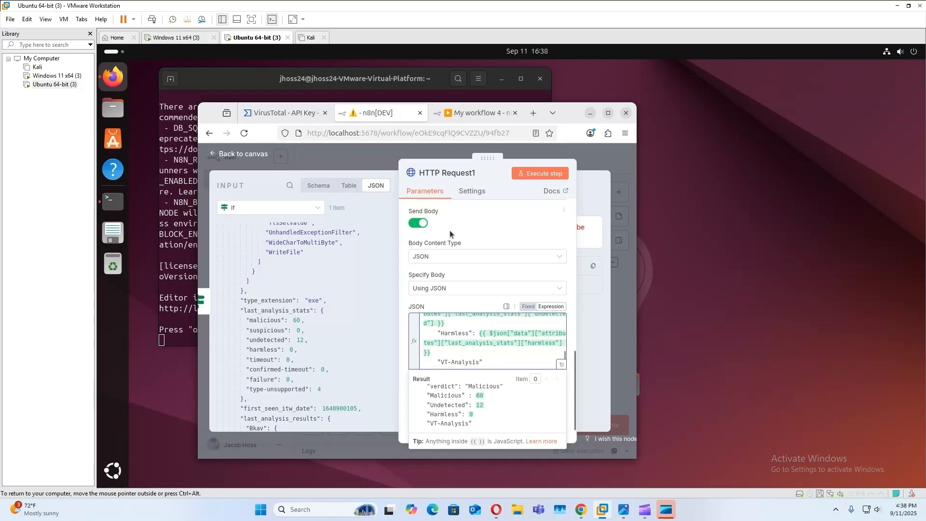
- Set VT-Analysis to the VirusTotal GUI link followed by '/' and the sha256 expression
{"action": "left_click", "coordinate": [284, 113]}
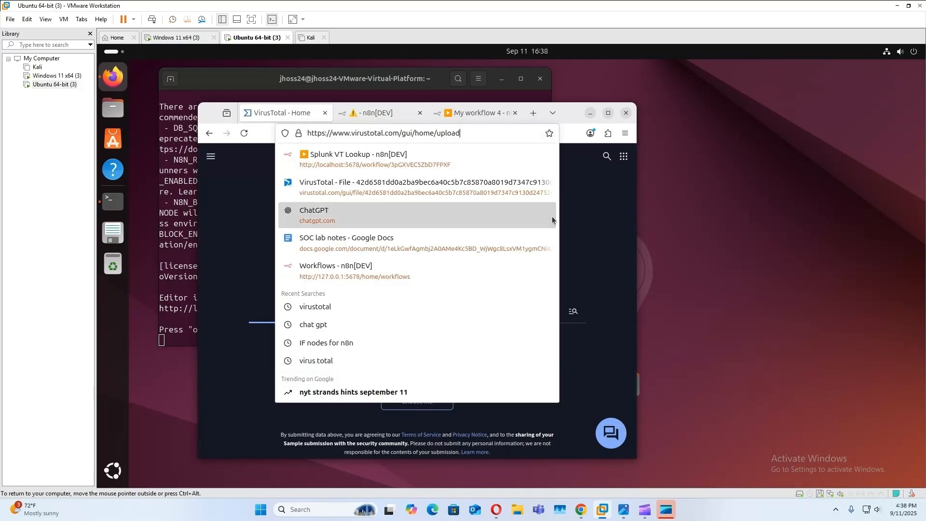
{"action": "left_click", "coordinate": [383, 133]}
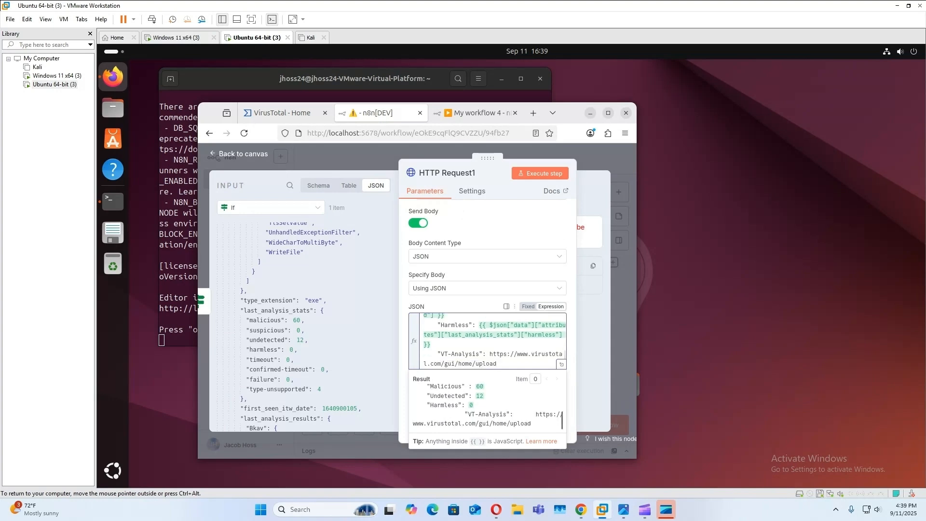
{"action": "type", "text": "/"}
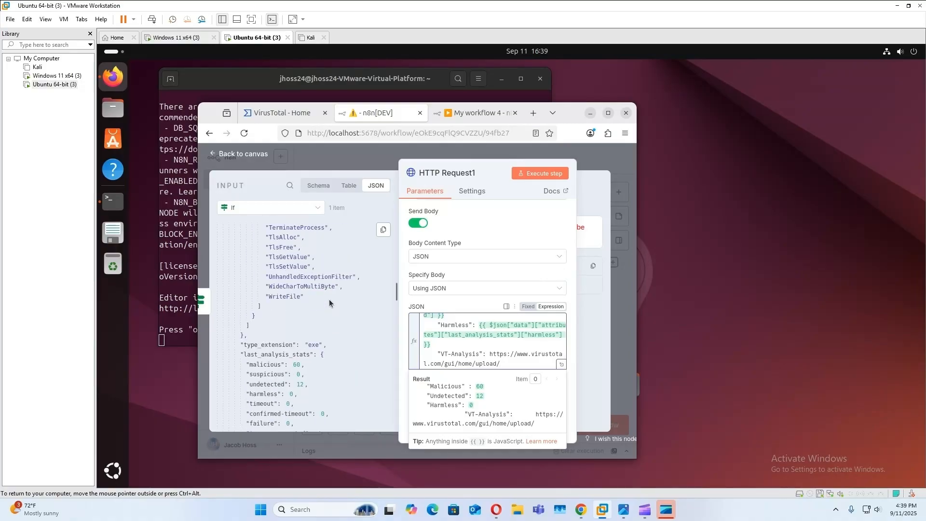
{"action": "scroll", "scroll_direction": "down", "scroll_amount": 3}
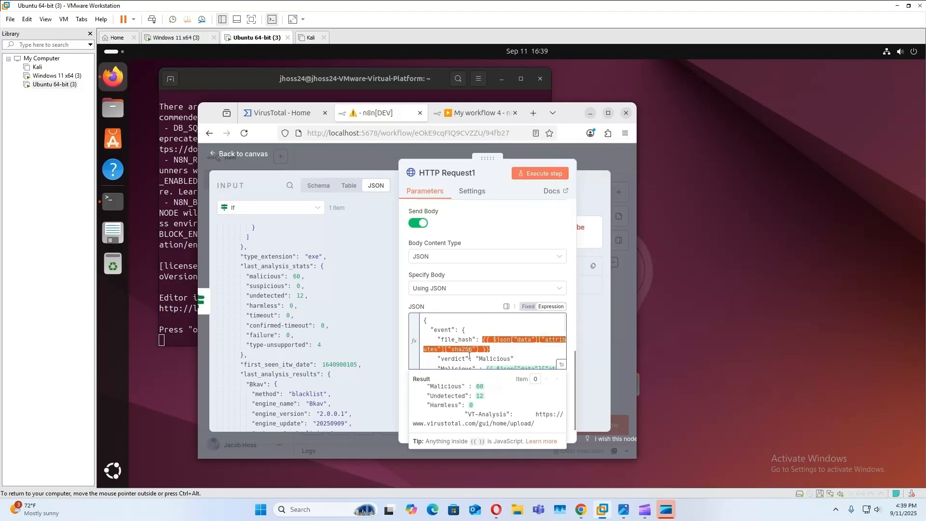
{"action": "right_click", "coordinate": [511, 329]}
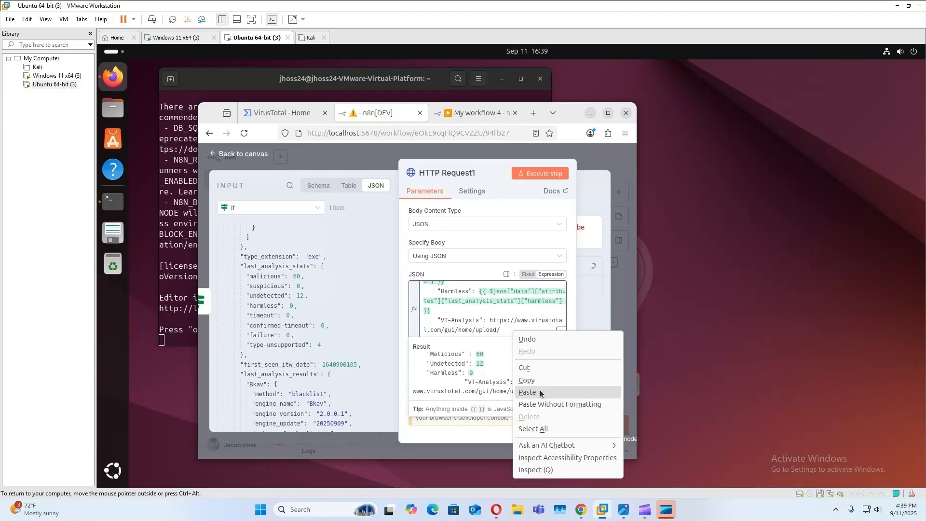
{"action": "left_click", "coordinate": [527, 391]}
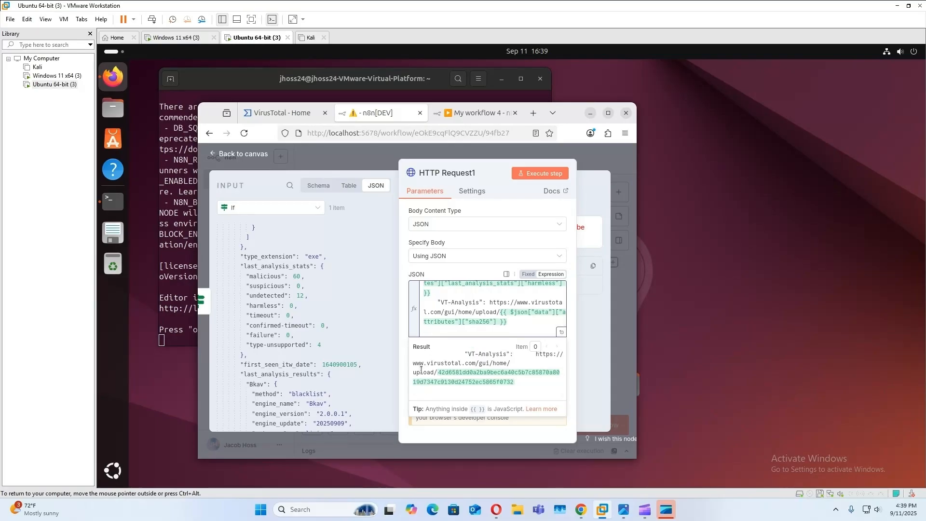
{"action": "scroll", "scroll_direction": "down", "scroll_amount": 3}
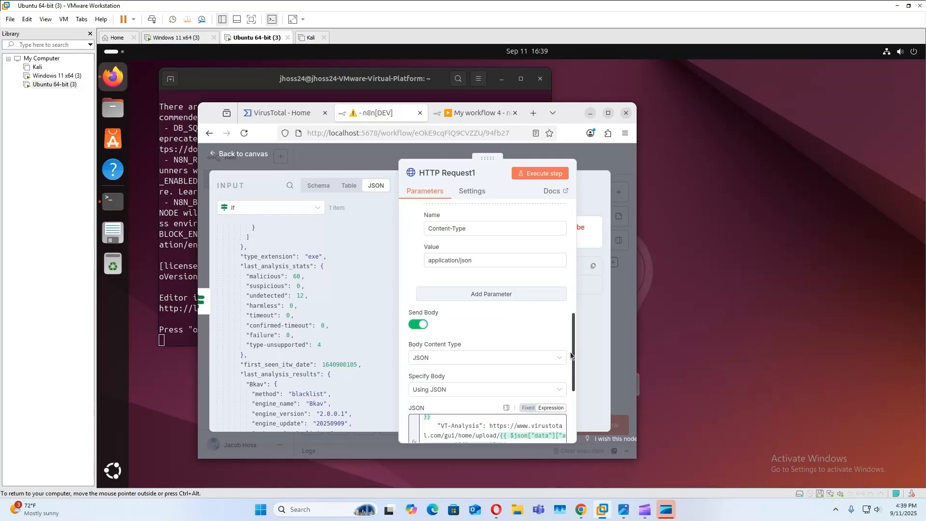
- Run the HTTP Request step with corrected JSON quoting and dismiss the invalid JSON and SSL errors
{"action": "left_click", "coordinate": [538, 173]}
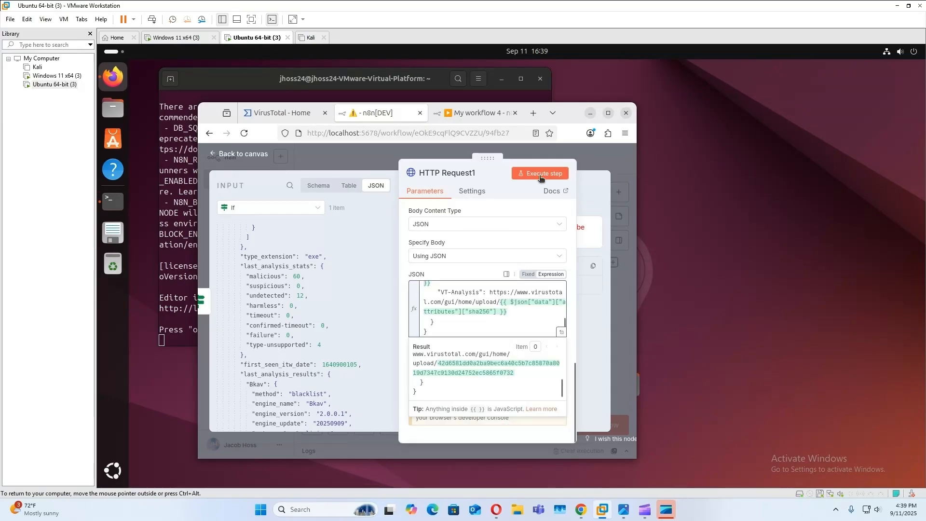
{"action": "left_click", "coordinate": [538, 172]}
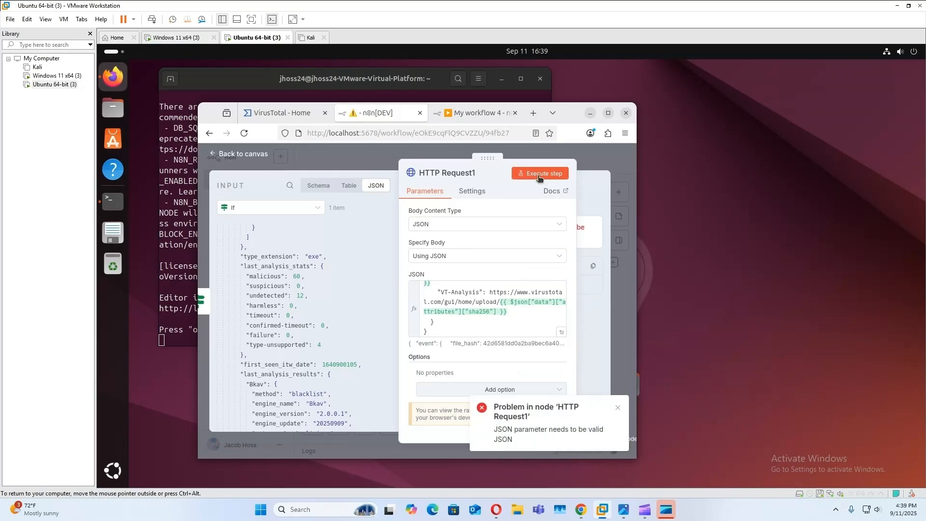
{"action": "left_click", "coordinate": [538, 172]}
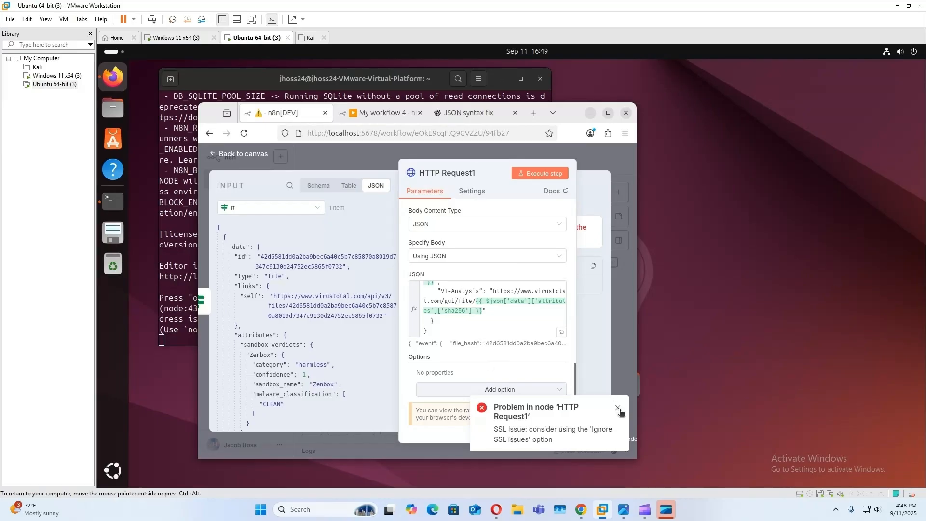
{"action": "left_click", "coordinate": [617, 408]}
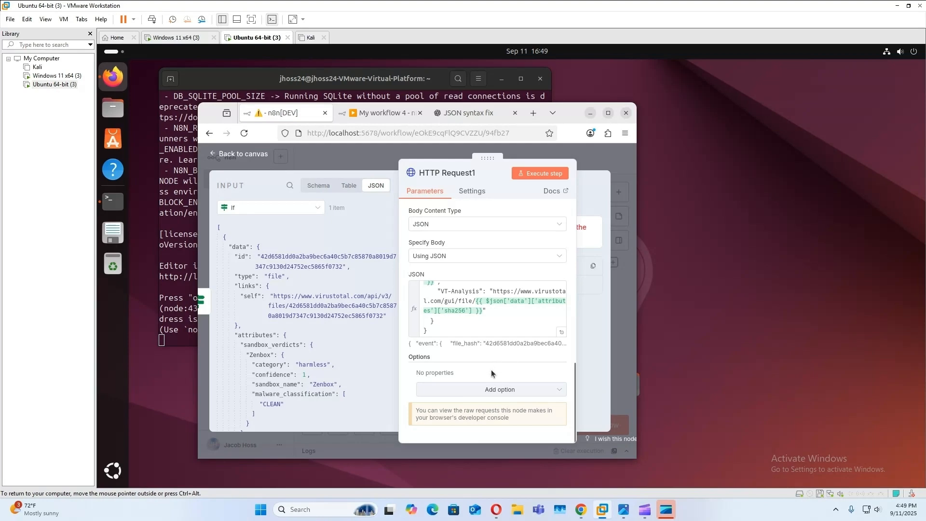
- Enable Ignore SSL Issues and rerun the step so the n8n-vt-alerts event reaches Splunk
{"action": "left_click", "coordinate": [499, 388]}
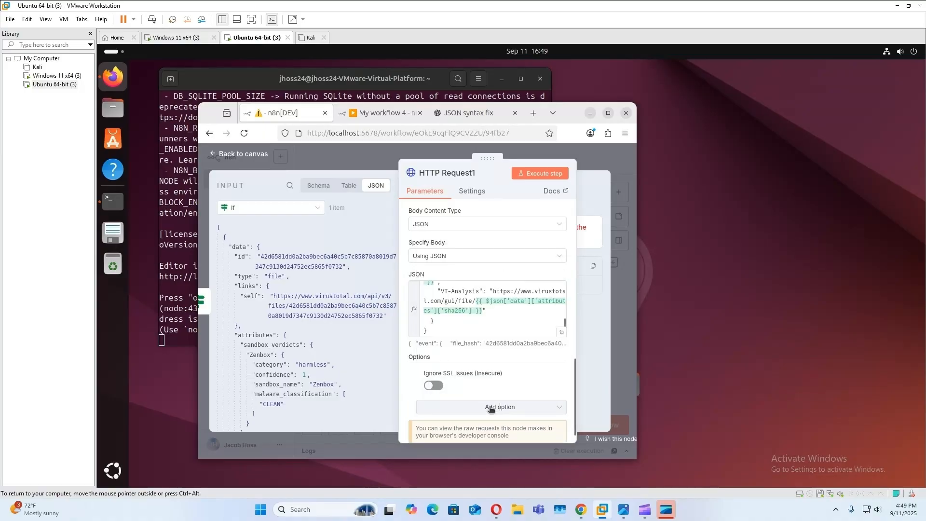
{"action": "left_click", "coordinate": [433, 384]}
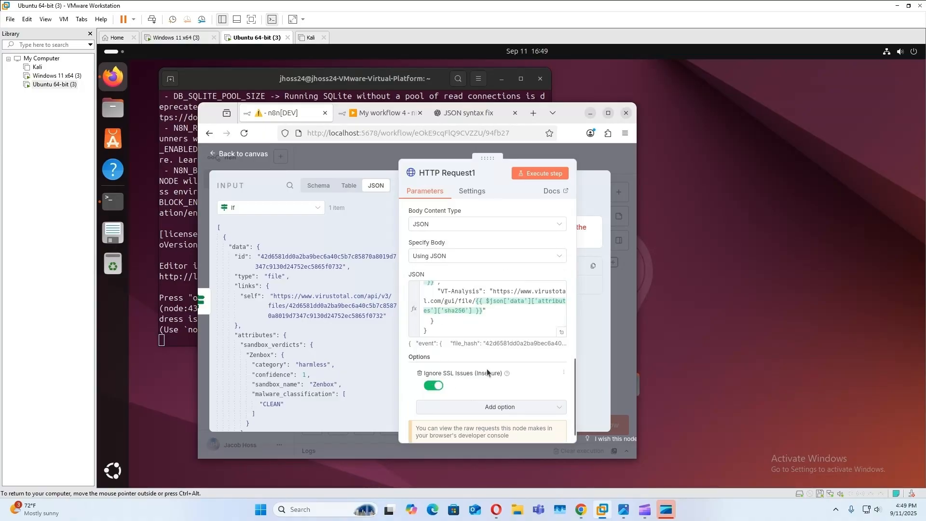
{"action": "left_click", "coordinate": [538, 173]}
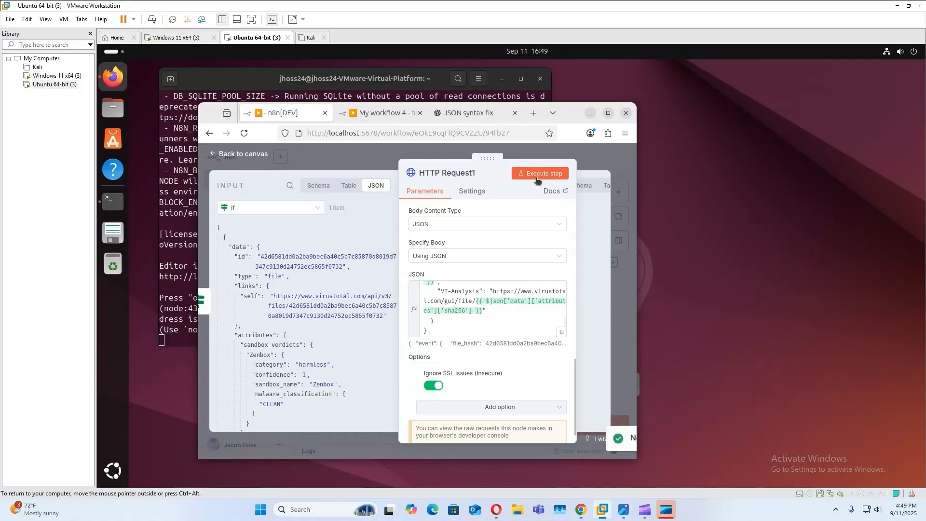
{"action": "left_click", "coordinate": [538, 173]}
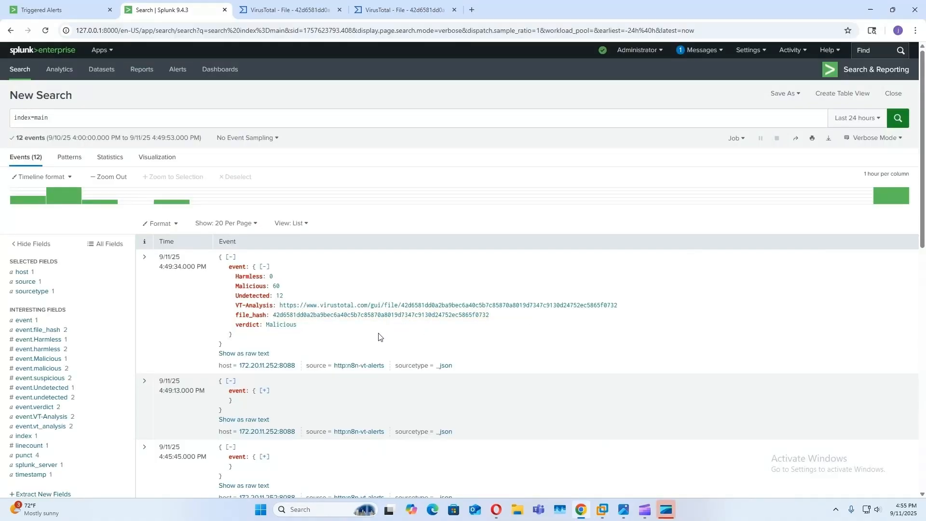
{"action": "mouse_move", "coordinate": [428, 297]}
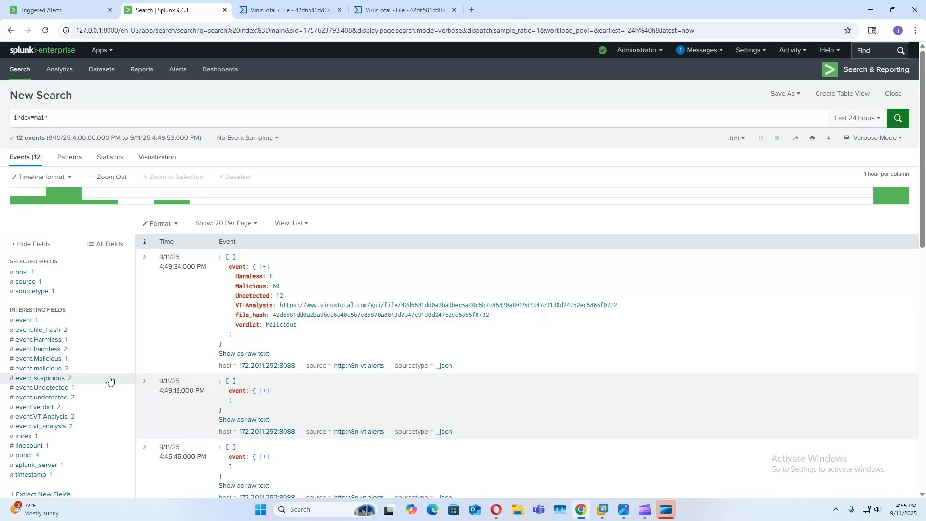
- Filter the main index search to event.verdict=Malicious, returning the n8n-vt-alerts events
{"action": "left_click", "coordinate": [36, 409]}
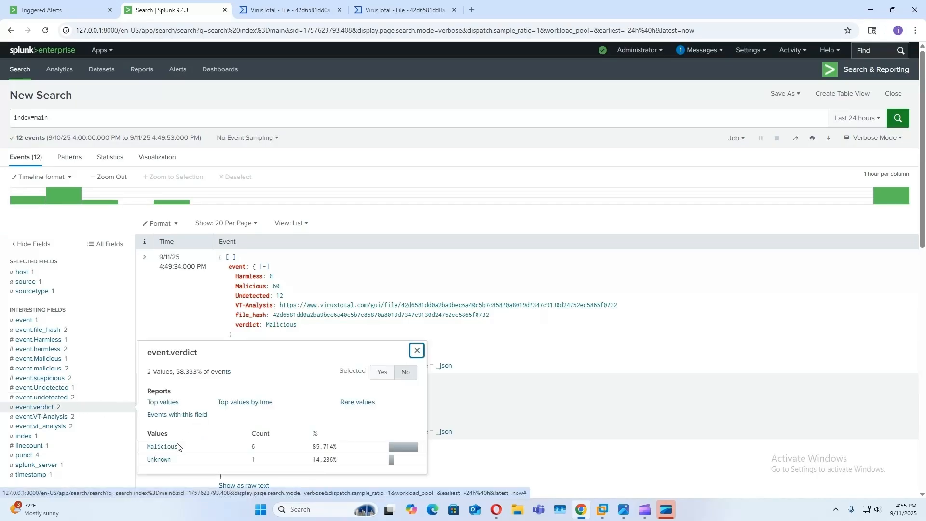
{"action": "left_click", "coordinate": [161, 447]}
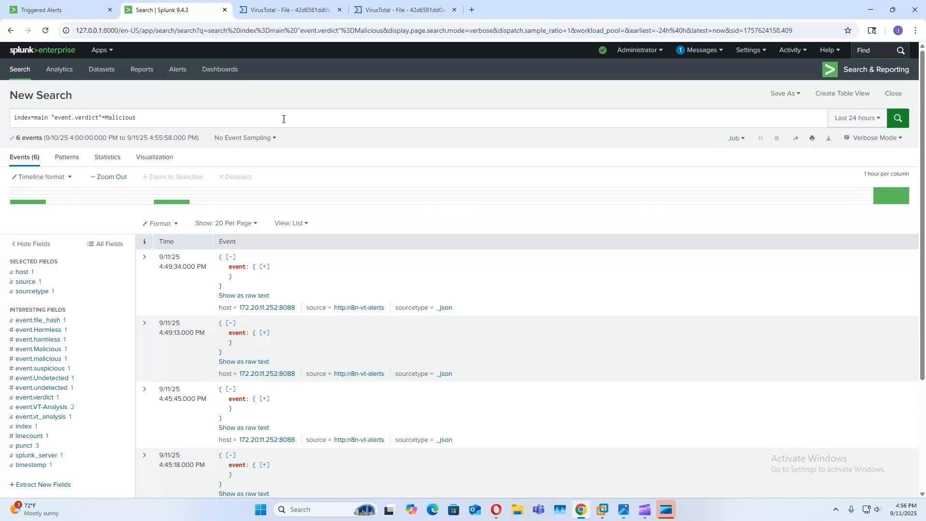
- Save the search as a real-time alert with the Add to Triggered Alerts action
{"action": "left_click", "coordinate": [784, 93]}
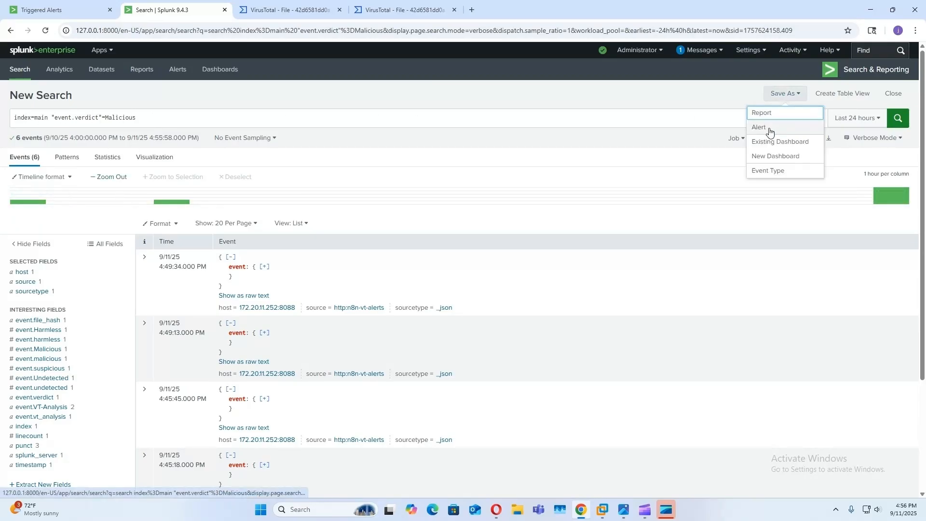
{"action": "left_click", "coordinate": [759, 127]}
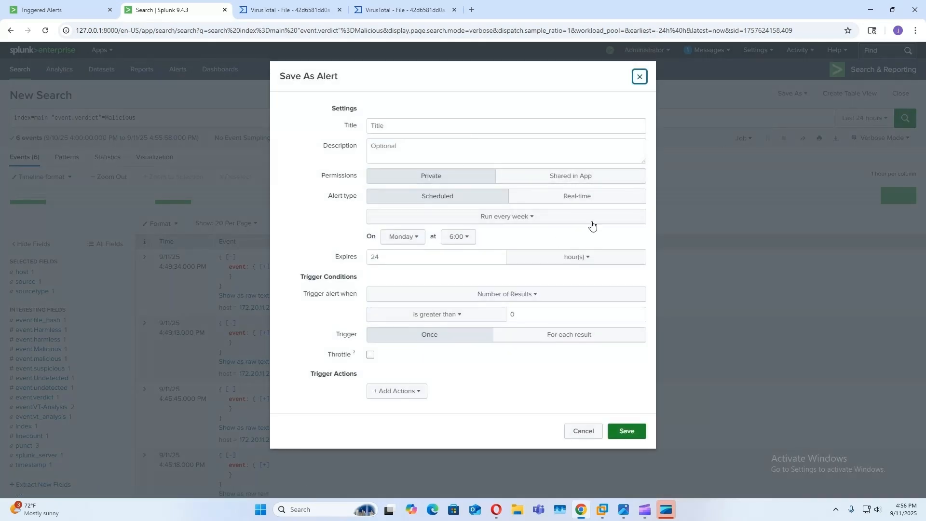
{"action": "left_click", "coordinate": [576, 195]}
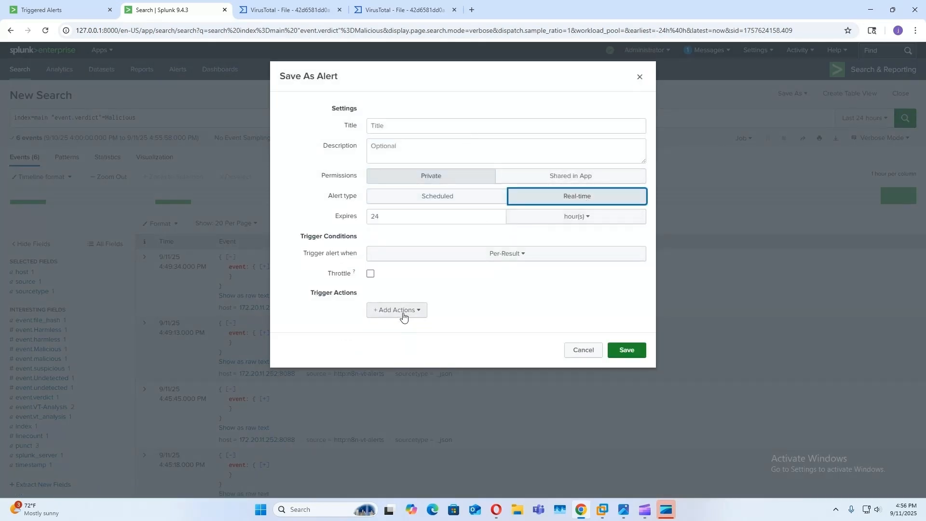
{"action": "left_click", "coordinate": [397, 310]}
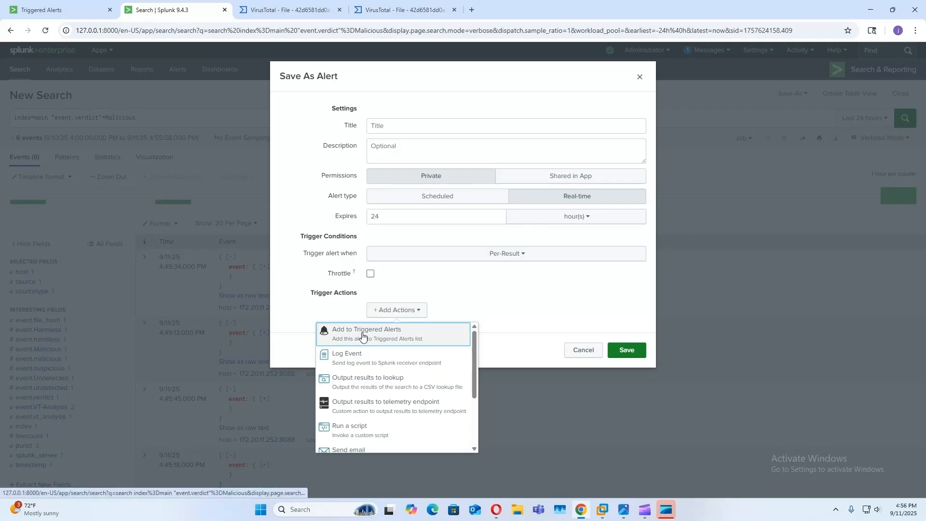
{"action": "left_click", "coordinate": [367, 330]}
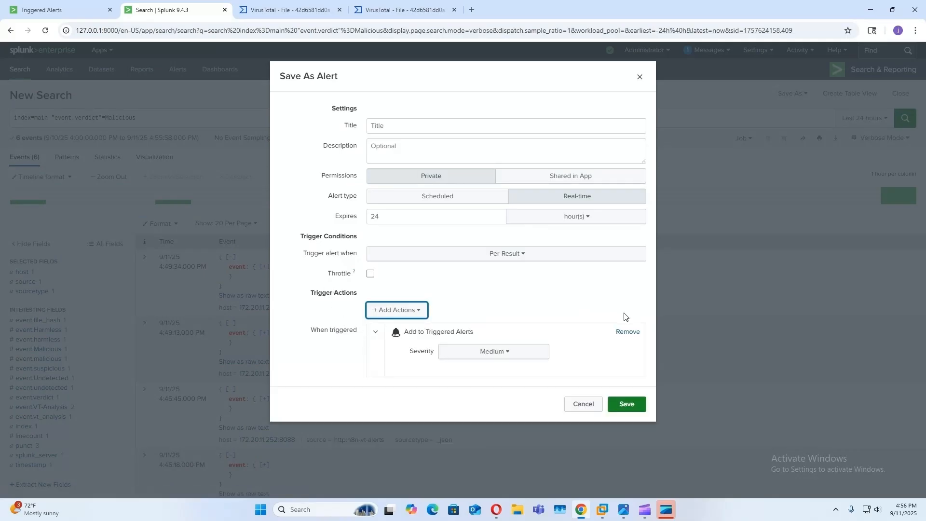
- Title the alert Malicious_Process_Detected and save it
{"action": "left_click", "coordinate": [504, 125]}
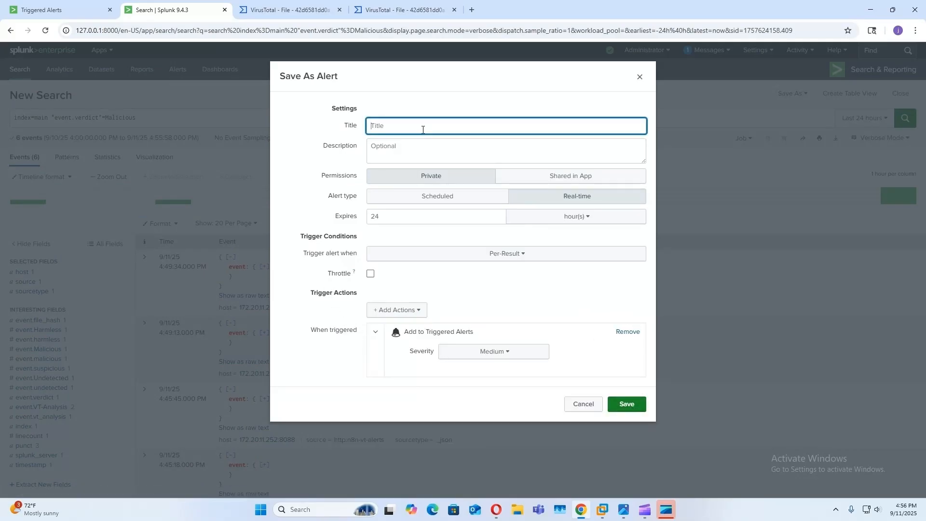
{"action": "type", "text": "Malicious_Process"}
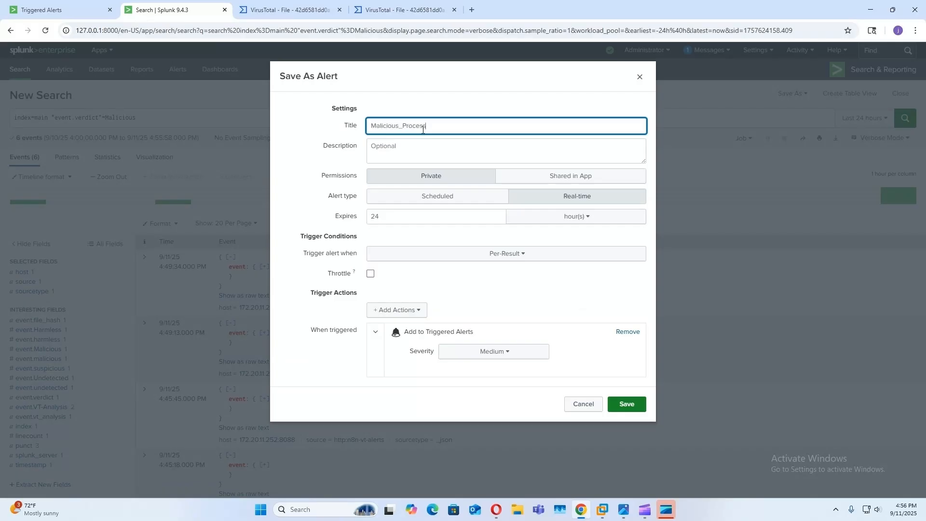
{"action": "type", "text": "_Dee"}
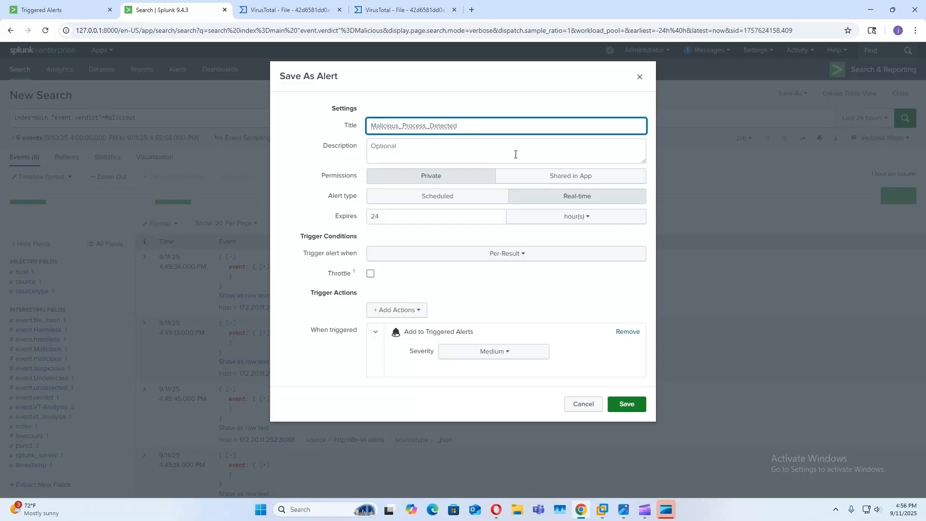
{"action": "left_click", "coordinate": [625, 404]}
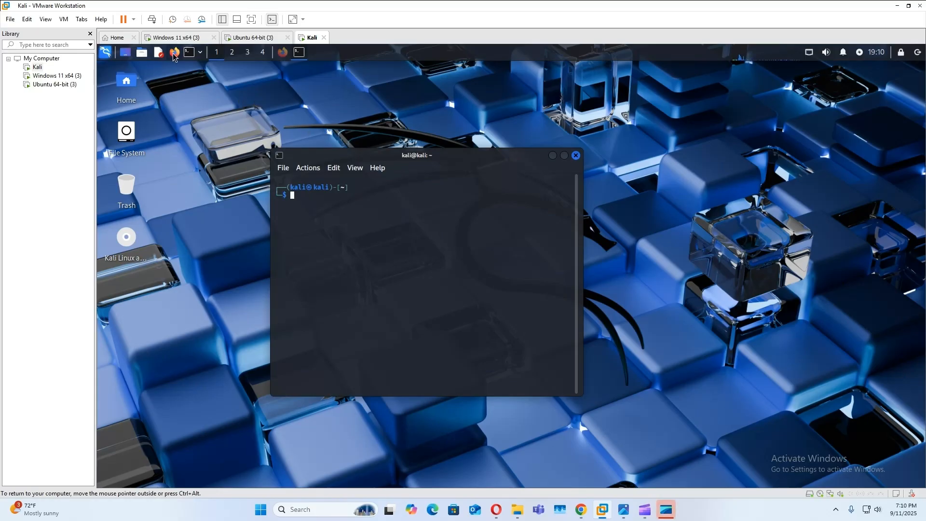
- In the Kali terminal, cd into Downloads and start python3 -m http.server 80
{"action": "left_click", "coordinate": [174, 52]}
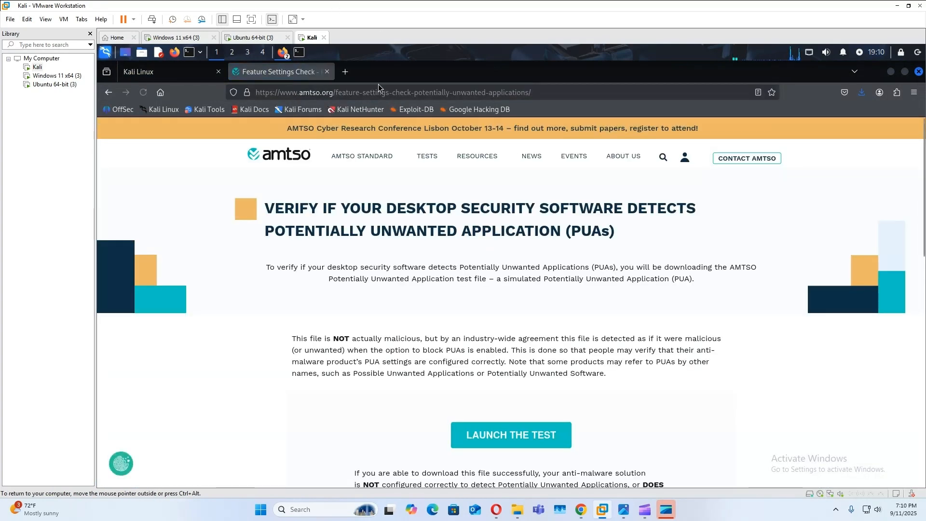
{"action": "left_click", "coordinate": [510, 435]}
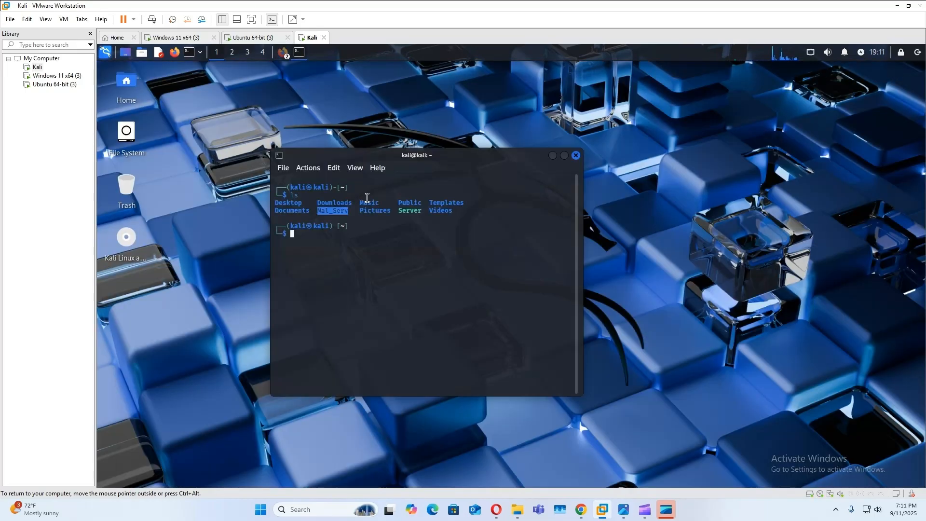
{"action": "type", "text": "cd Downloads"}
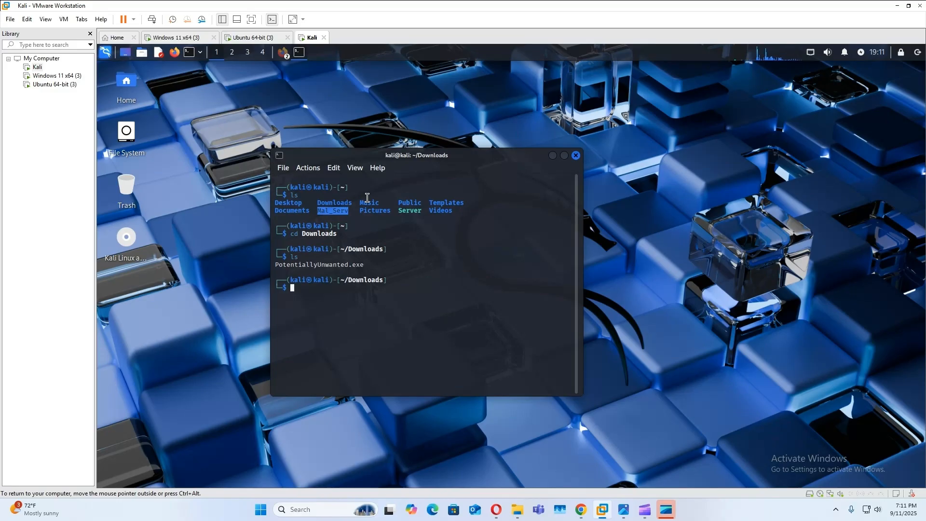
{"action": "type", "text": "python3 -m http.server 80"}
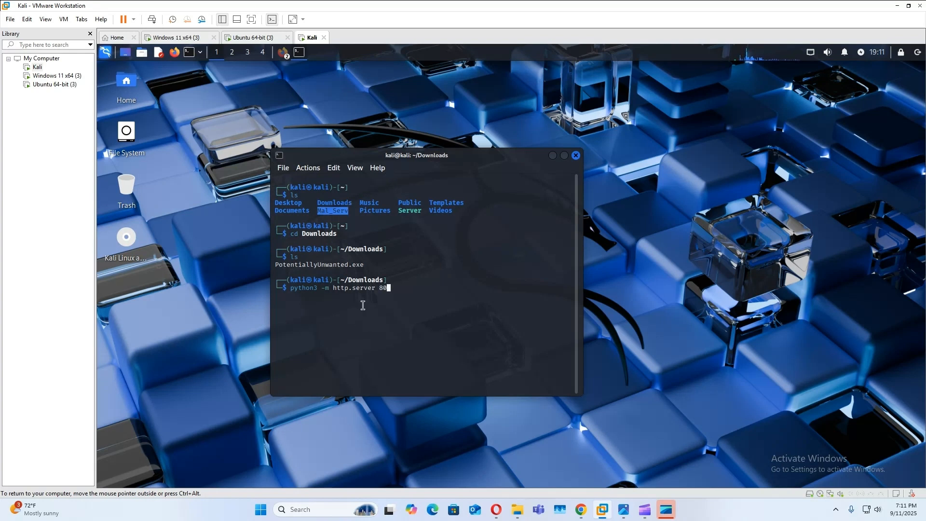
{"action": "mouse_move", "coordinate": [360, 317]}
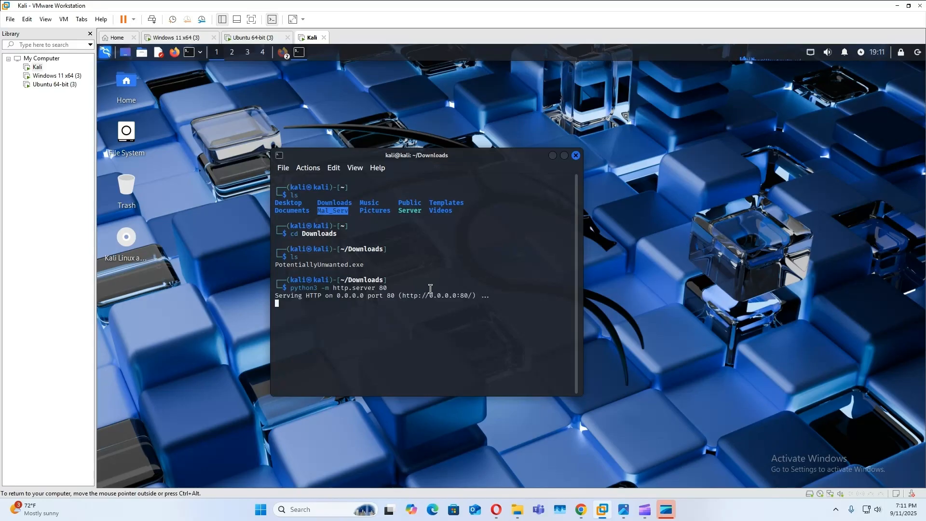
{"action": "mouse_move", "coordinate": [383, 306]}
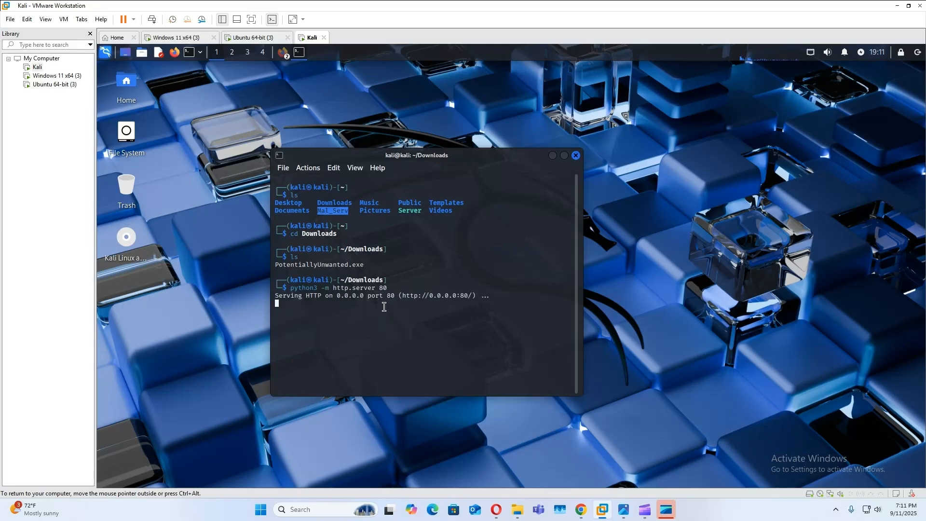
{"action": "mouse_move", "coordinate": [602, 509]}
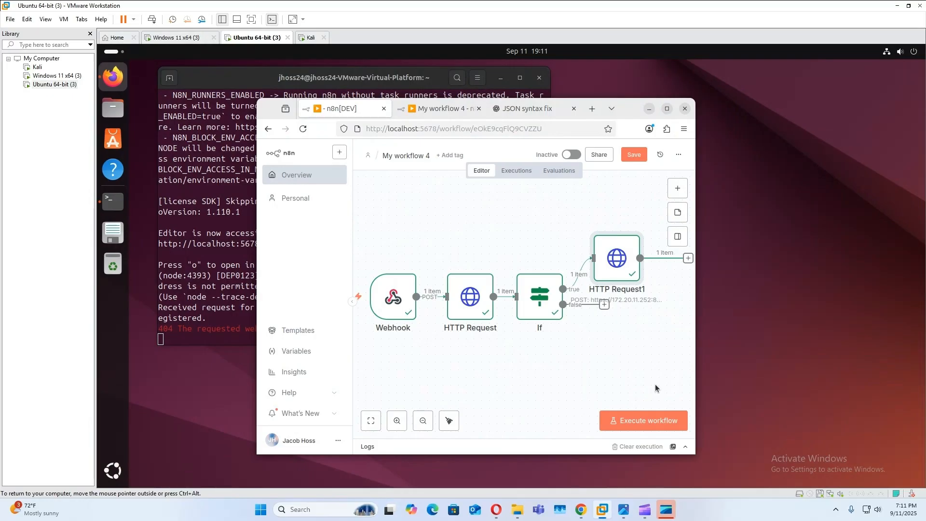
- Execute My workflow 4 so the Webhook node waits for its test URL call
{"action": "left_click", "coordinate": [642, 419]}
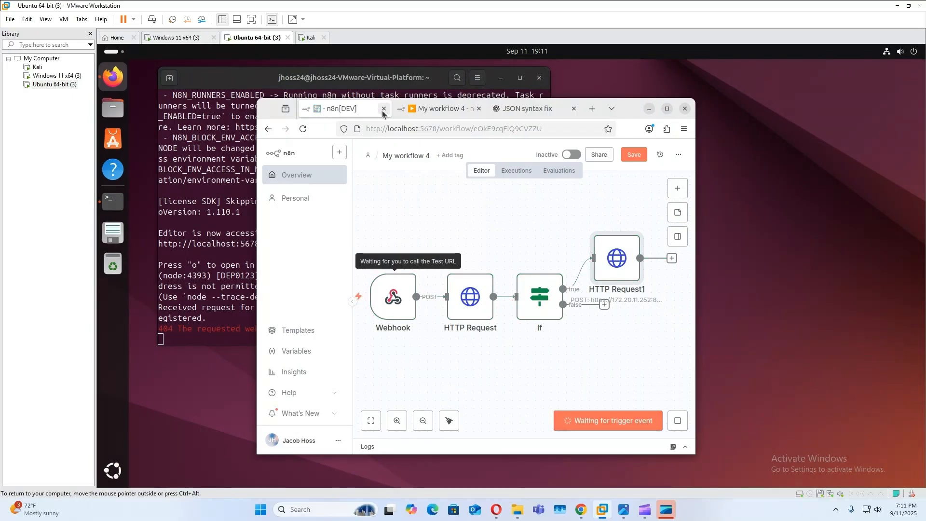
{"action": "mouse_move", "coordinate": [620, 509]}
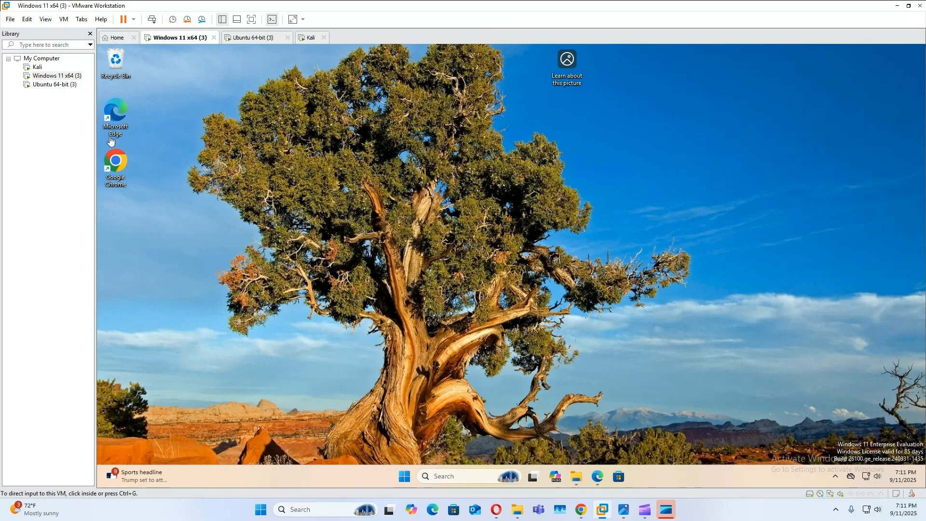
{"action": "left_click", "coordinate": [116, 164]}
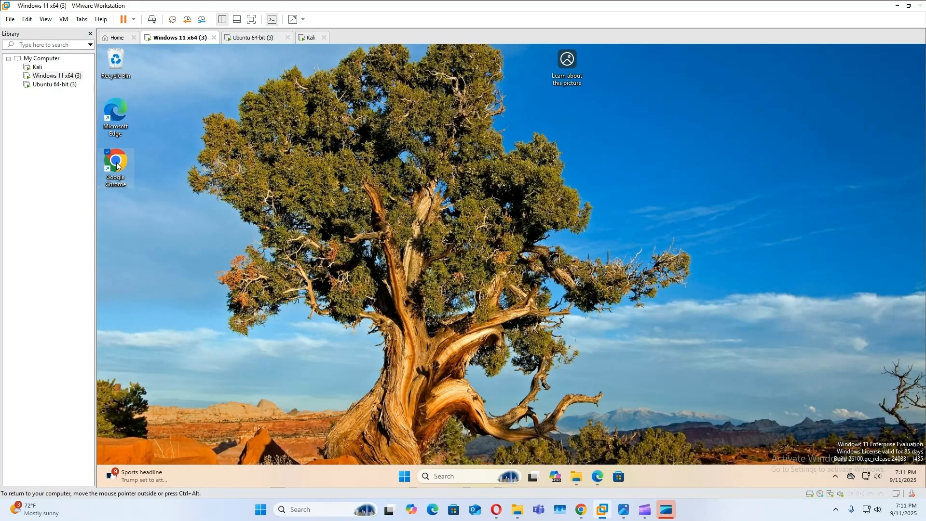
{"action": "mouse_move", "coordinate": [337, 171]}
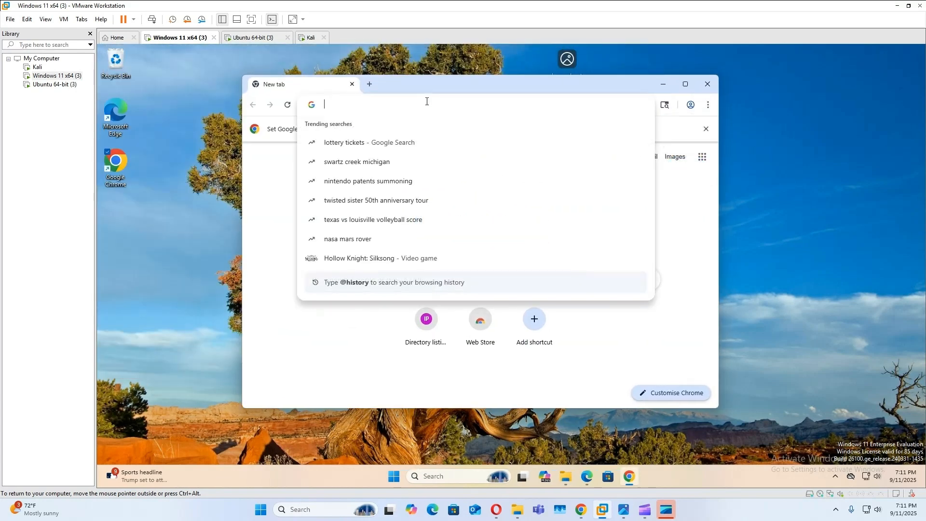
{"action": "type", "text": "http://192.168.222.132"}
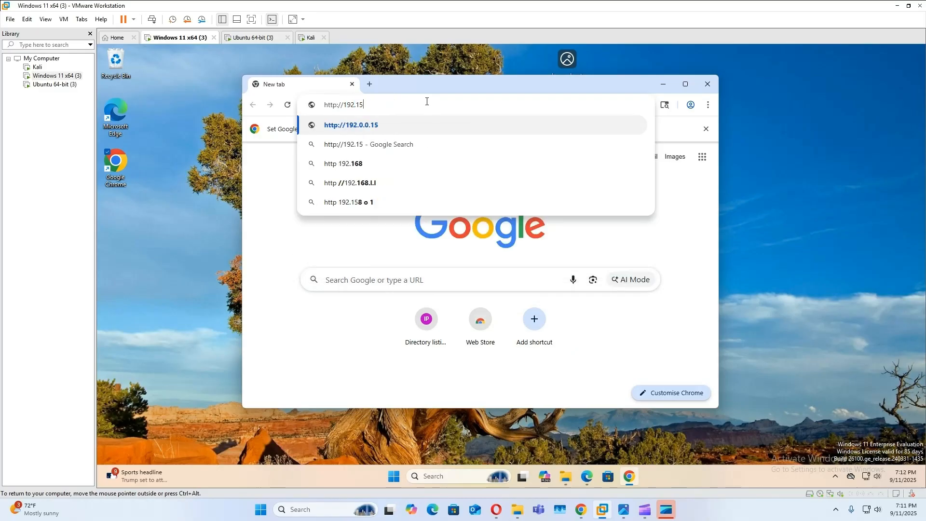
{"action": "key", "text": "Backspace"}
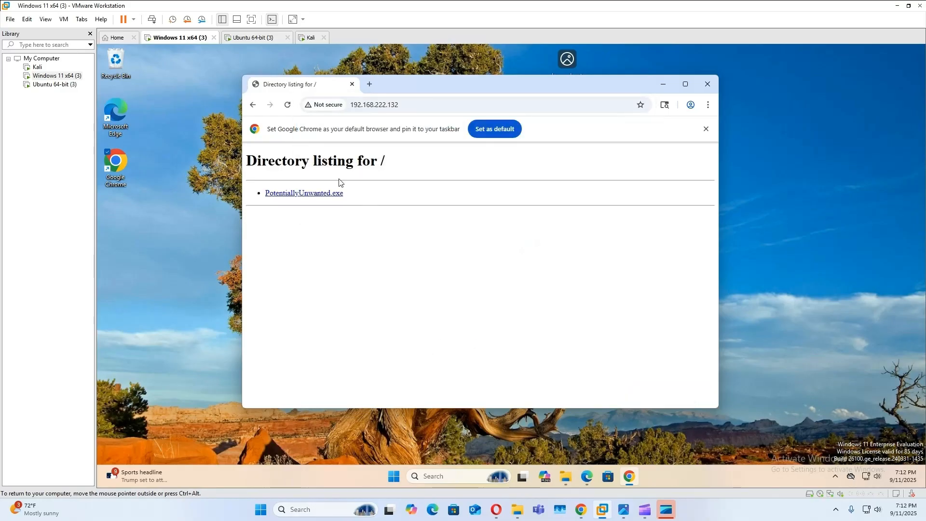
{"action": "mouse_move", "coordinate": [328, 198]}
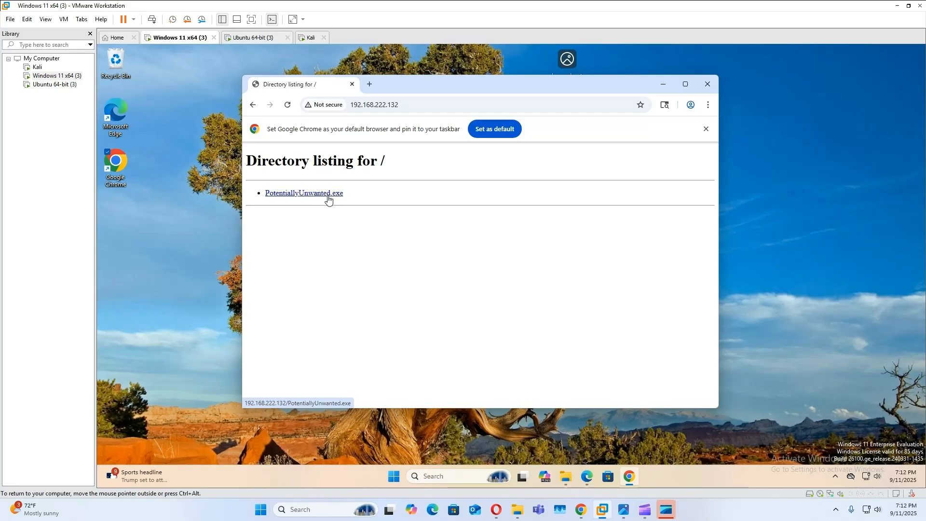
{"action": "mouse_move", "coordinate": [324, 196]}
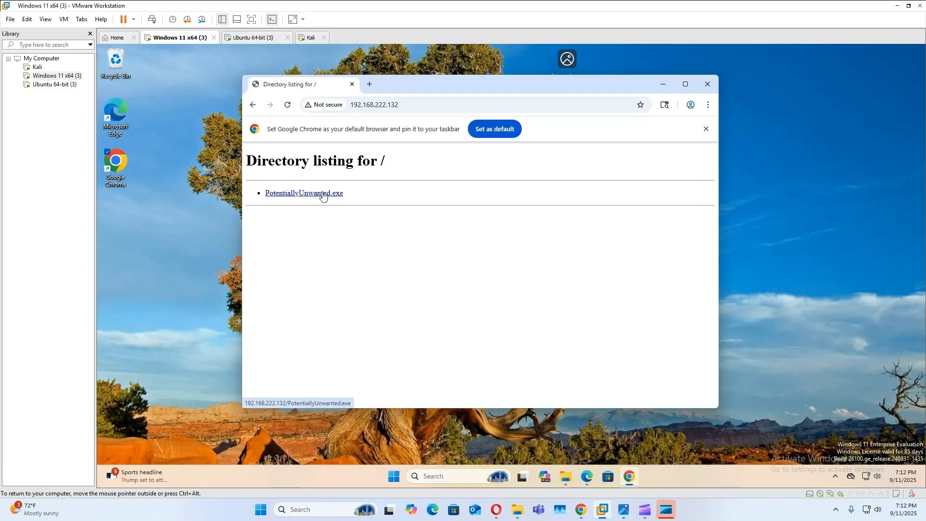
{"action": "mouse_move", "coordinate": [436, 89]}
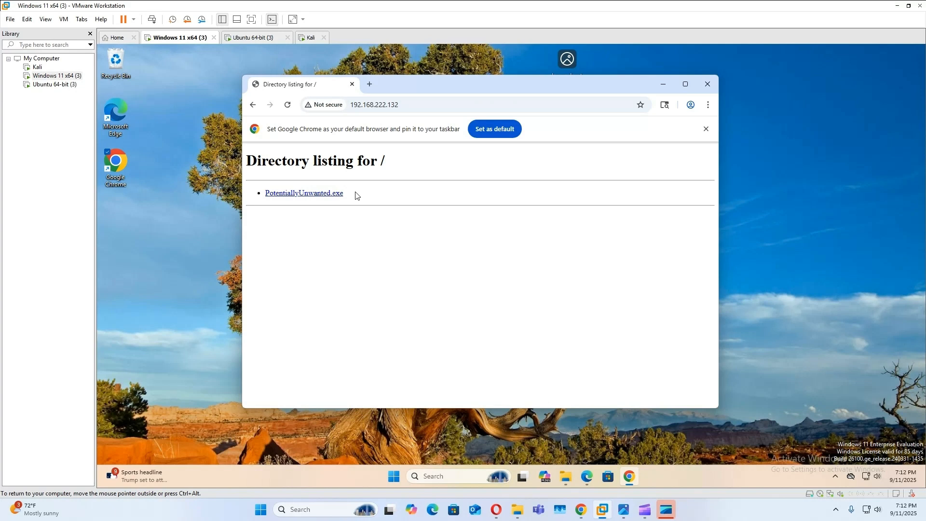
{"action": "mouse_move", "coordinate": [330, 212]}
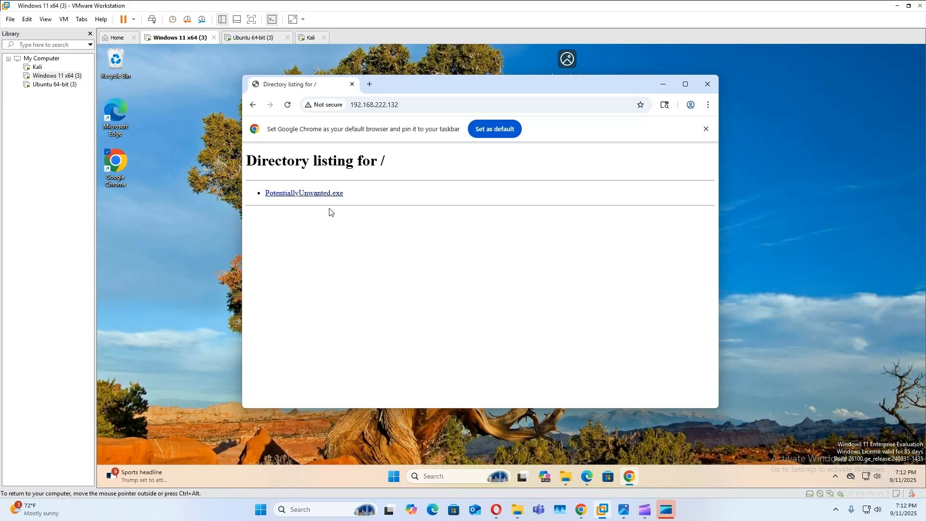
{"action": "mouse_move", "coordinate": [366, 193]}
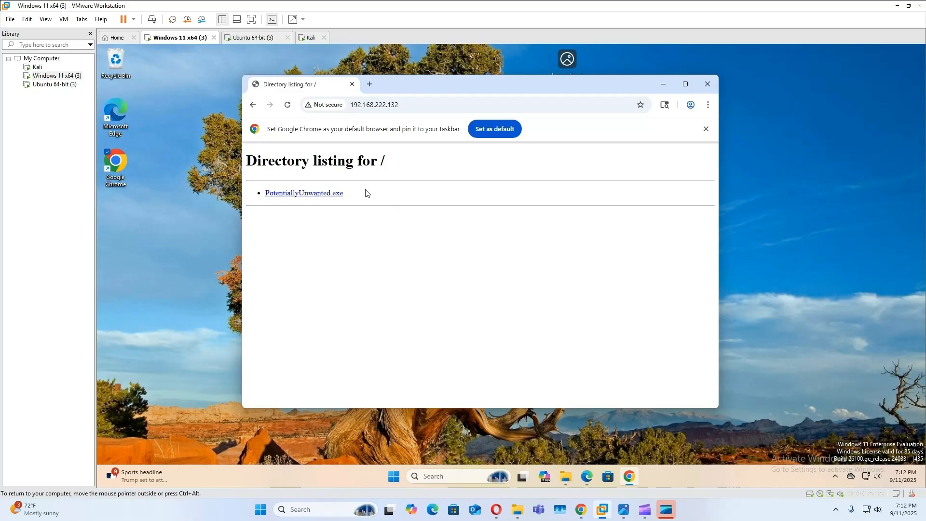
{"action": "left_click", "coordinate": [303, 193]}
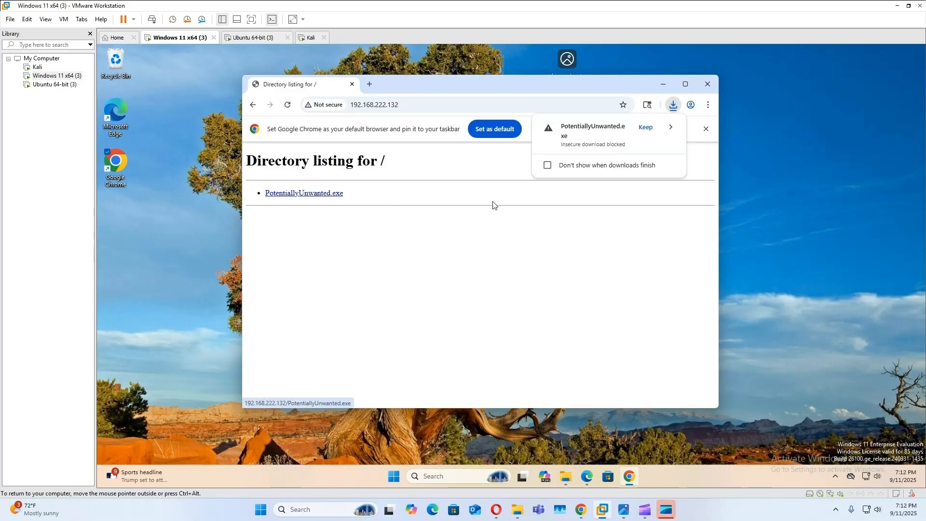
- Keep the blocked download and run PotentiallyUnwanted.exe from Downloads past the security warning
{"action": "left_click", "coordinate": [645, 127]}
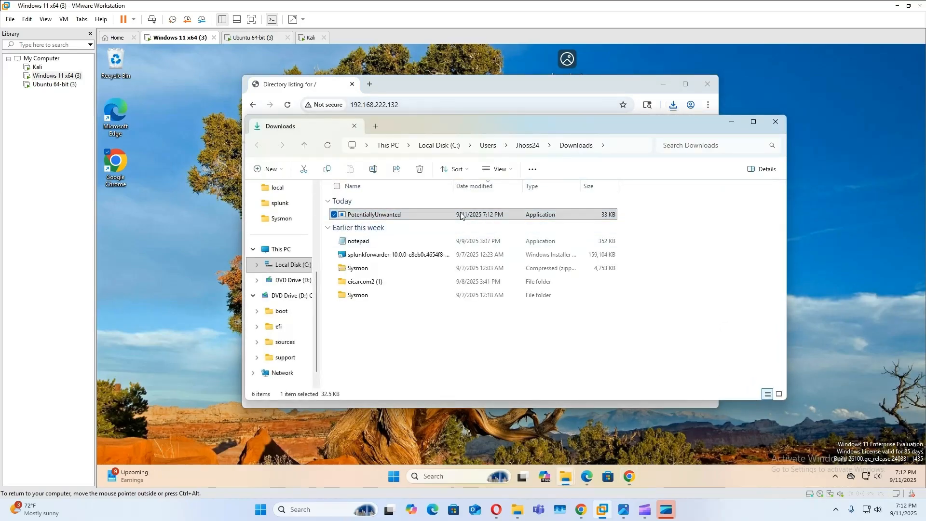
{"action": "right_click", "coordinate": [375, 214]}
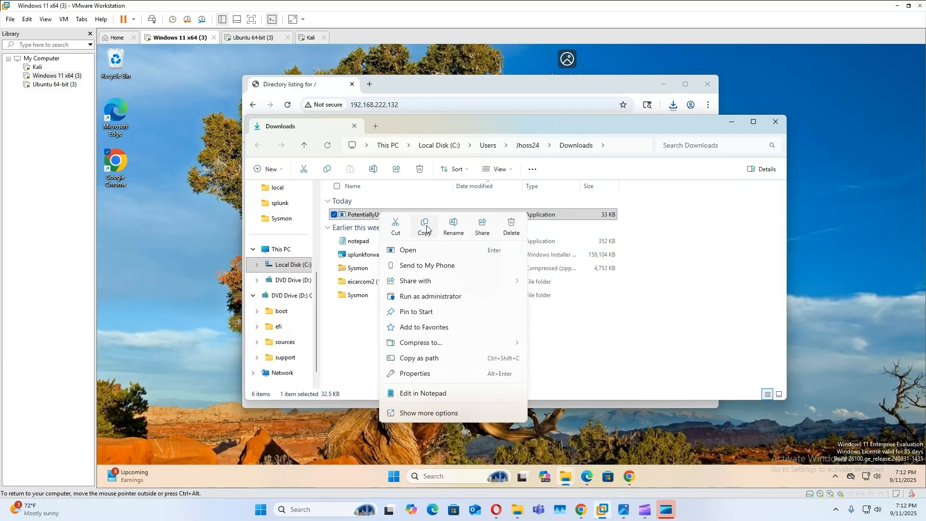
{"action": "left_click", "coordinate": [407, 250]}
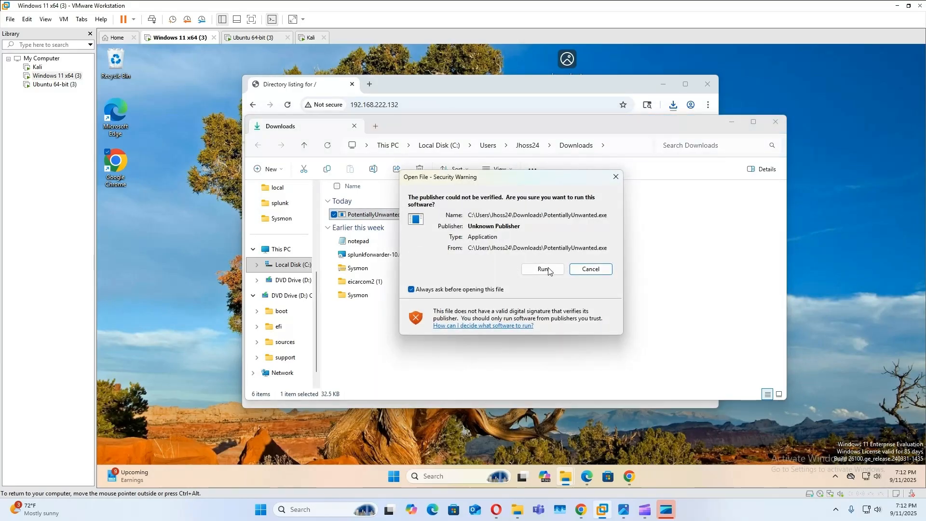
{"action": "left_click", "coordinate": [541, 269]}
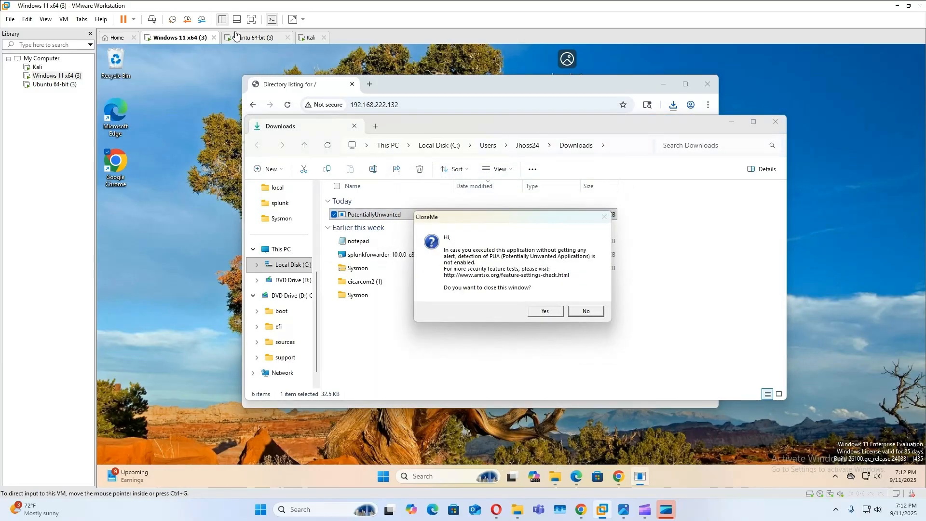
- Switch to the Ubuntu VM to see the n8n workflow executed successfully
{"action": "left_click", "coordinate": [254, 38]}
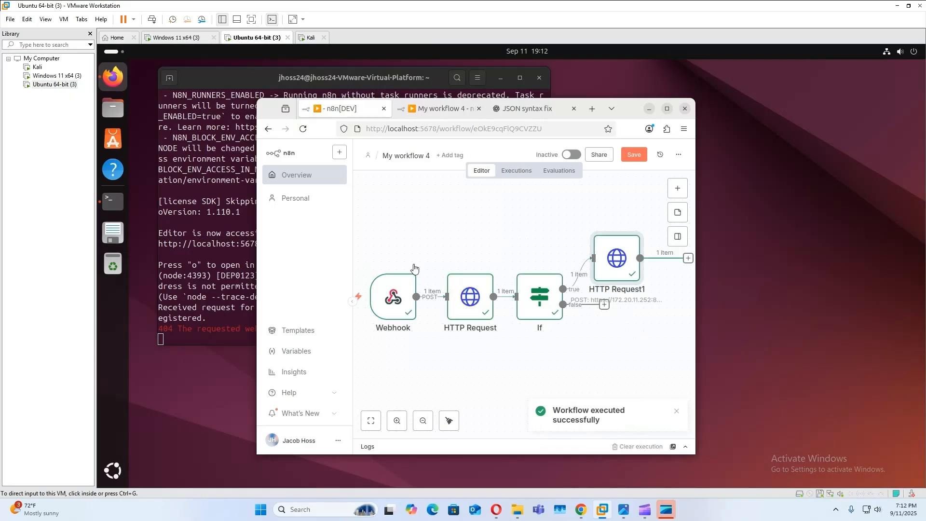
{"action": "mouse_move", "coordinate": [610, 223]}
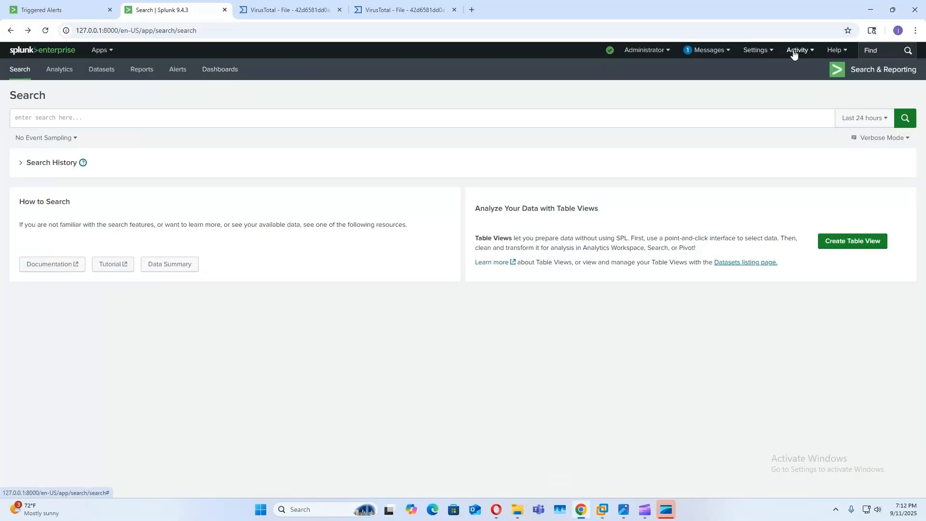
- Show Splunk's Triggered Alerts list with the new Malicious_Process_Detected alert
{"action": "left_click", "coordinate": [797, 50]}
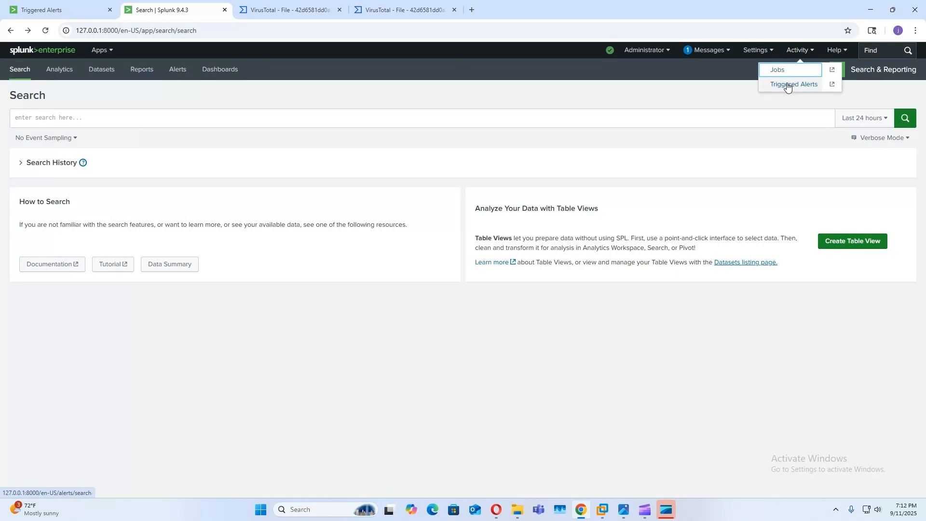
{"action": "left_click", "coordinate": [793, 85]}
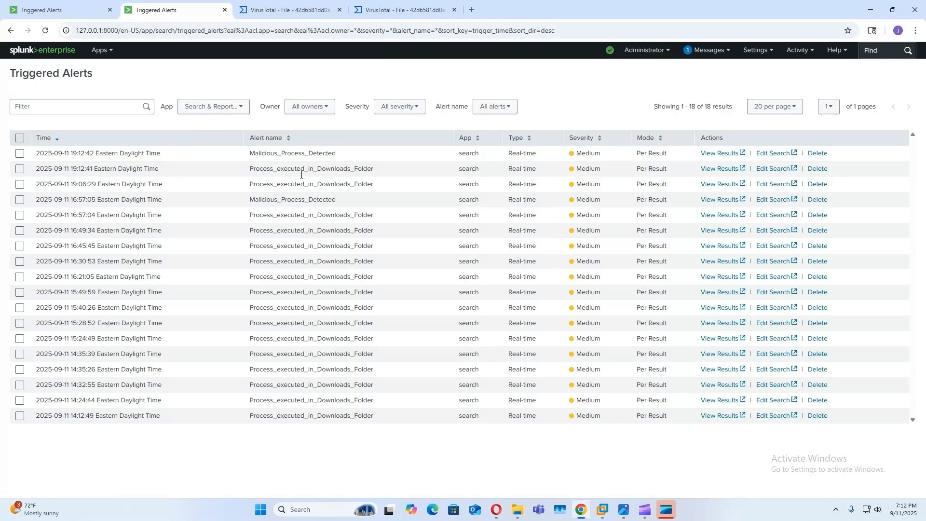
{"action": "mouse_move", "coordinate": [417, 176]}
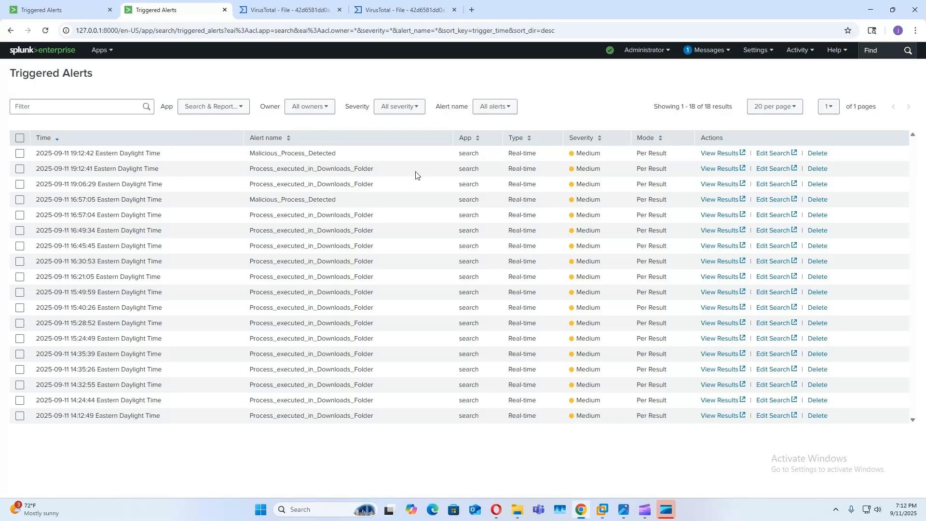